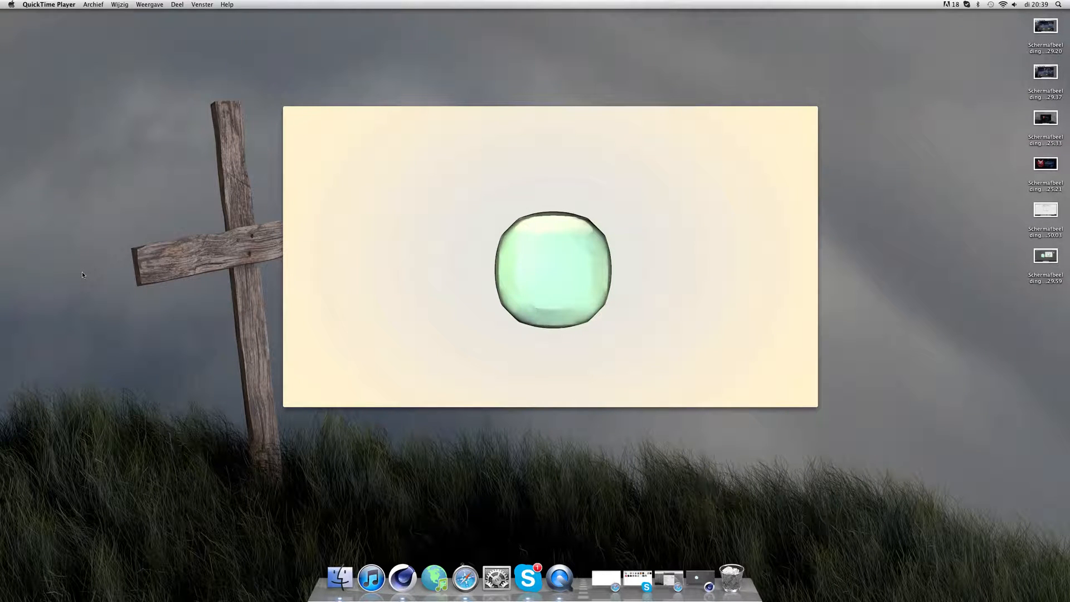
mouse_move(812, 260)
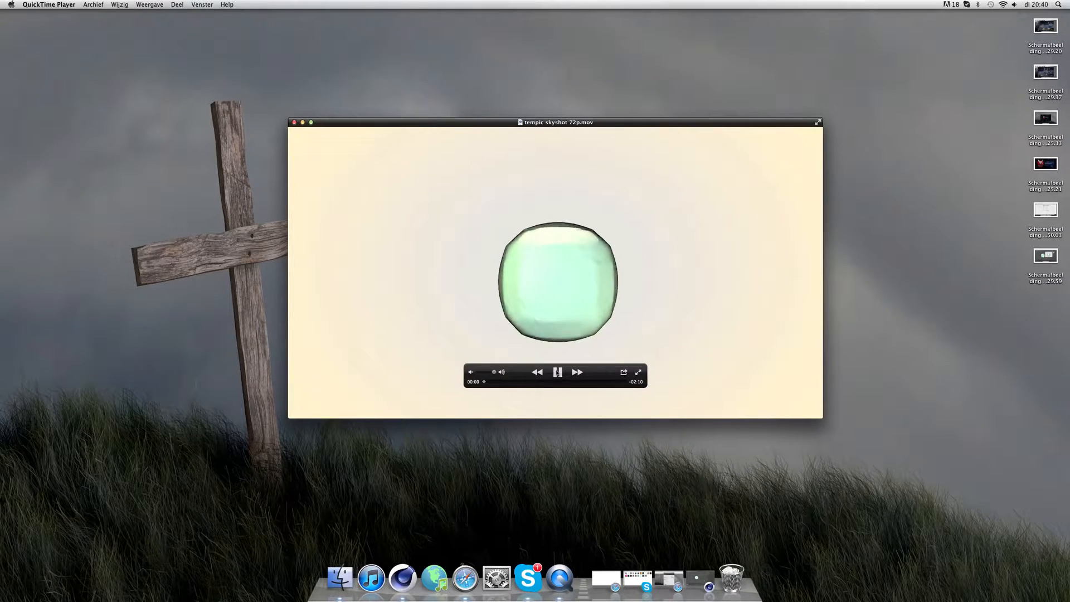
- Play and pause the rendered droplet sphere movie, move its window aside, then close it
left_click(557, 372)
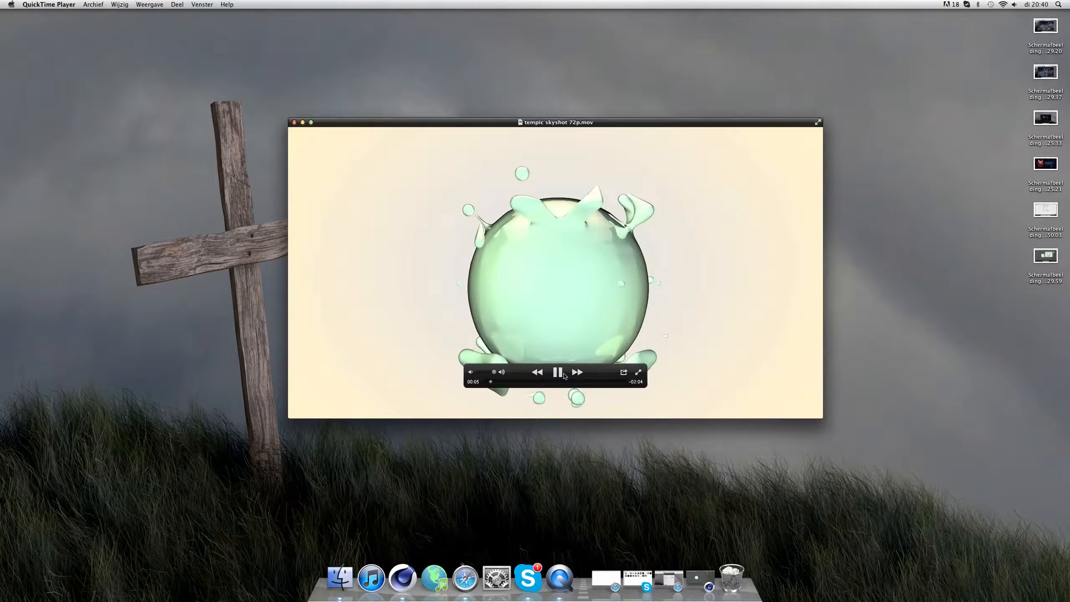
left_click(557, 371)
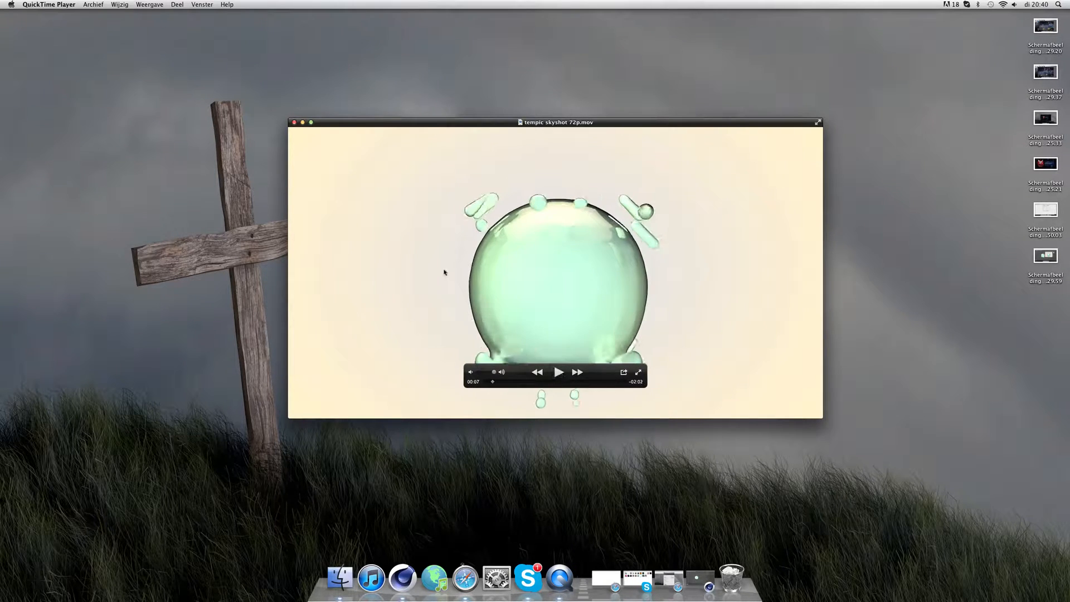
left_click_drag(555, 122, 580, 172)
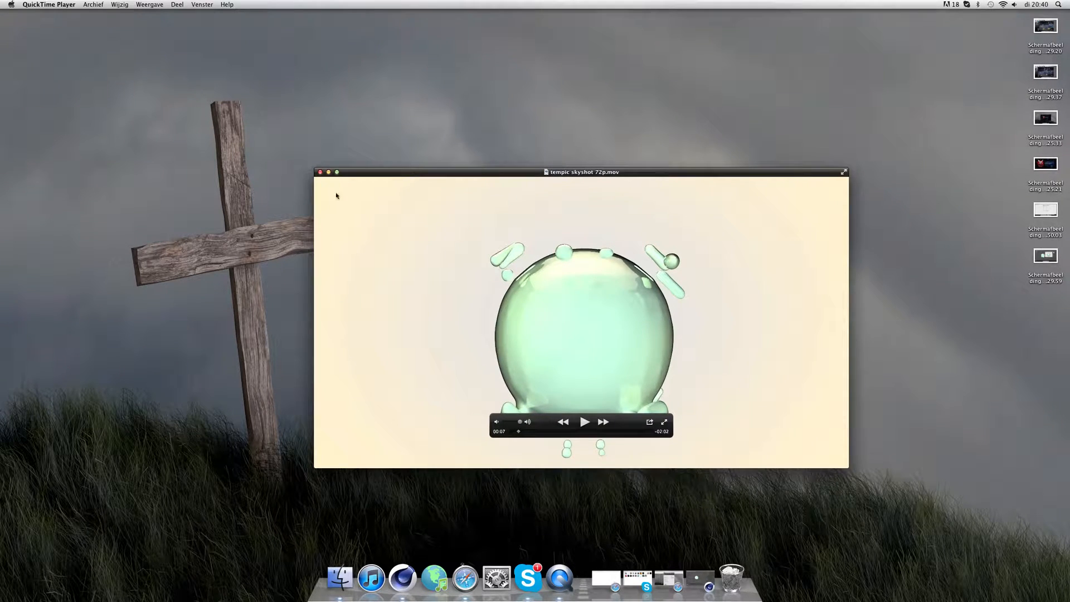
left_click(319, 171)
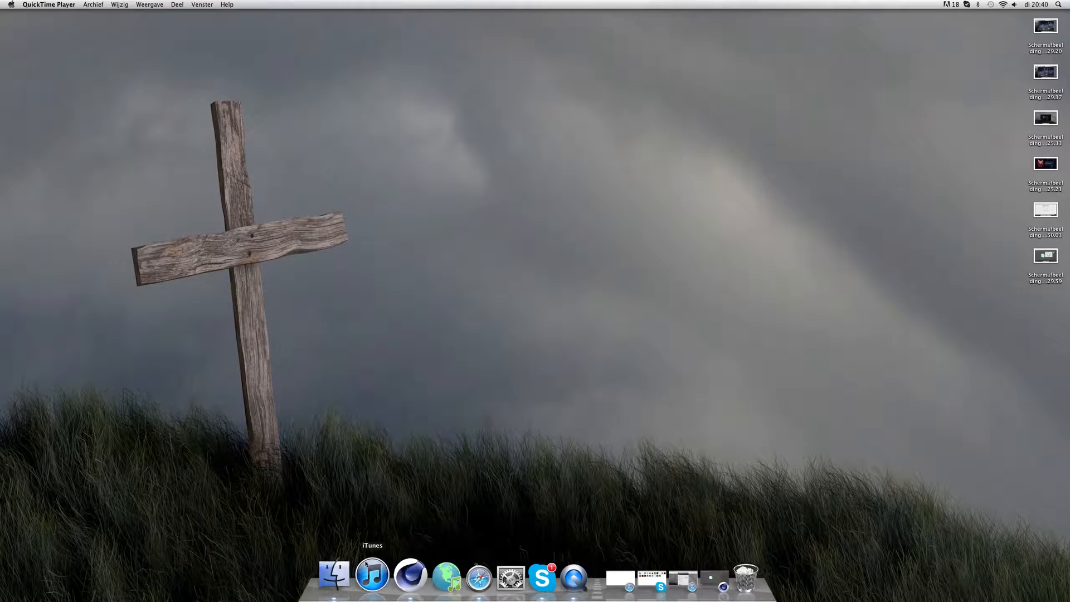
- Launch Cinema 4D and add a Sphere primitive to the new scene
left_click(427, 575)
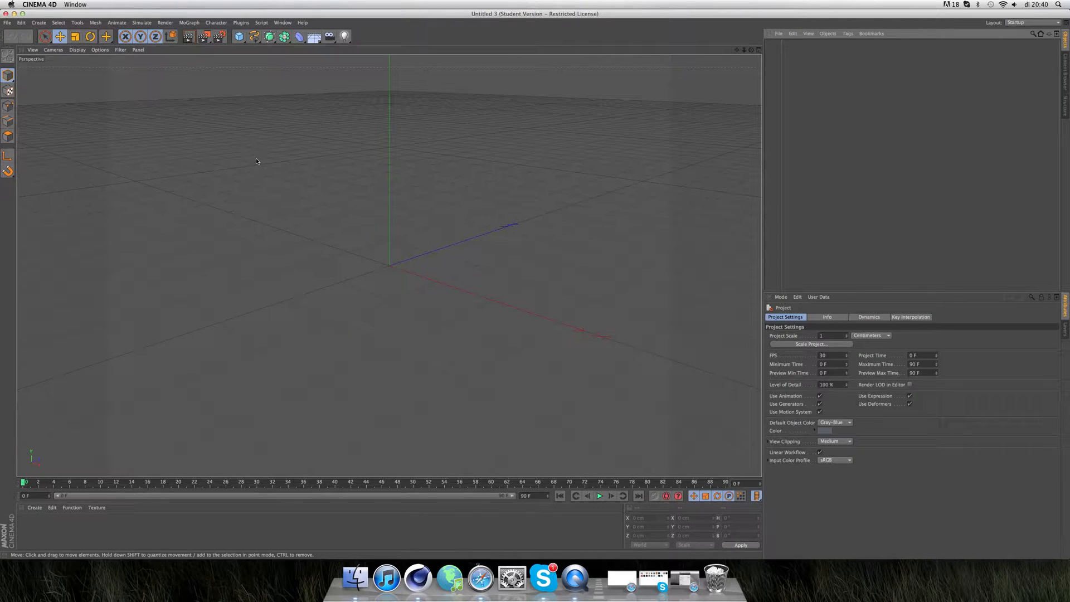
left_click(239, 36)
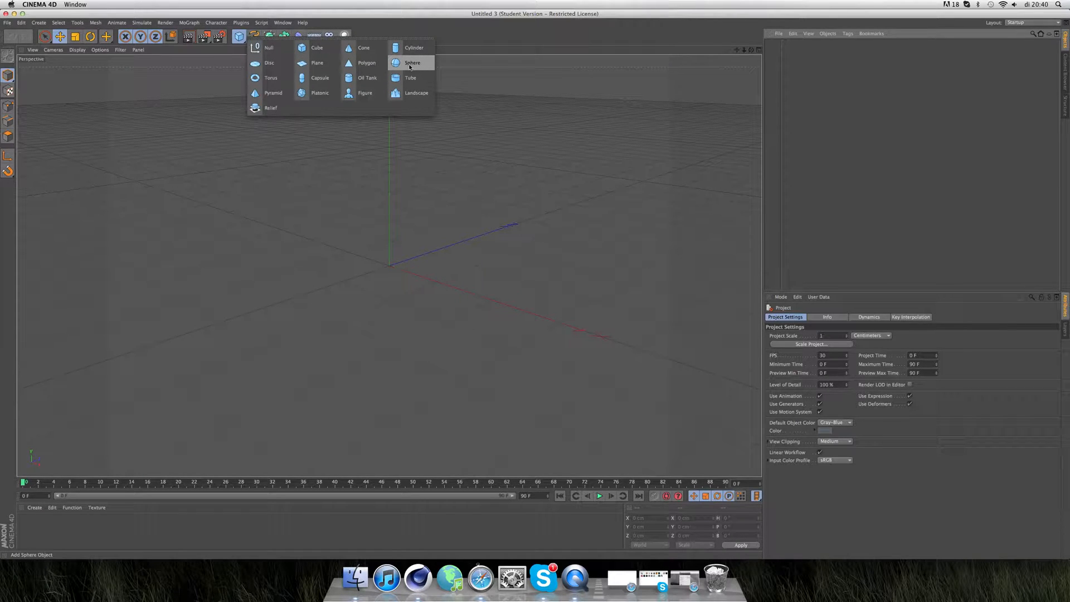
left_click(413, 62)
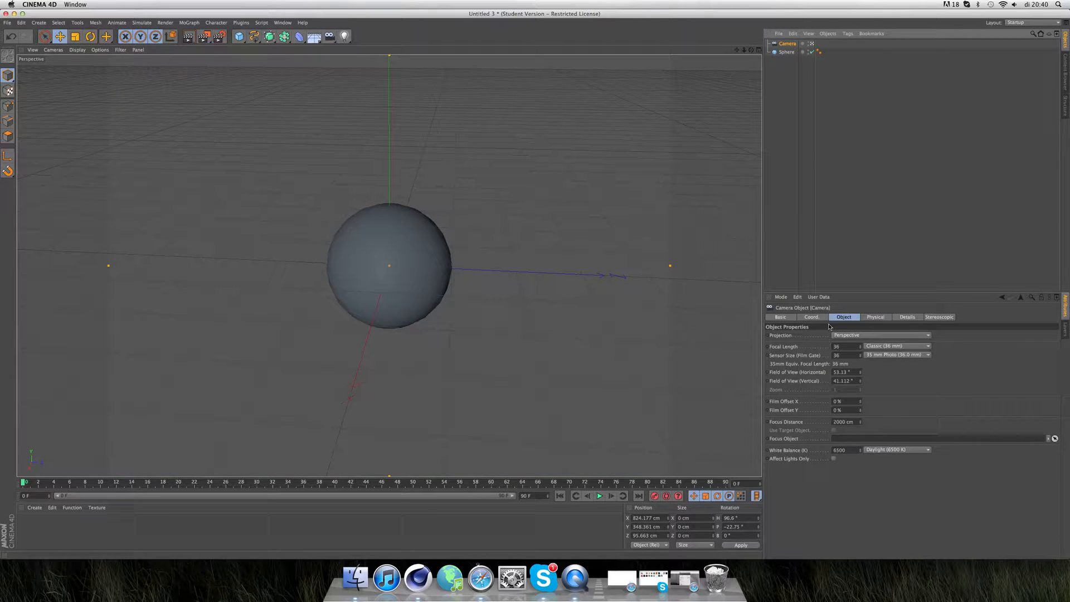
- Set the camera's heading to 90° and X position to 1000 cm, then select the Sphere
left_click(811, 317)
type("0")
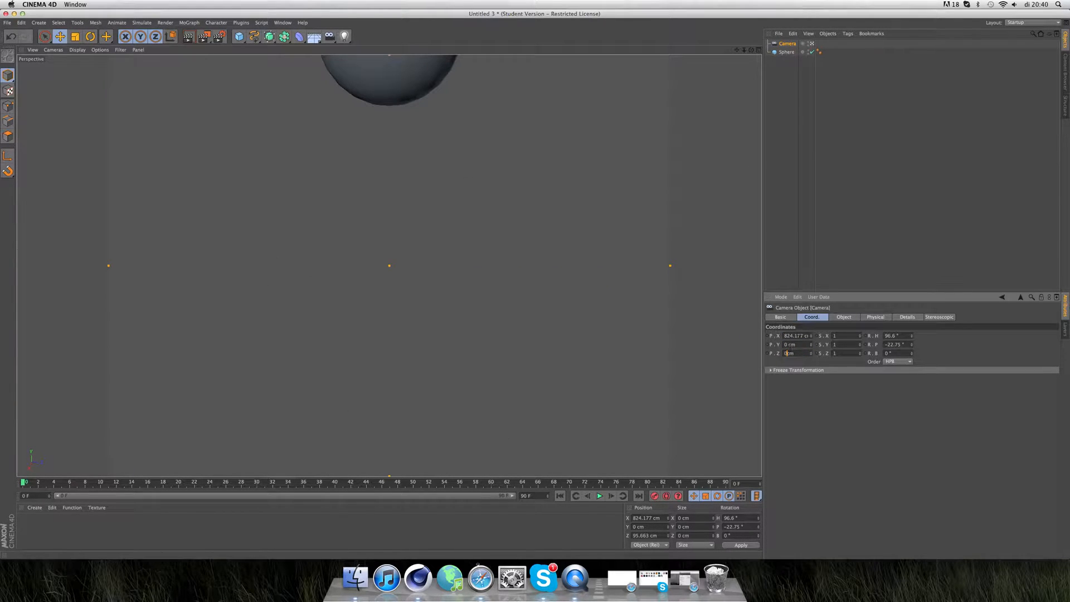
left_click(892, 335)
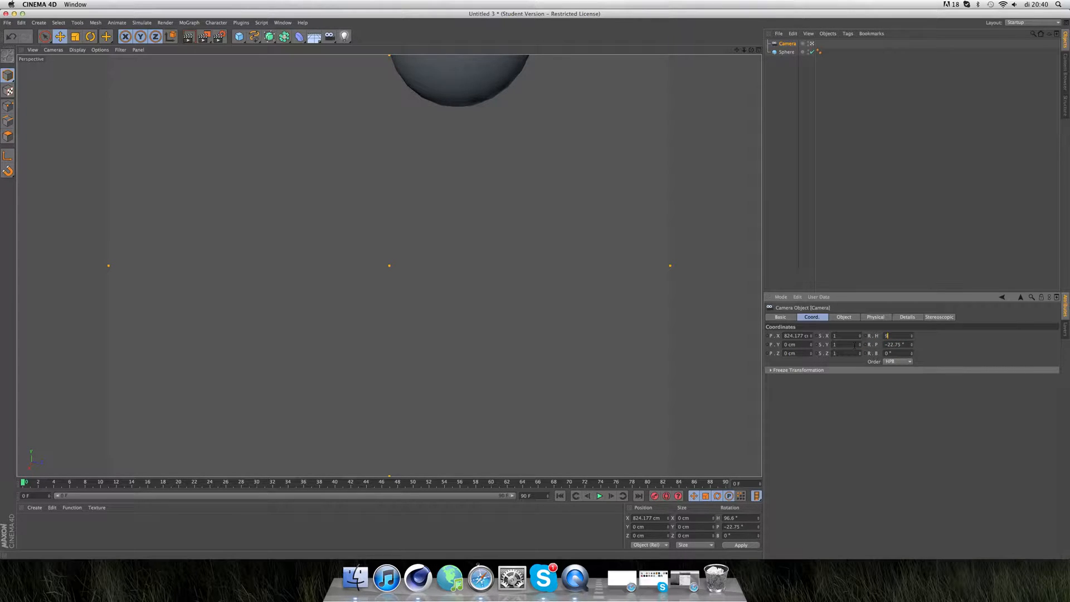
type("90 °")
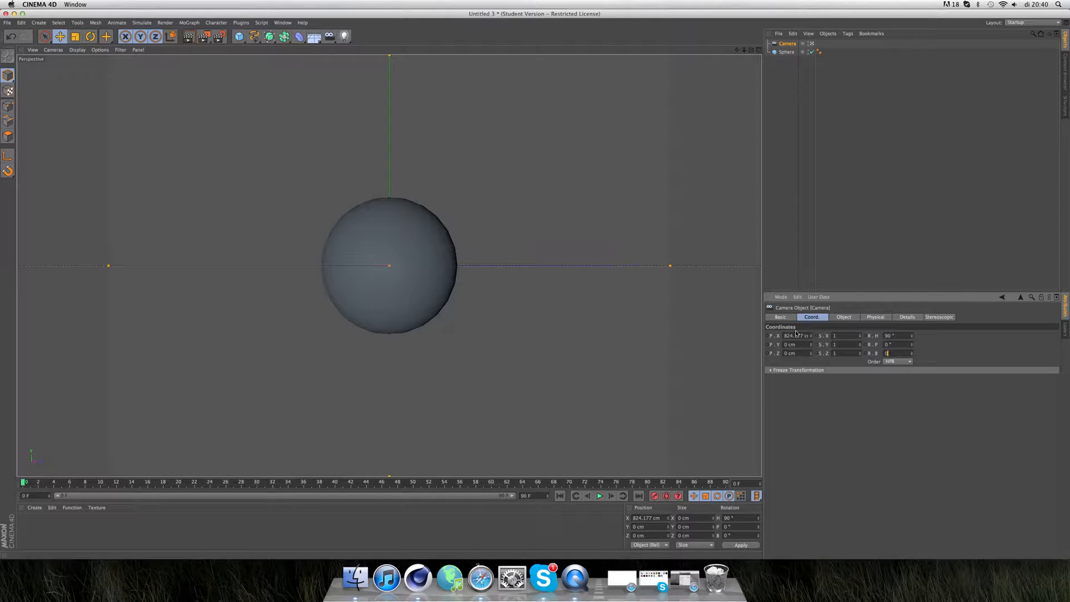
left_click(793, 335)
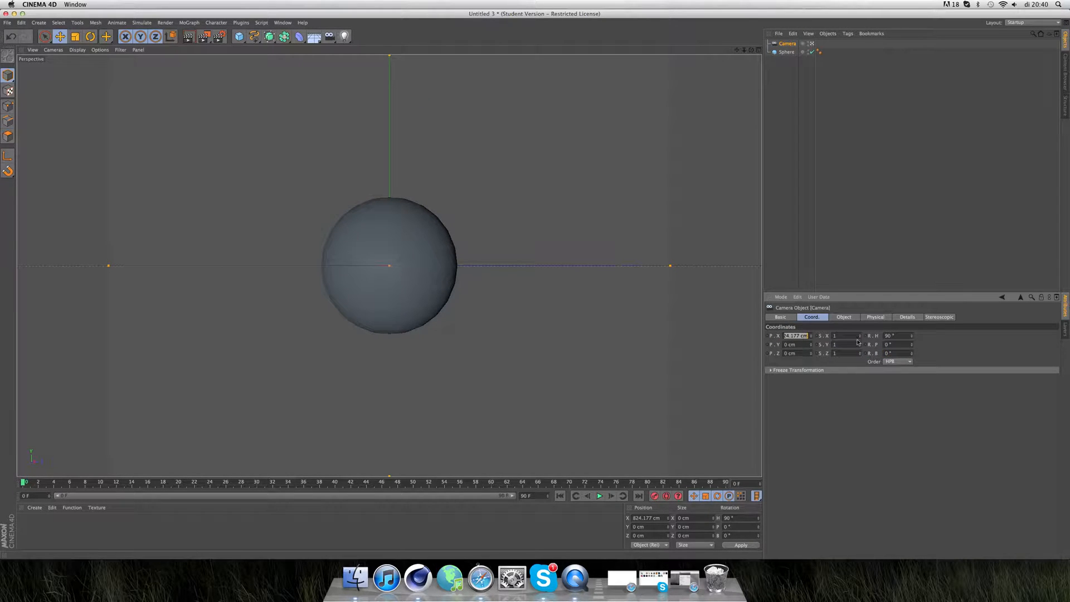
type("1000 cm")
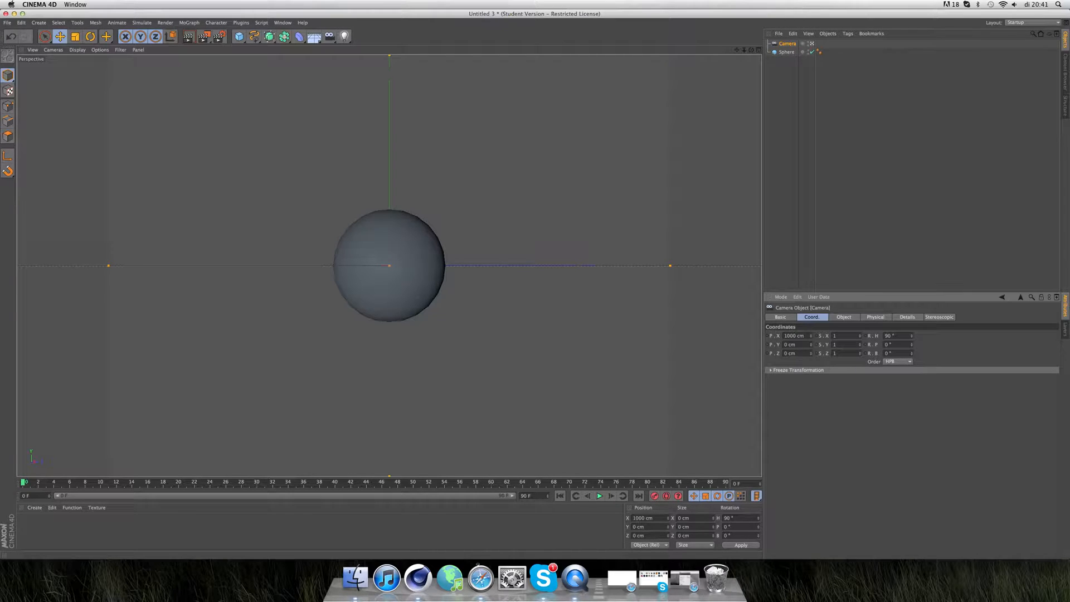
left_click(787, 52)
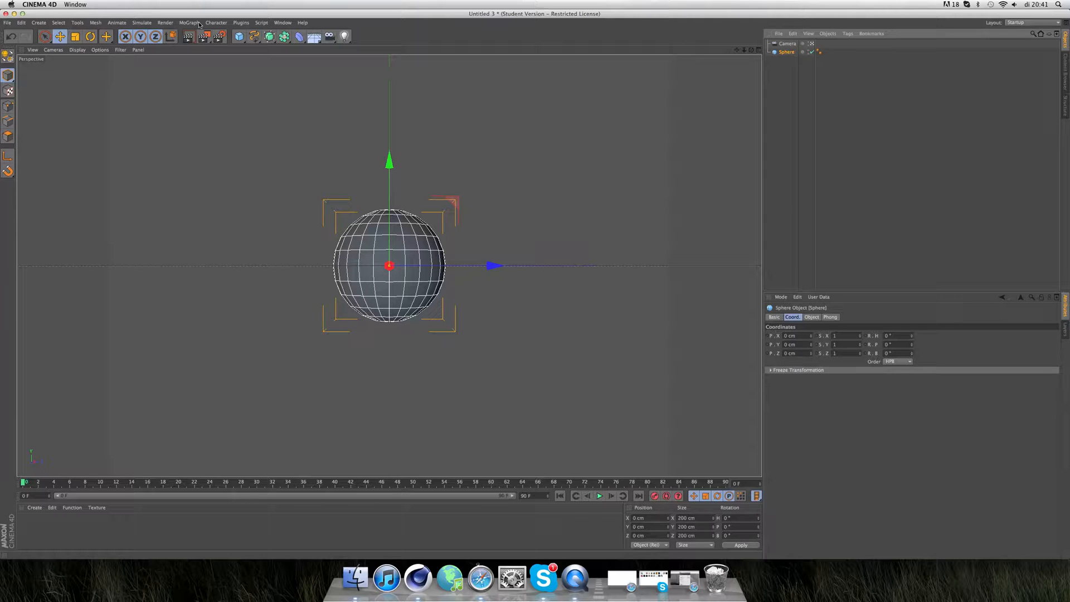
- Wrap the selected sphere in a new MoGraph Cloner
left_click(189, 22)
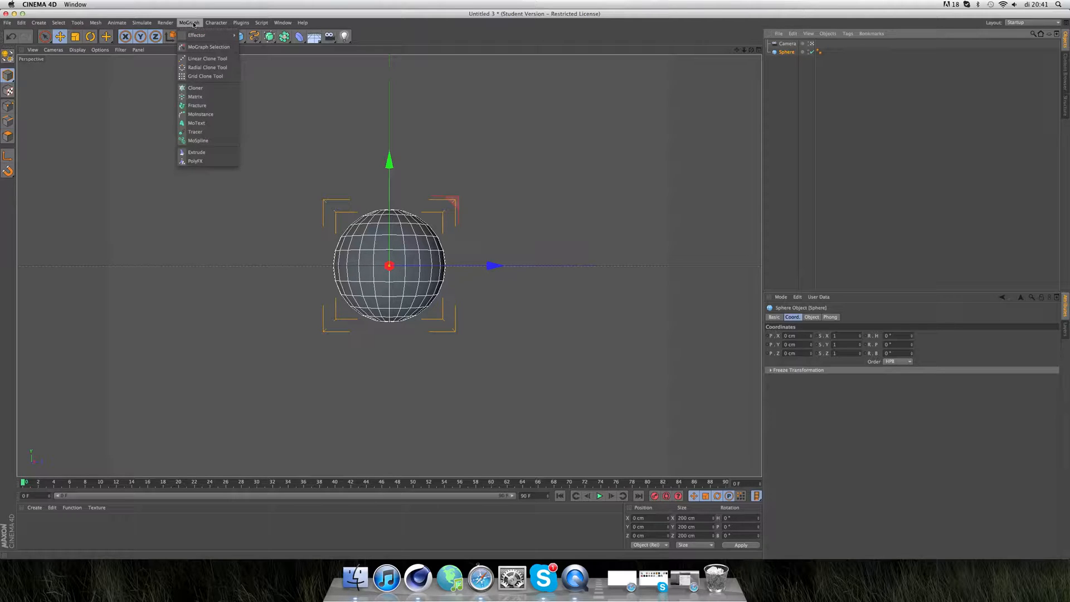
left_click(195, 87)
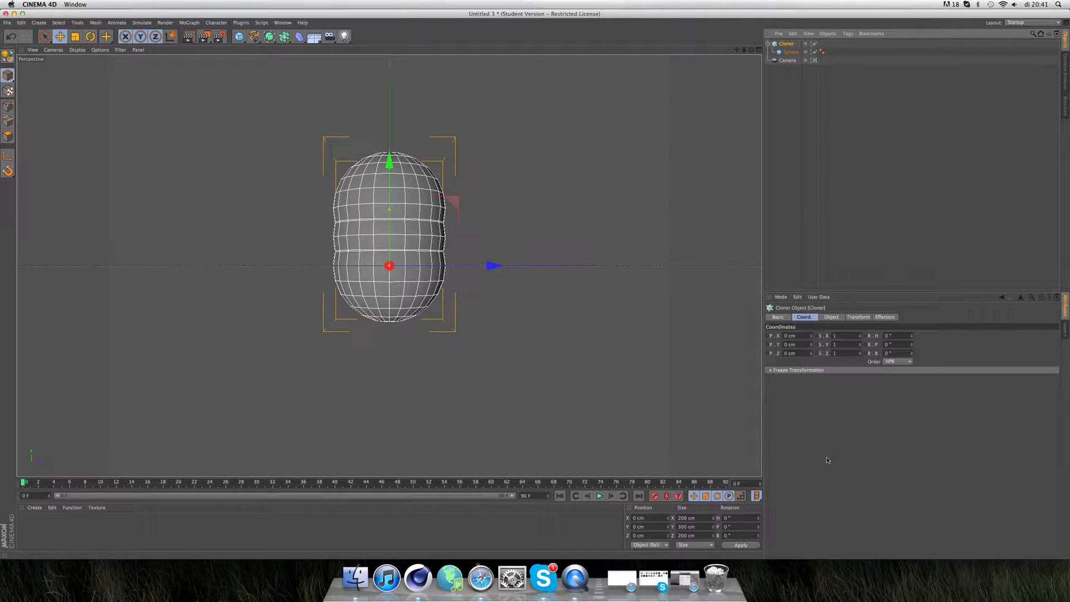
left_click(831, 317)
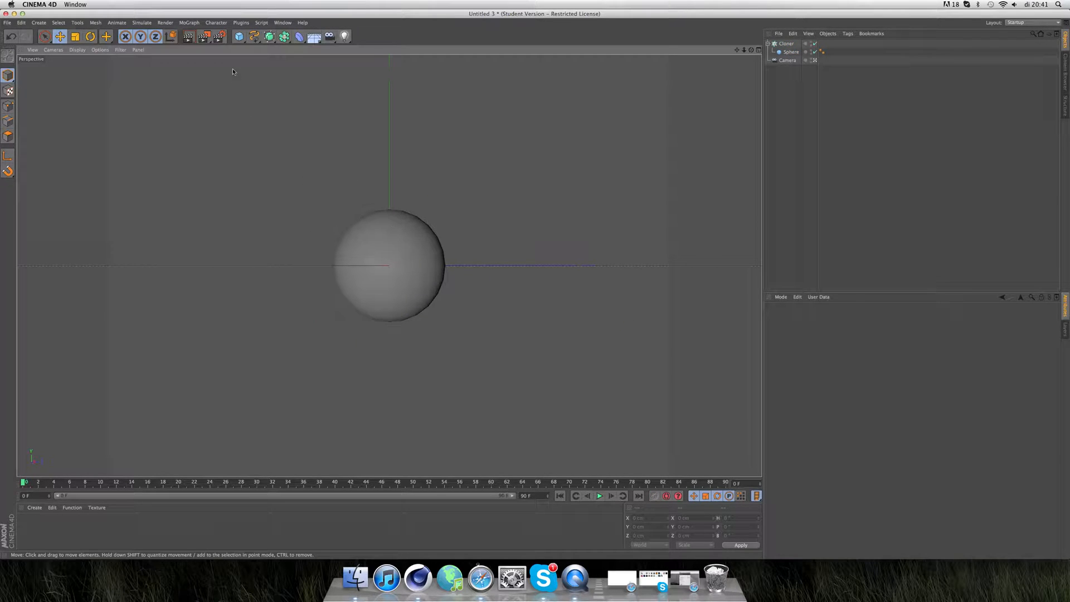
- Select the Cloner and add a MoGraph Sound effector
left_click(141, 22)
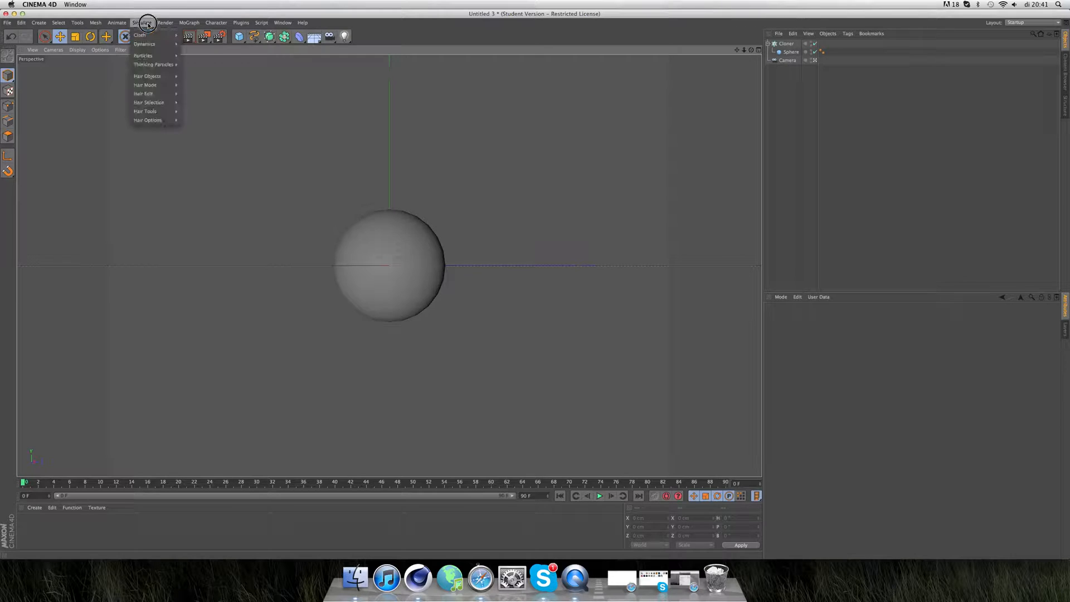
left_click(188, 22)
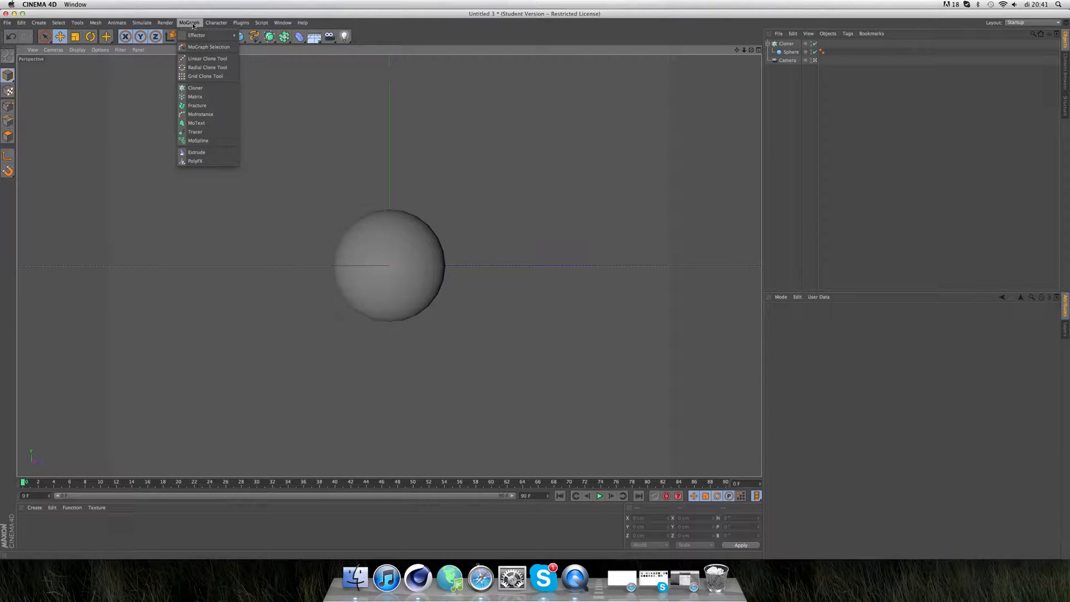
mouse_move(197, 34)
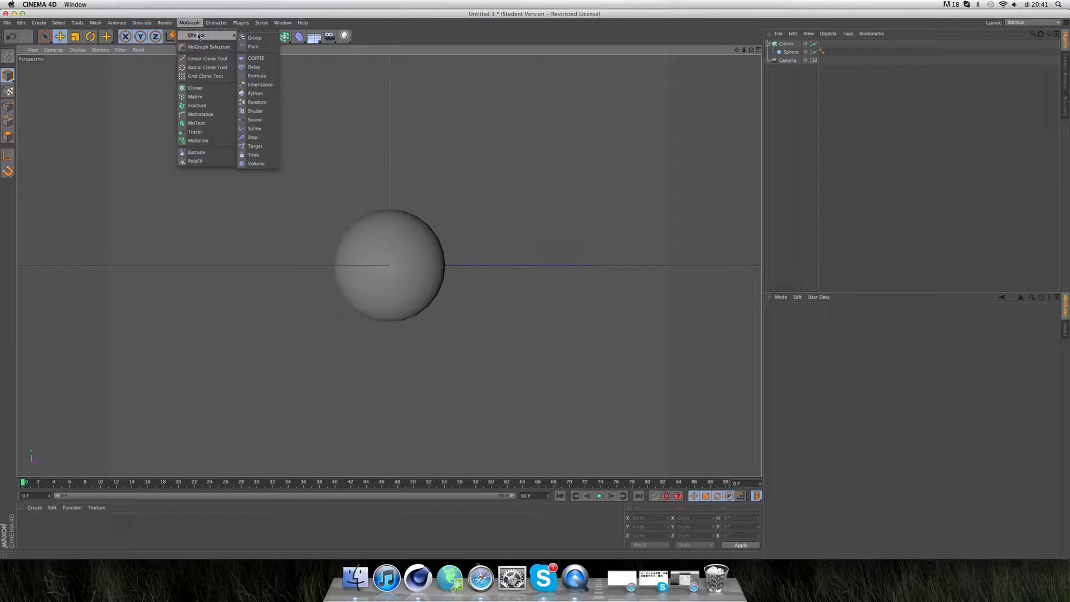
mouse_move(254, 110)
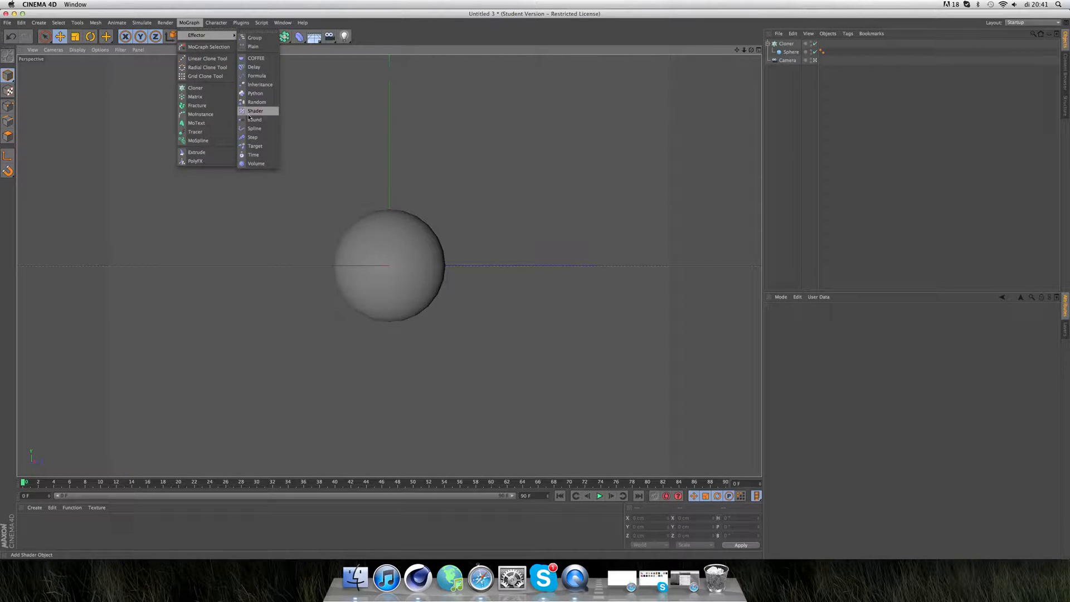
left_click(254, 119)
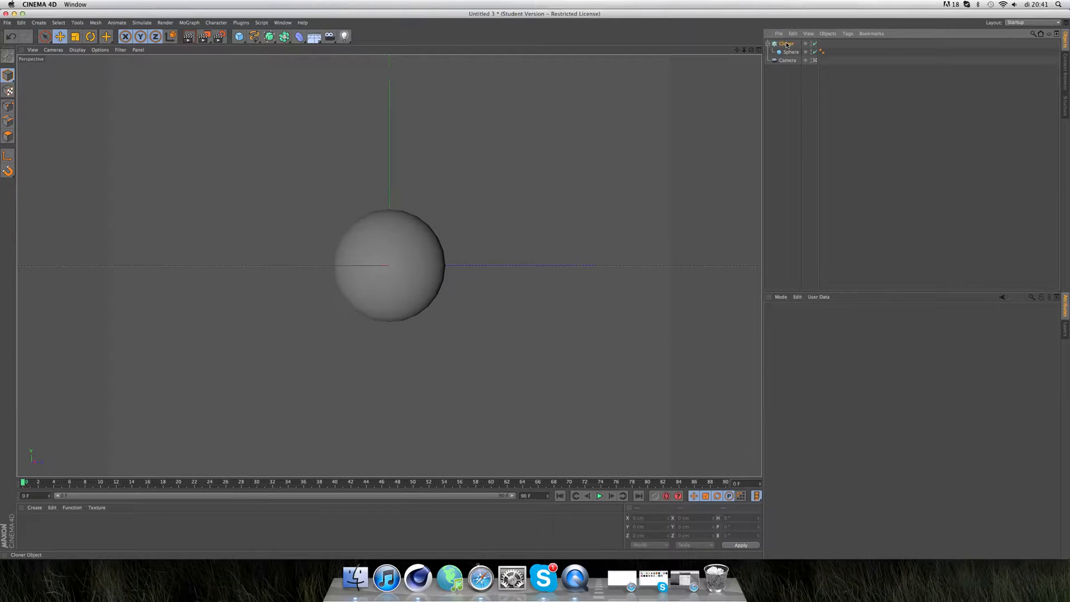
left_click(786, 43)
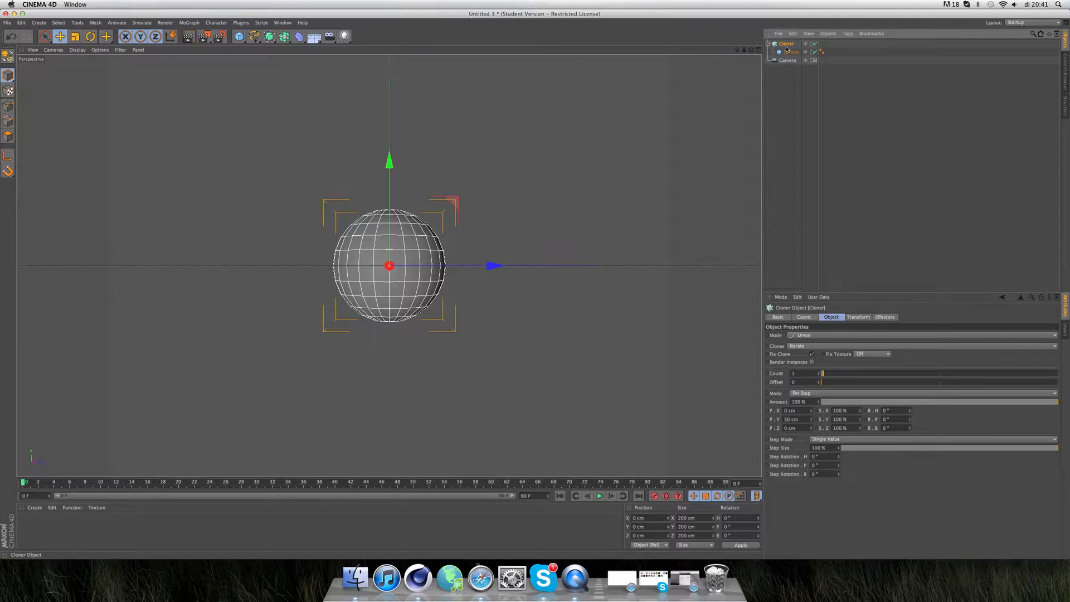
left_click(216, 22)
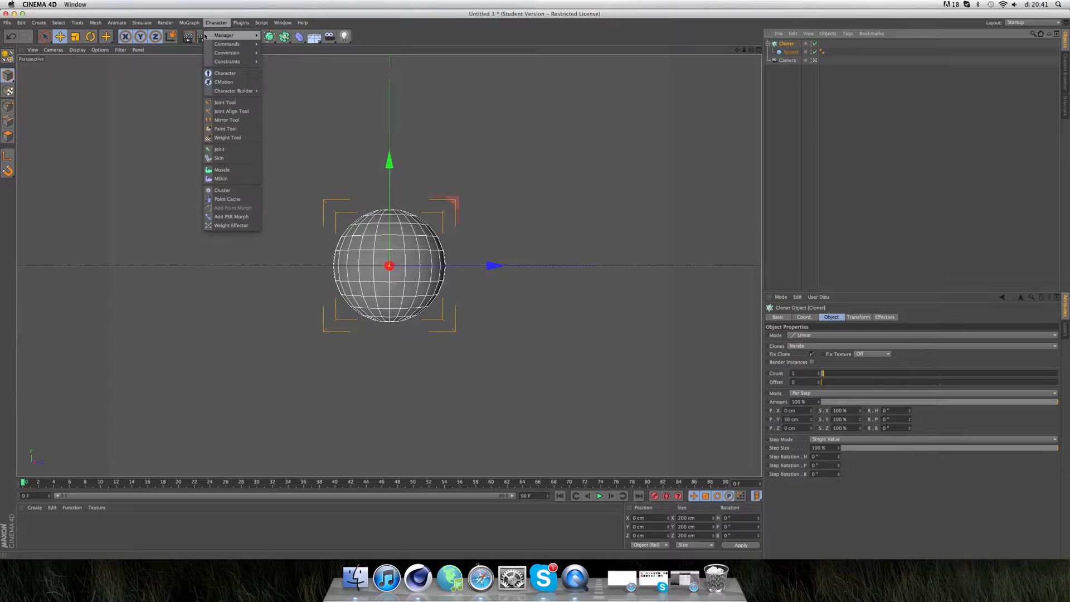
left_click(189, 22)
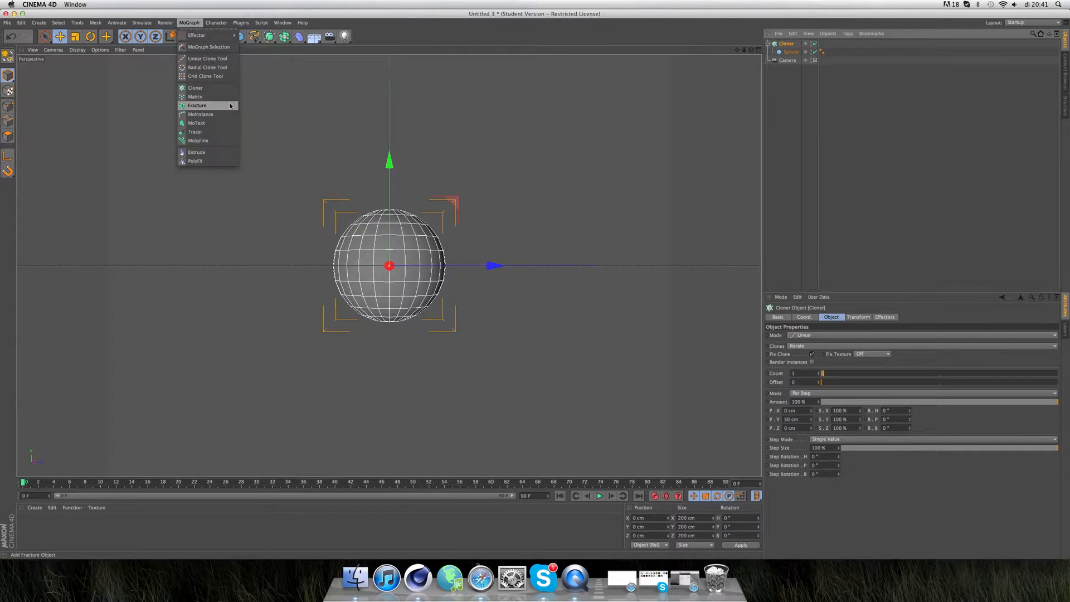
mouse_move(198, 35)
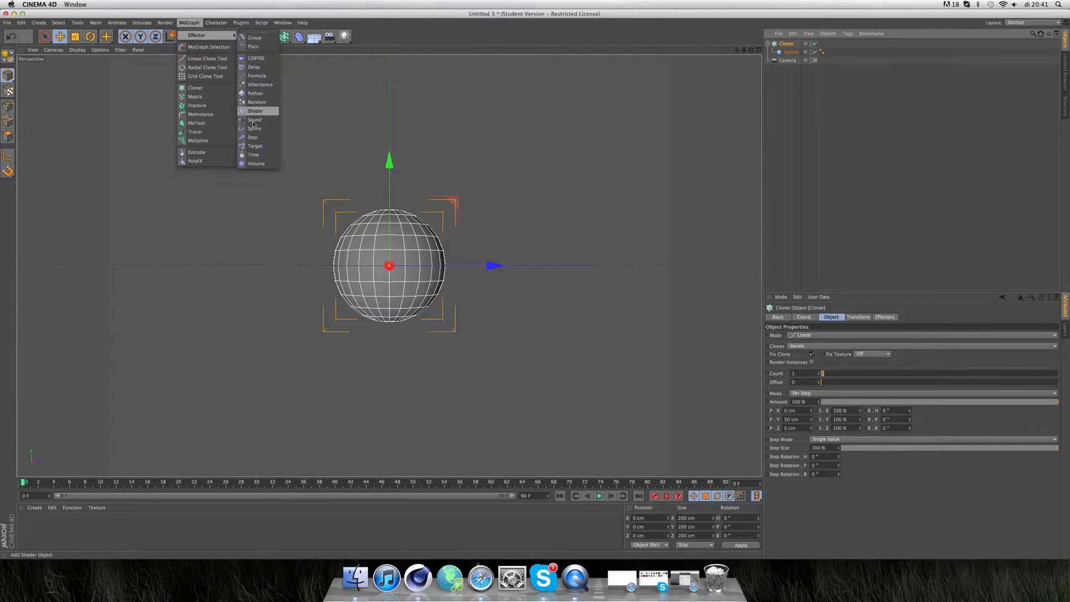
left_click(254, 119)
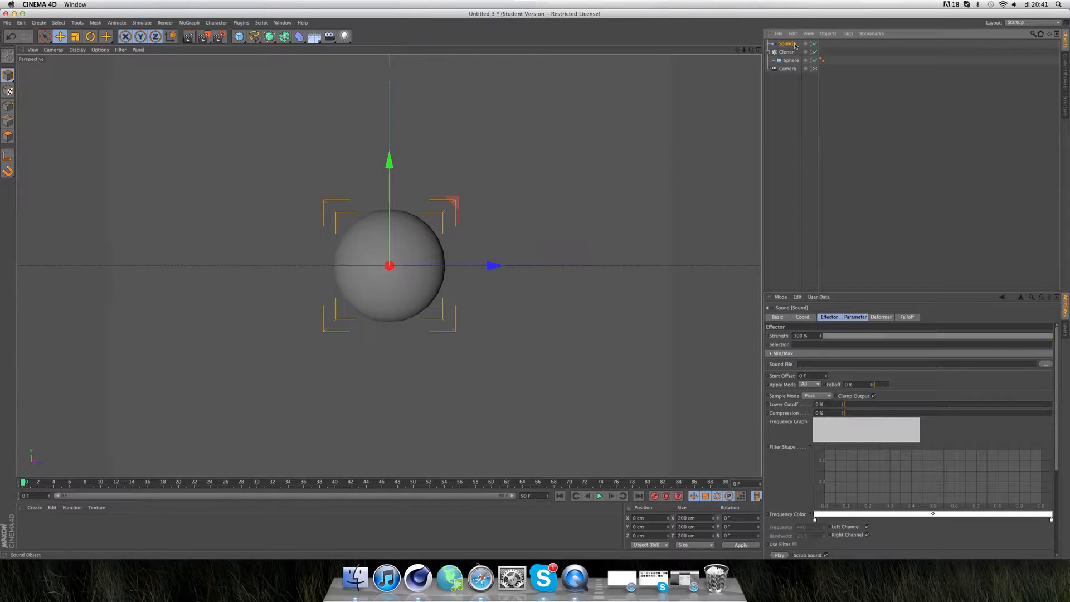
mouse_move(789, 52)
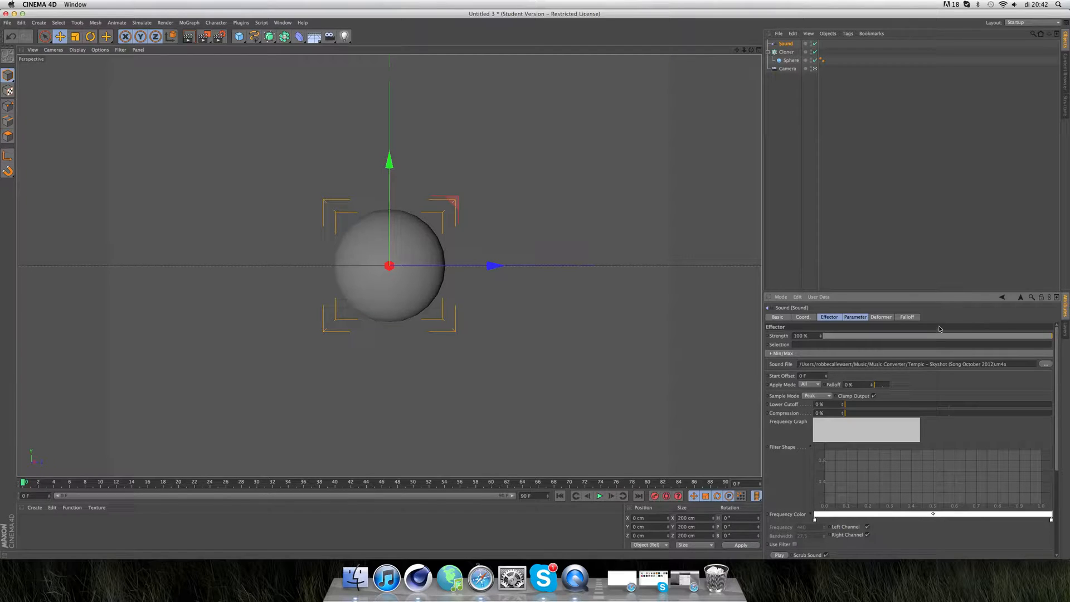
mouse_move(915, 337)
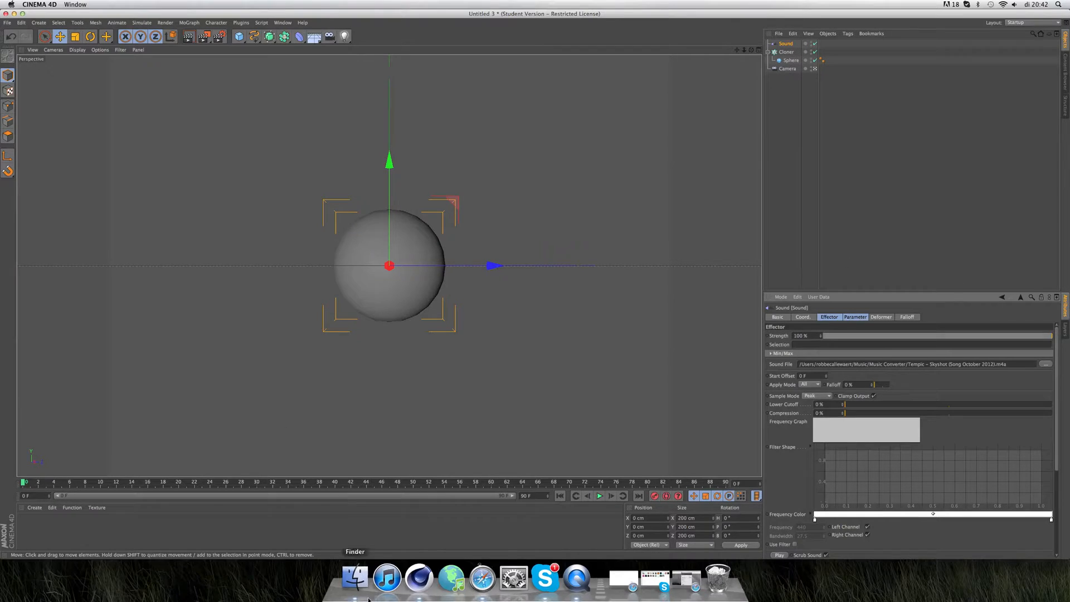
- Briefly play the timeline to preview the sound-reactive clones, then stop
left_click(599, 496)
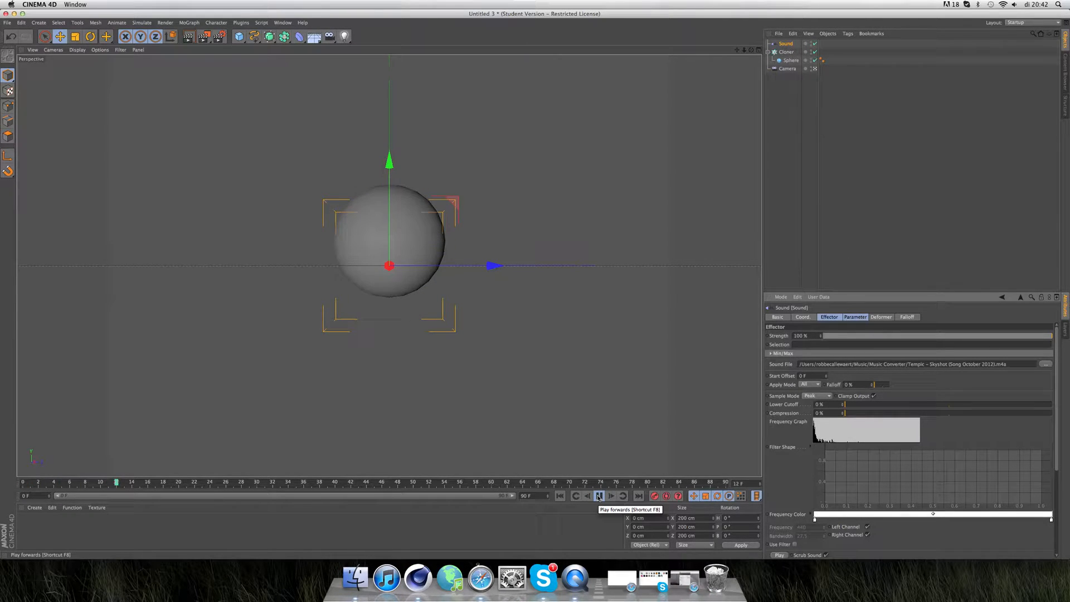
left_click(599, 496)
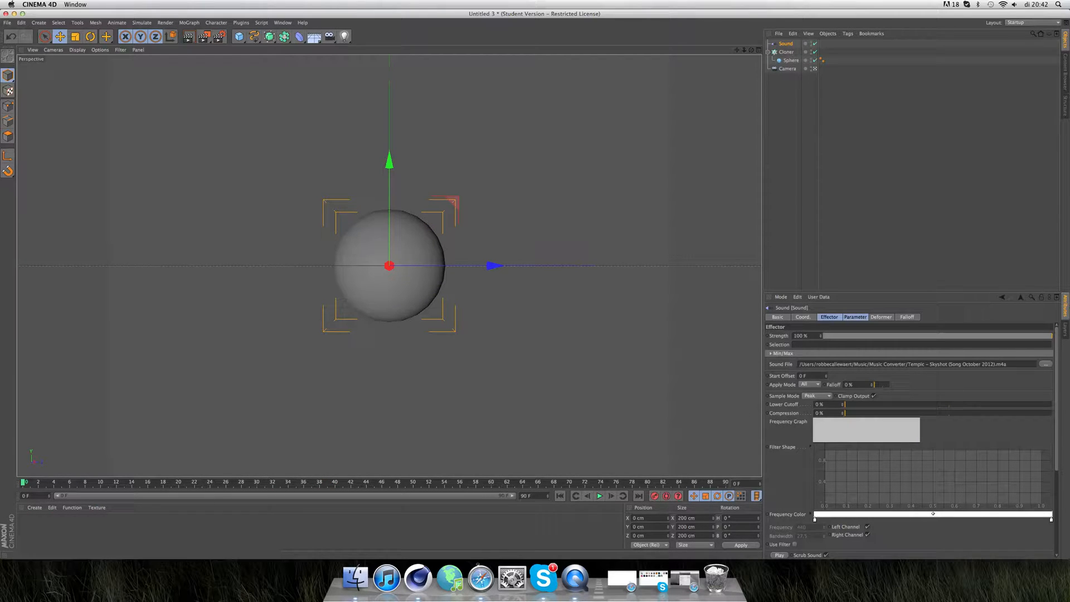
- Switch the Sound effector from Position to Scale at 1.5 on all axes, then open Finder
left_click(855, 317)
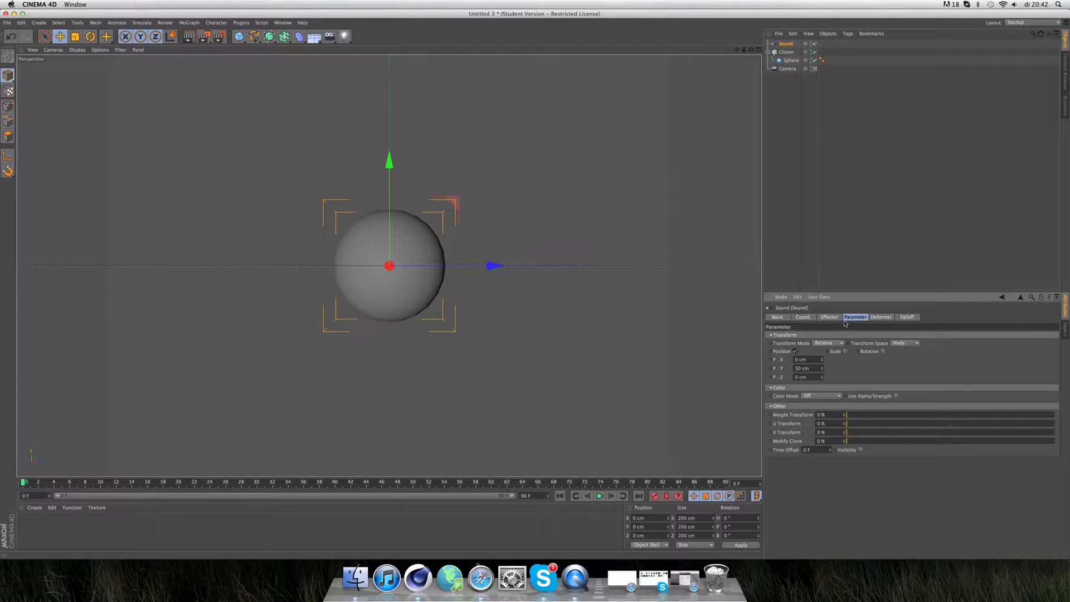
left_click(795, 351)
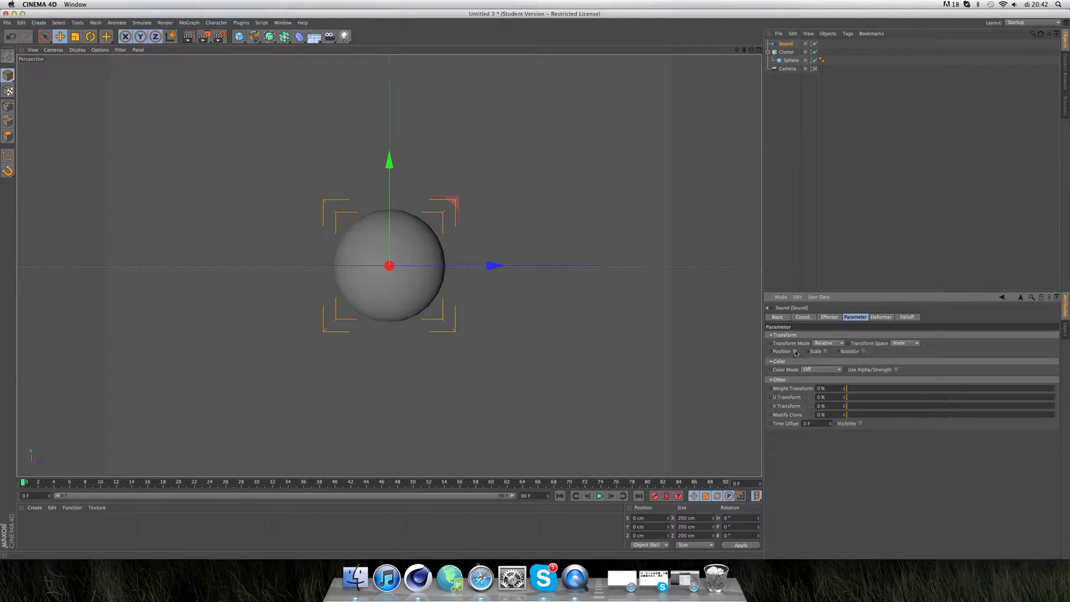
left_click(828, 351)
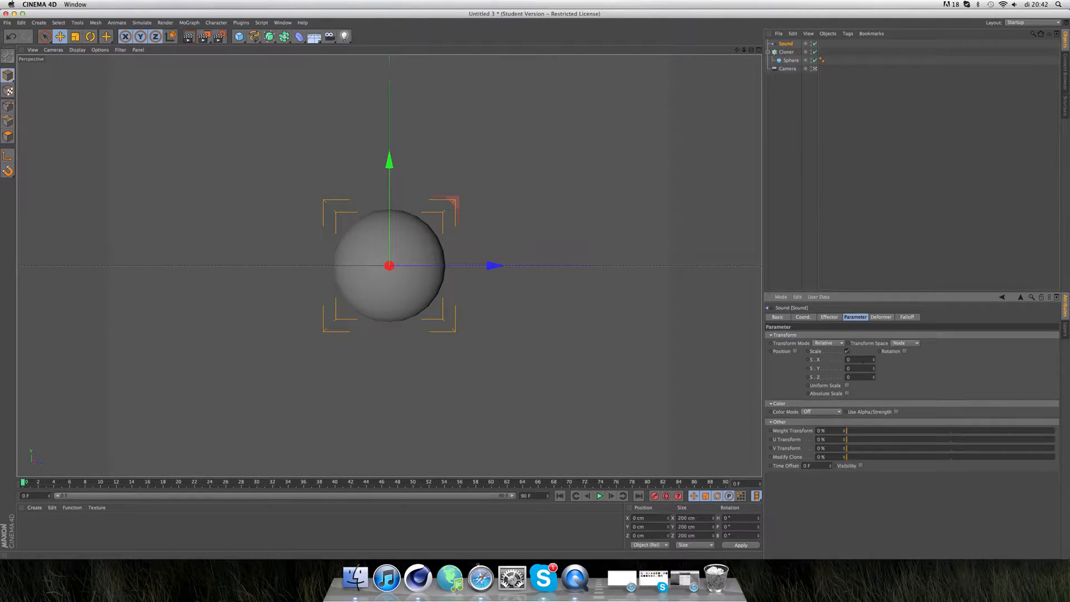
left_click(860, 359)
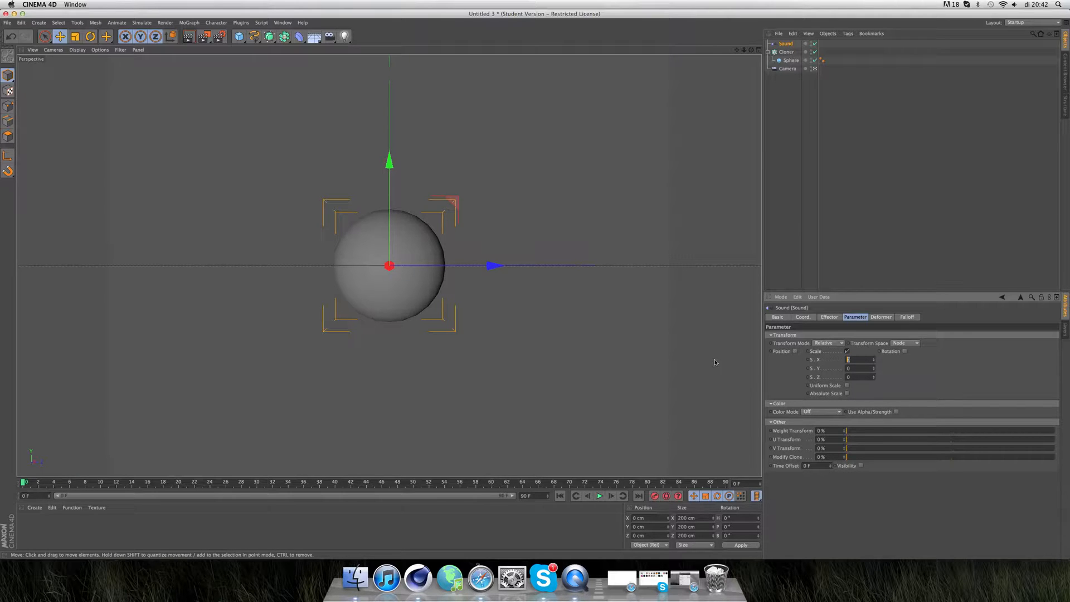
type("1.5")
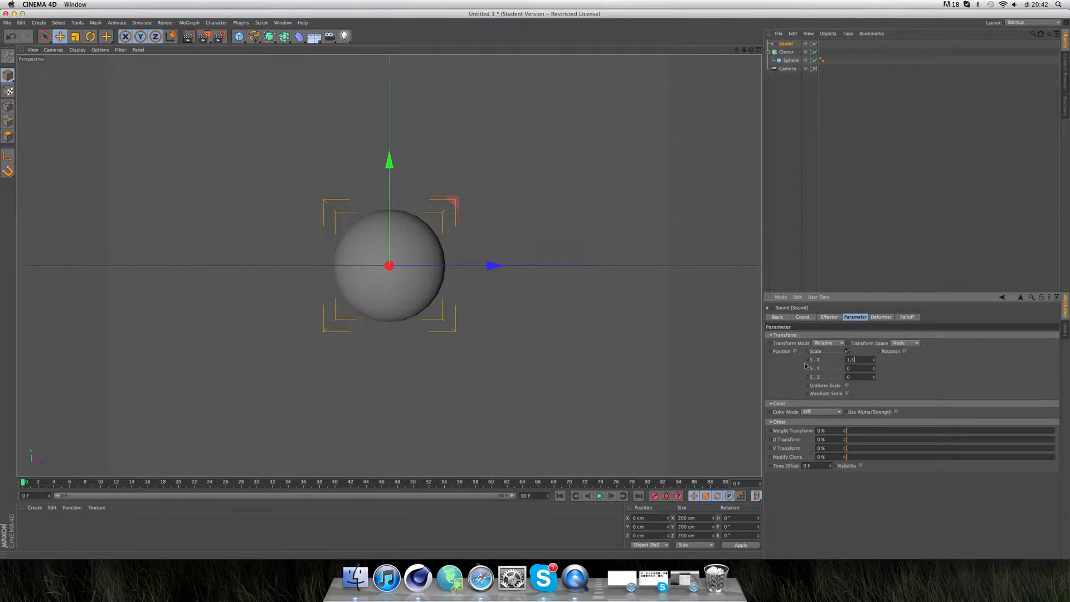
left_click(857, 369)
type("1.5")
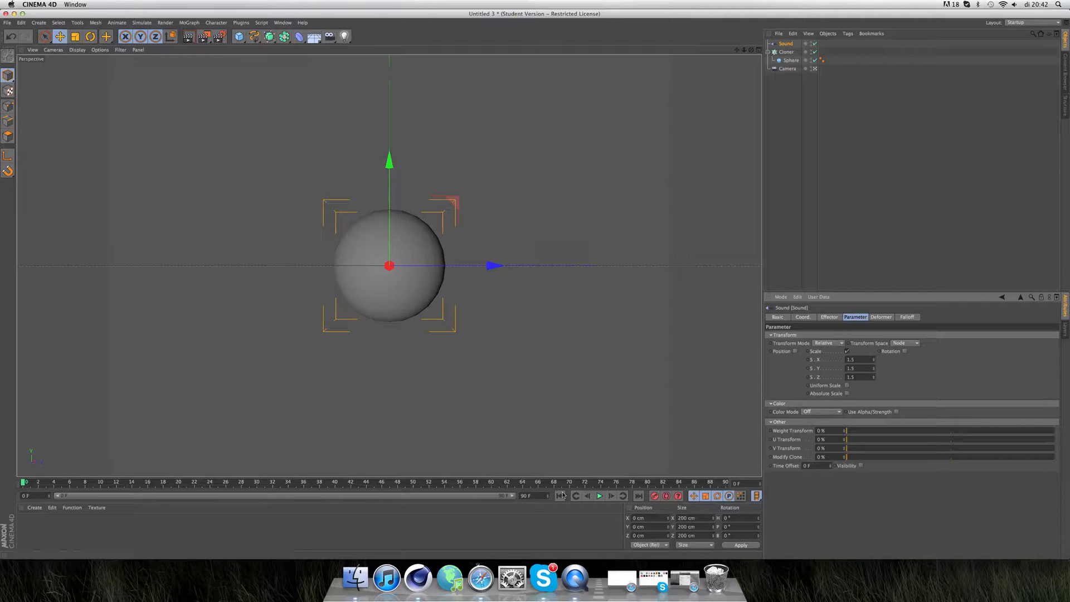
left_click(599, 496)
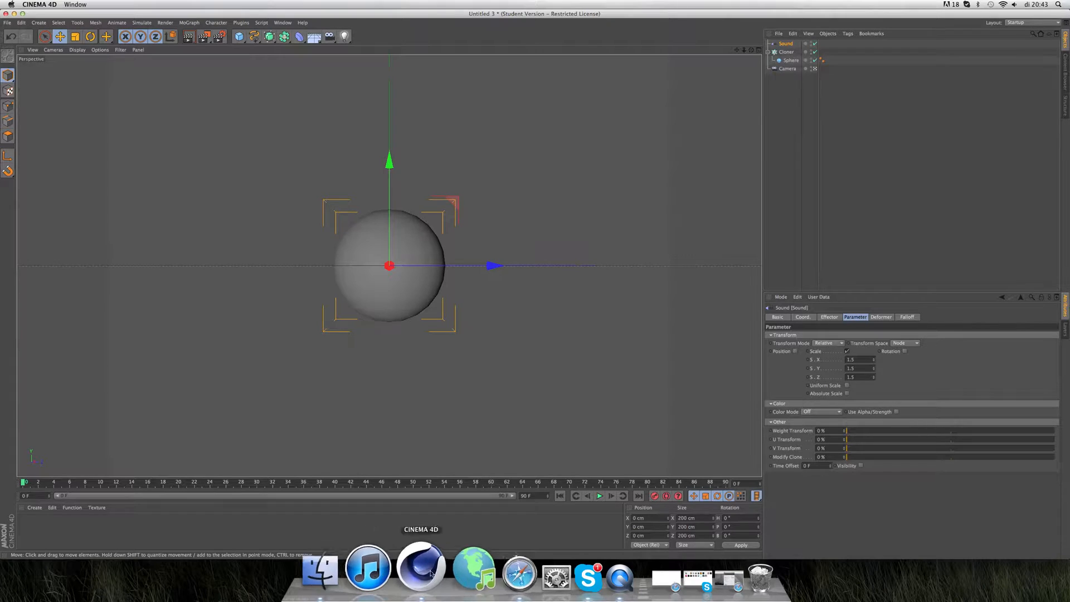
mouse_move(358, 566)
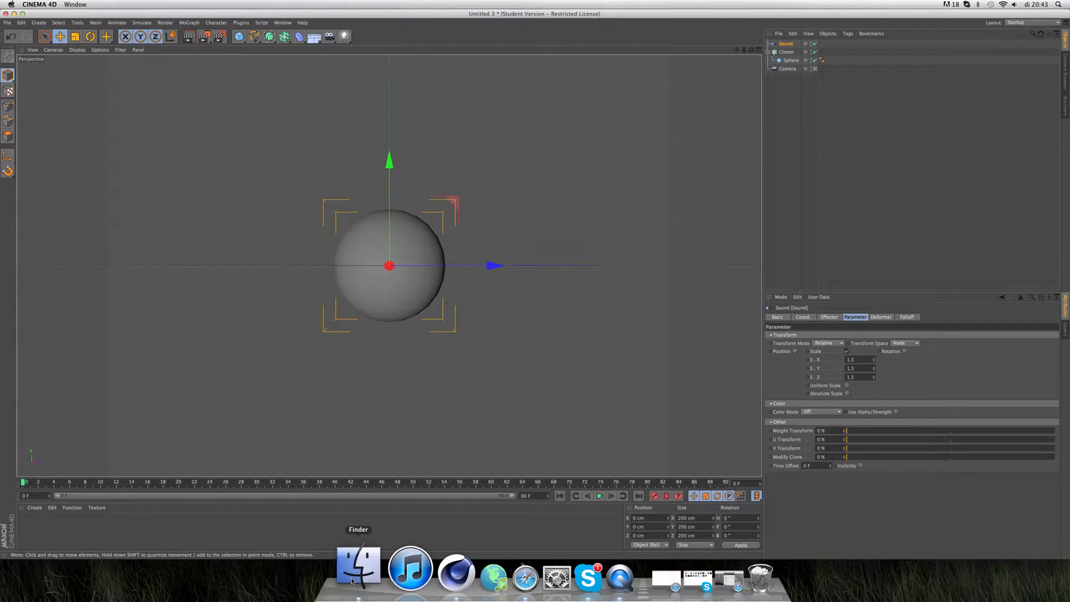
left_click(358, 566)
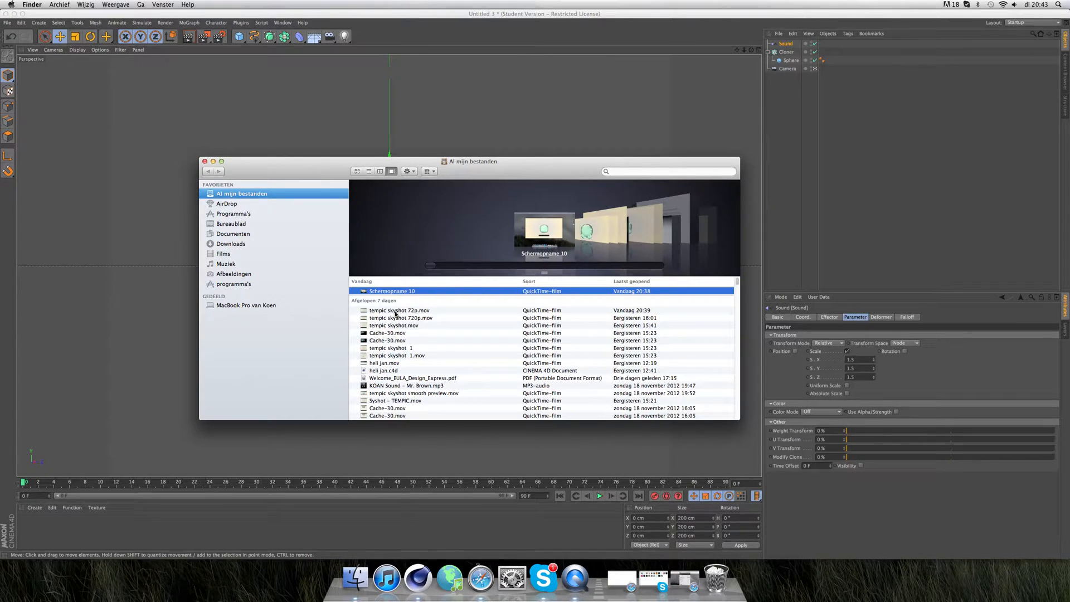
- Open tempic skyshot 72p.mov in QuickTime Player, play it, then close it
double_click(398, 311)
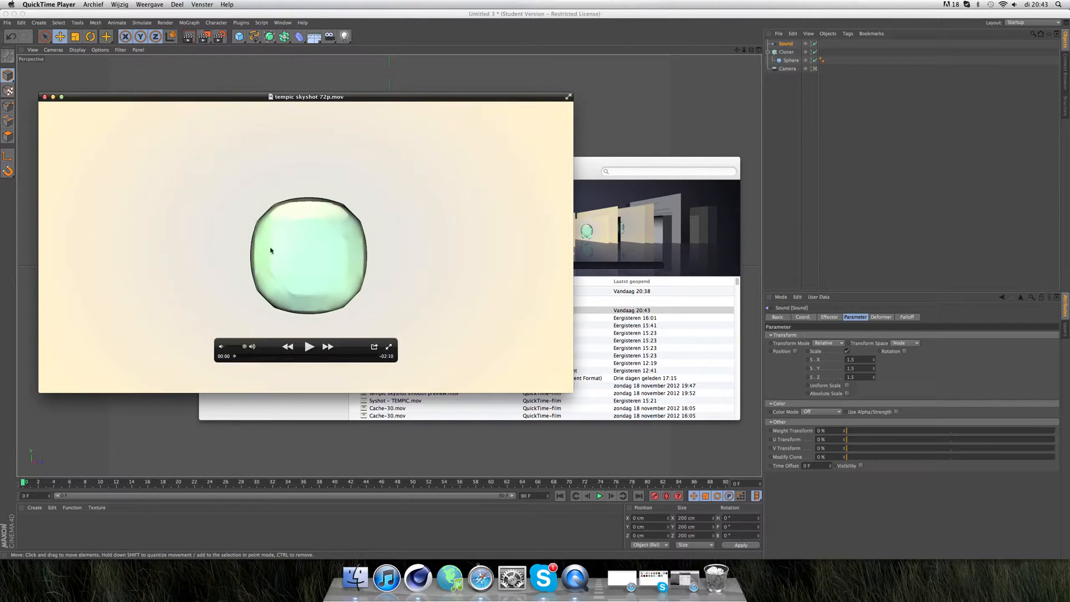
left_click(308, 346)
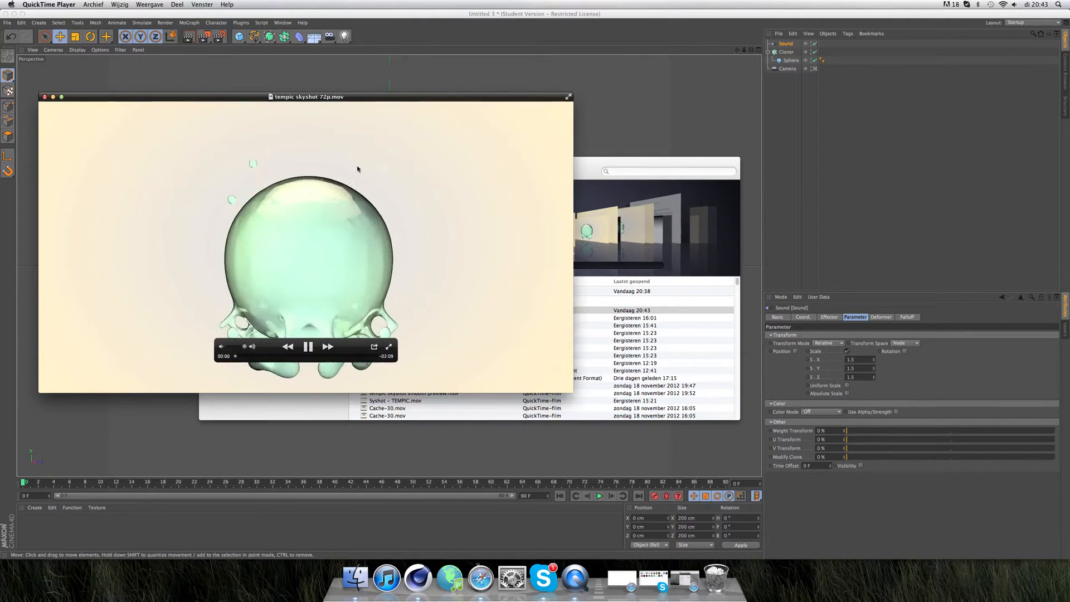
left_click(308, 347)
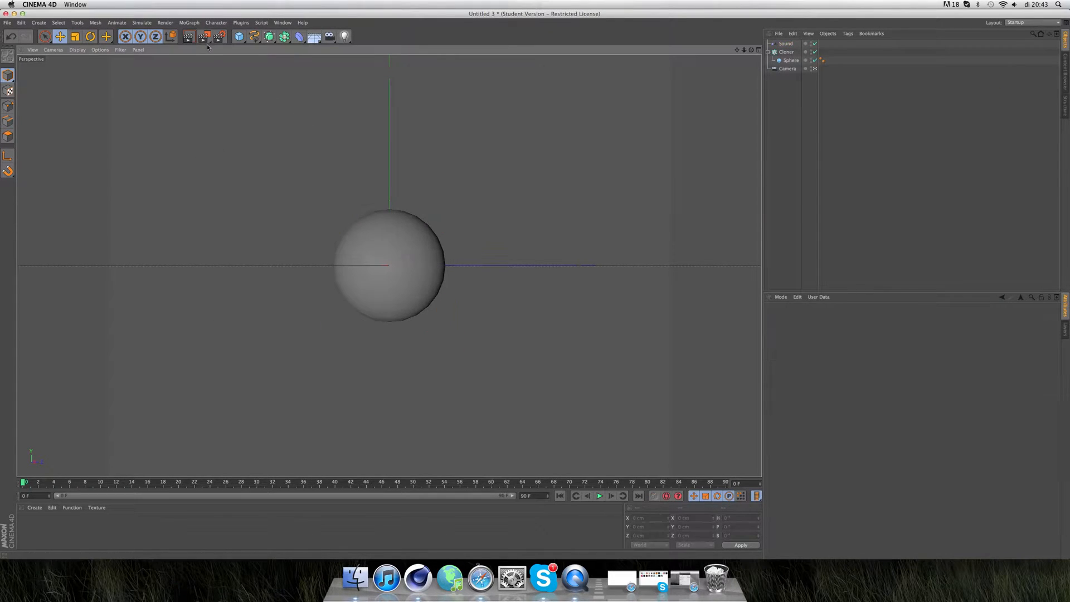
- Add a second standalone sphere with a 7 cm radius
left_click(239, 36)
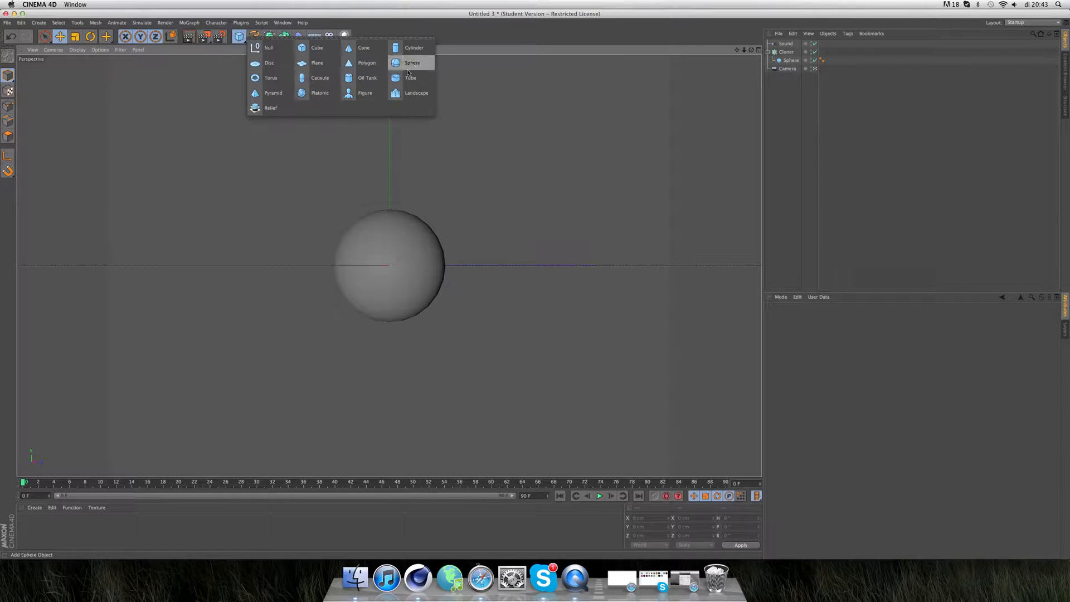
left_click(413, 62)
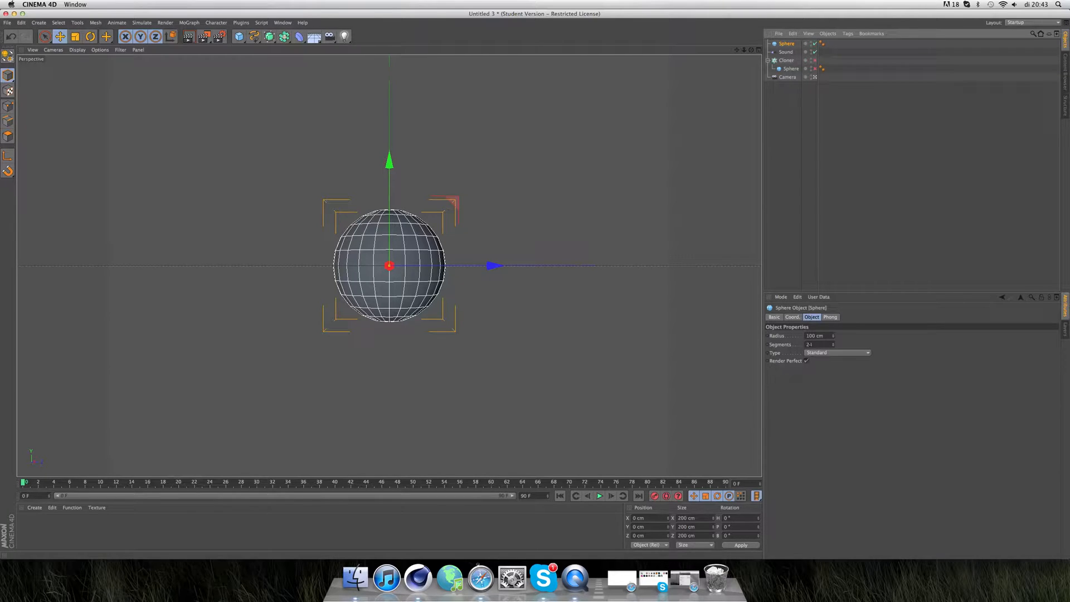
left_click(816, 335)
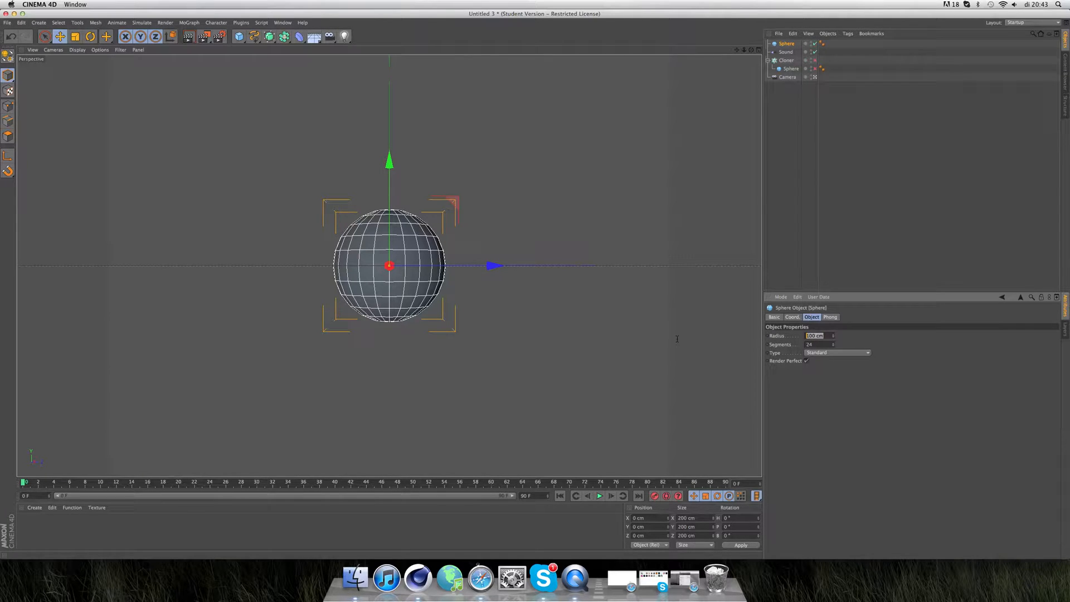
type("1")
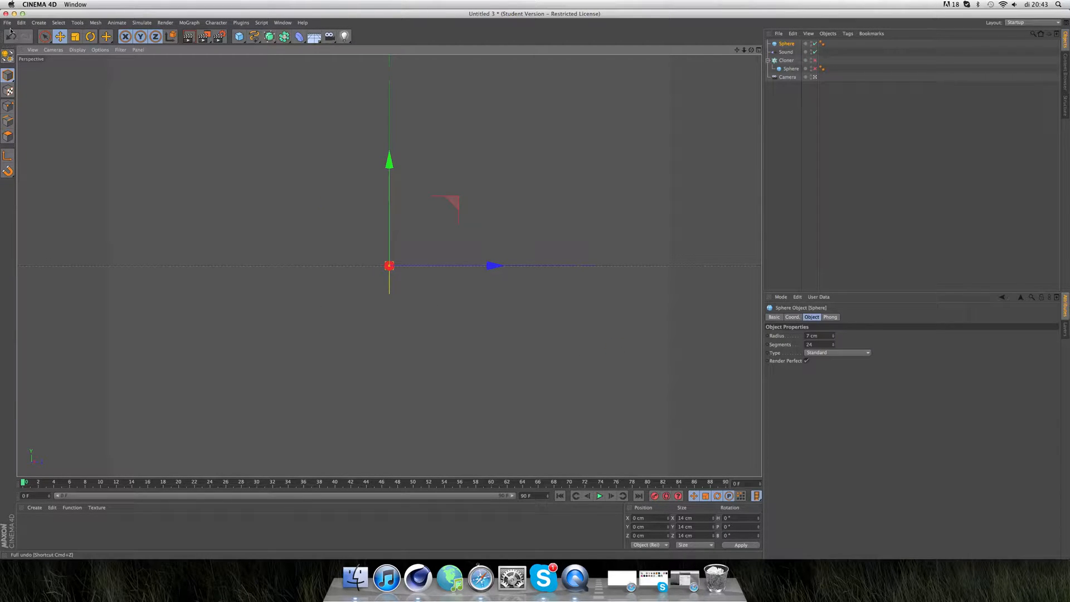
- Put the small sphere in a new Cloner set to Grid Array mode
left_click(189, 22)
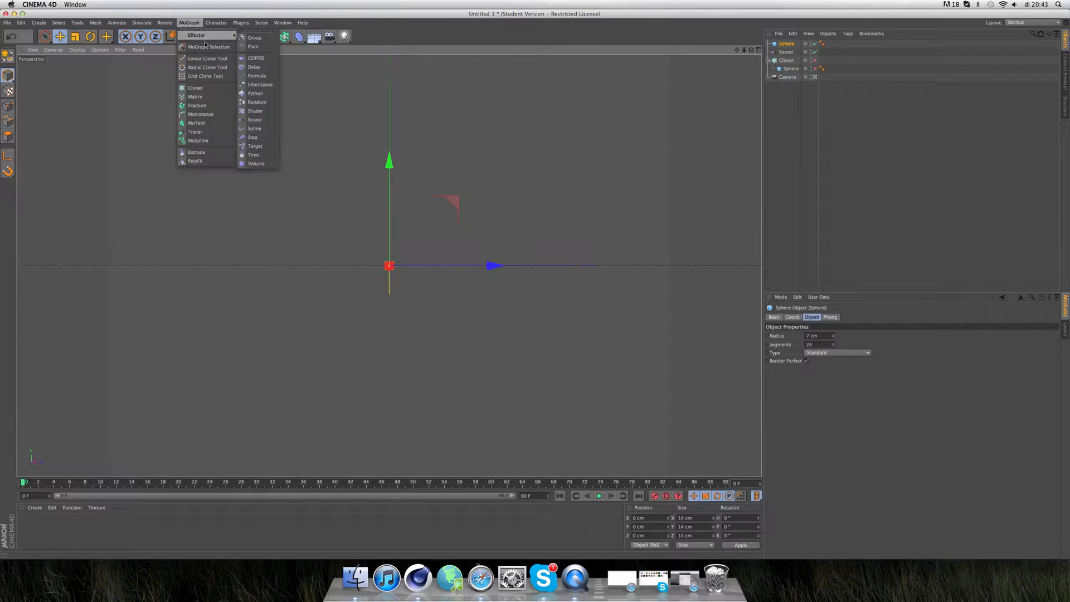
left_click(195, 88)
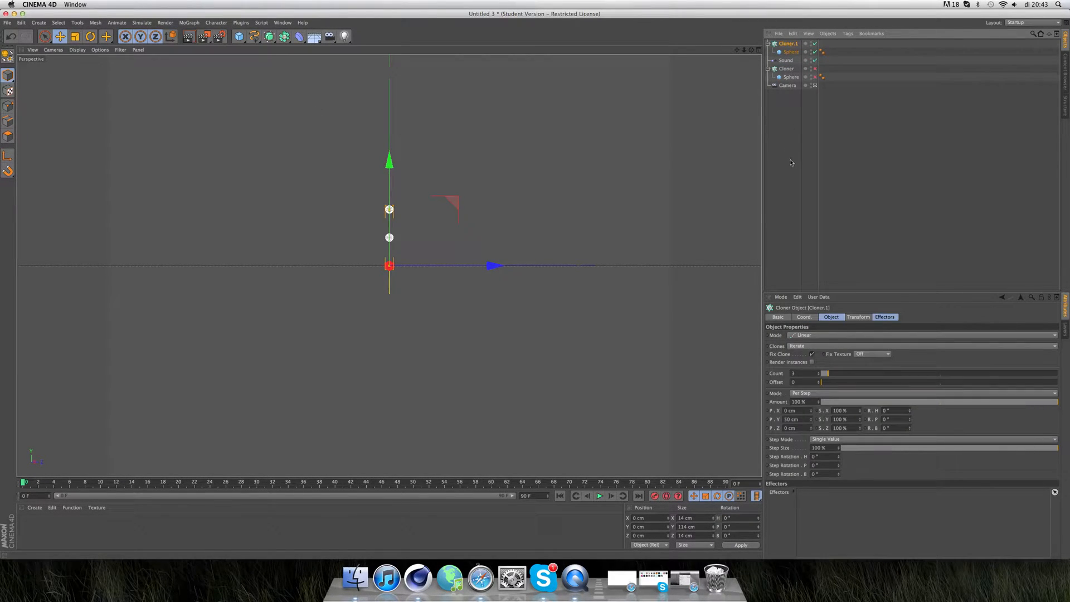
left_click(809, 335)
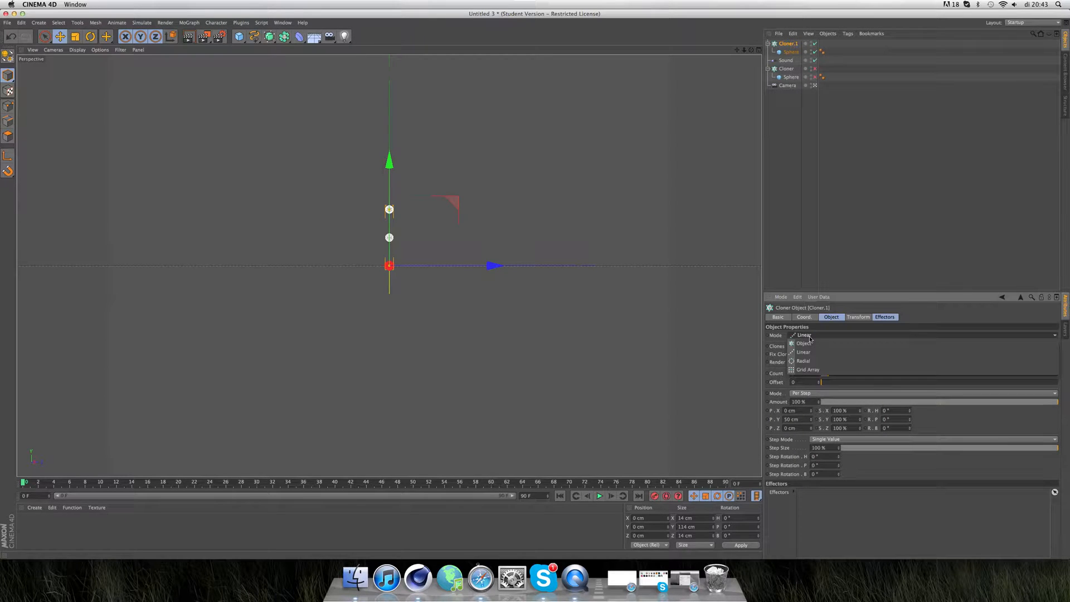
left_click(808, 369)
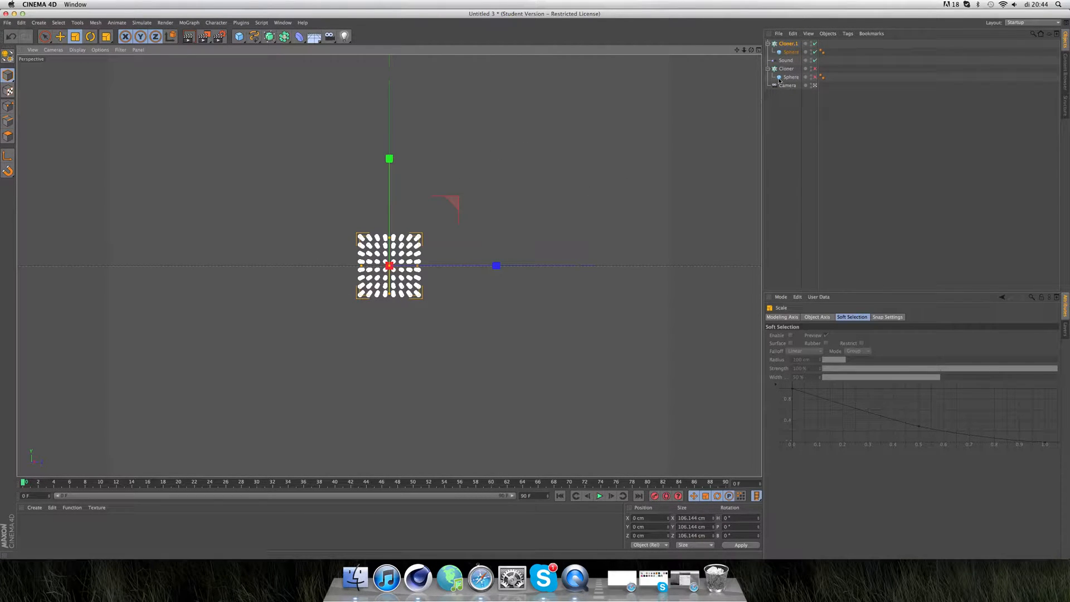
left_click(791, 77)
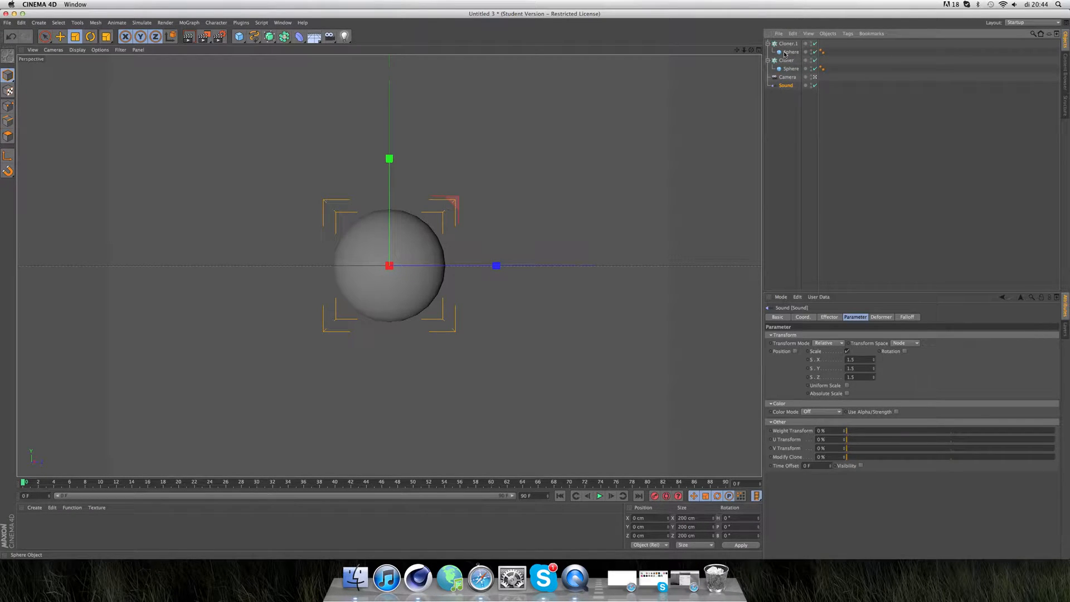
- Add a Dynamics Body tag to the sphere under Cloner.1 and edit its Follow Position force
left_click(788, 43)
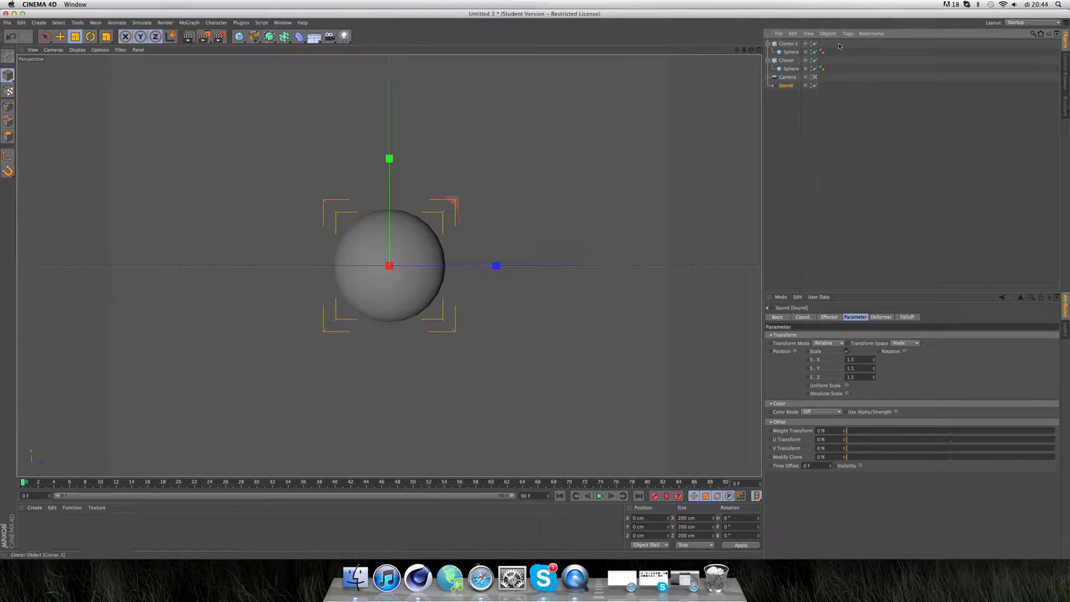
left_click(788, 43)
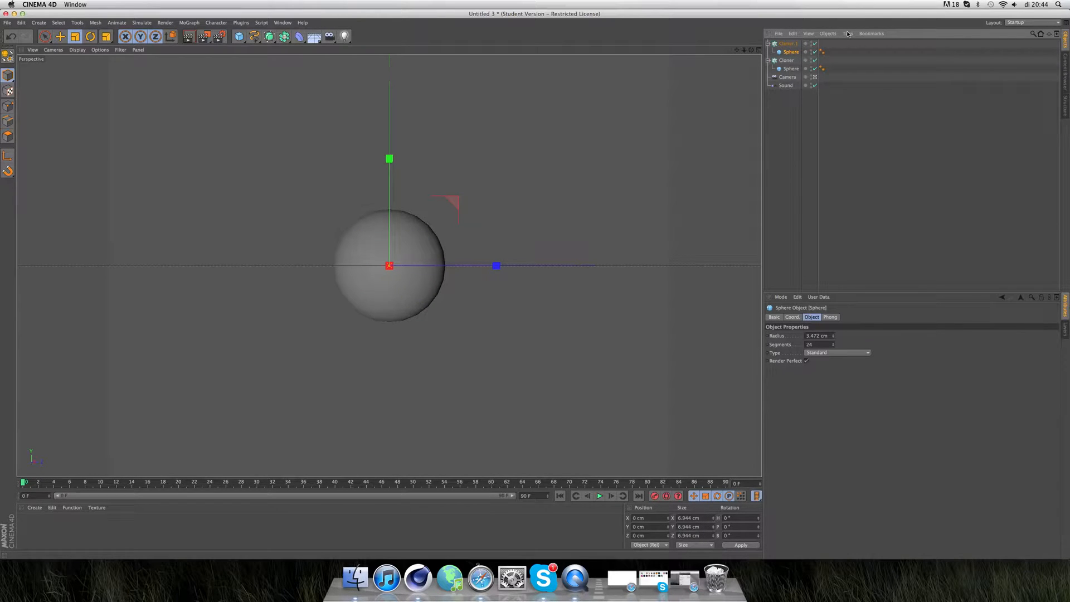
left_click(847, 33)
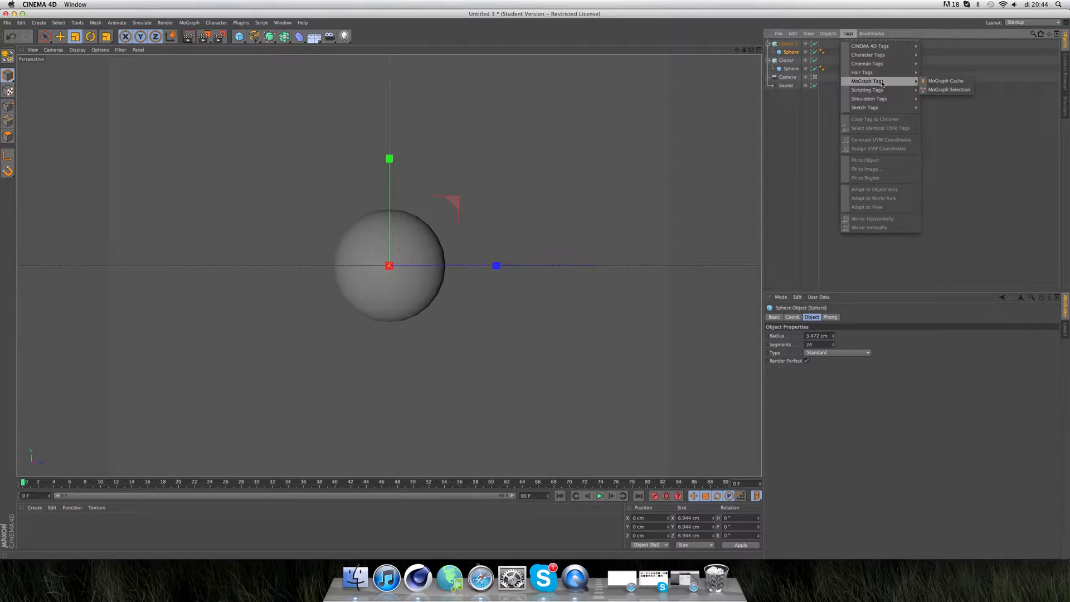
mouse_move(867, 89)
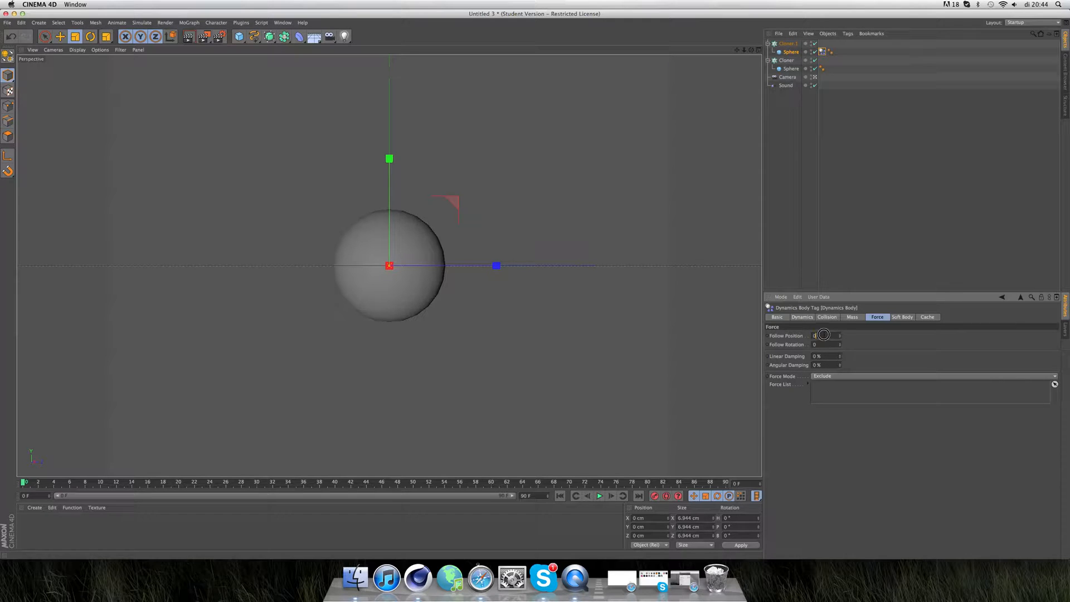
left_click(827, 335)
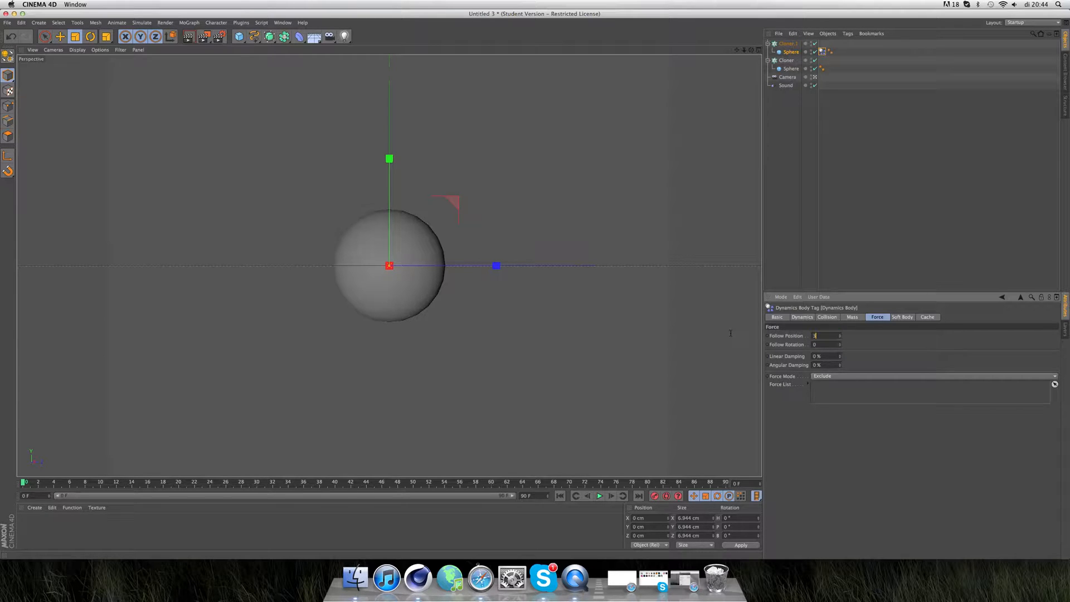
- Tag the 200 cm sphere under Cloner with Dynamics Body, Follow Position and Rotation 5
left_click(787, 60)
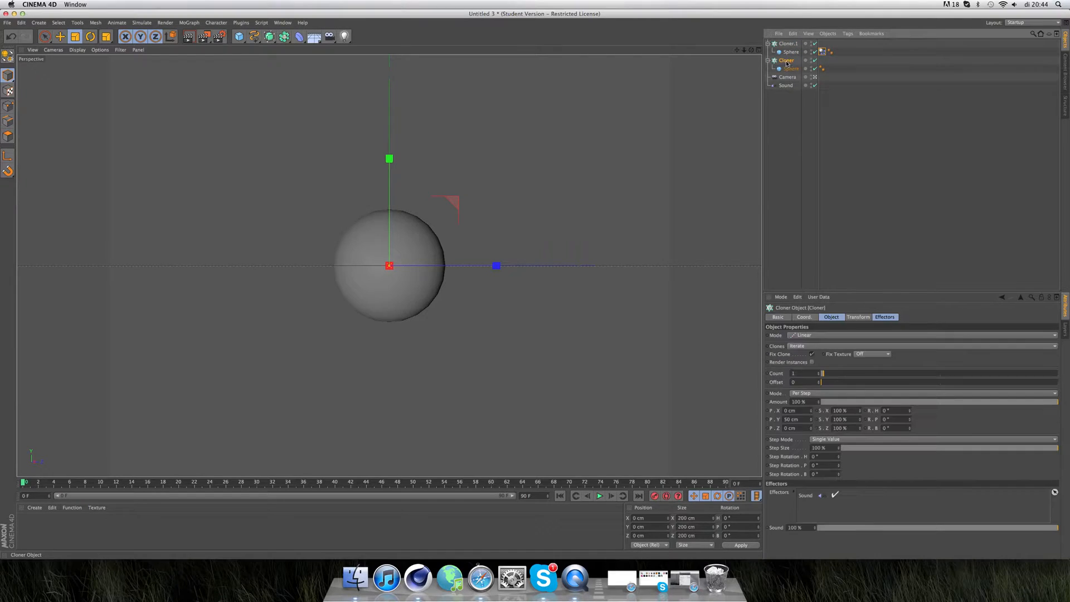
left_click(791, 68)
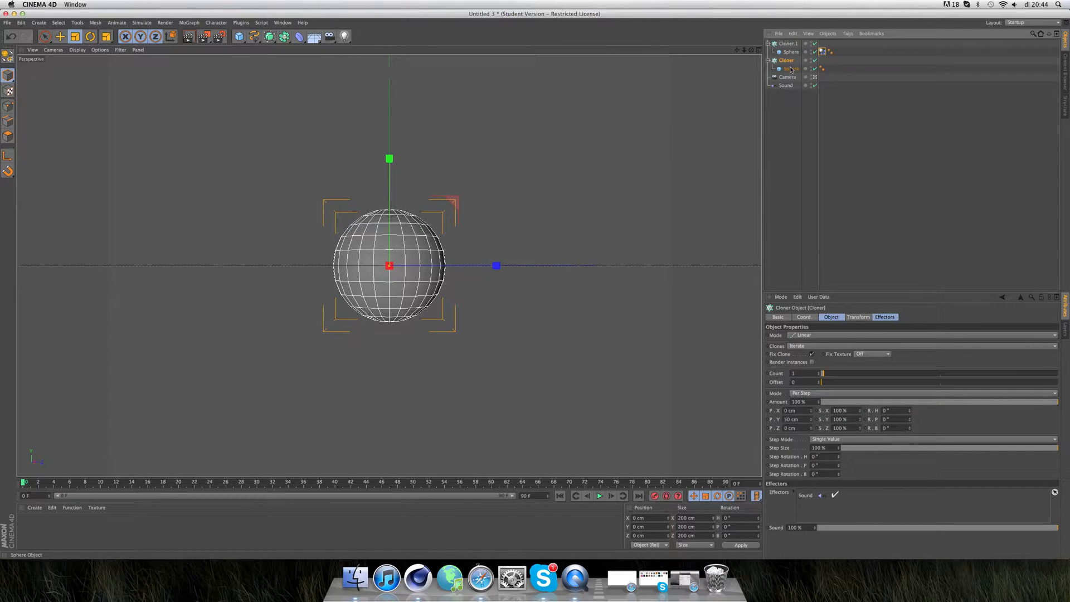
left_click(791, 68)
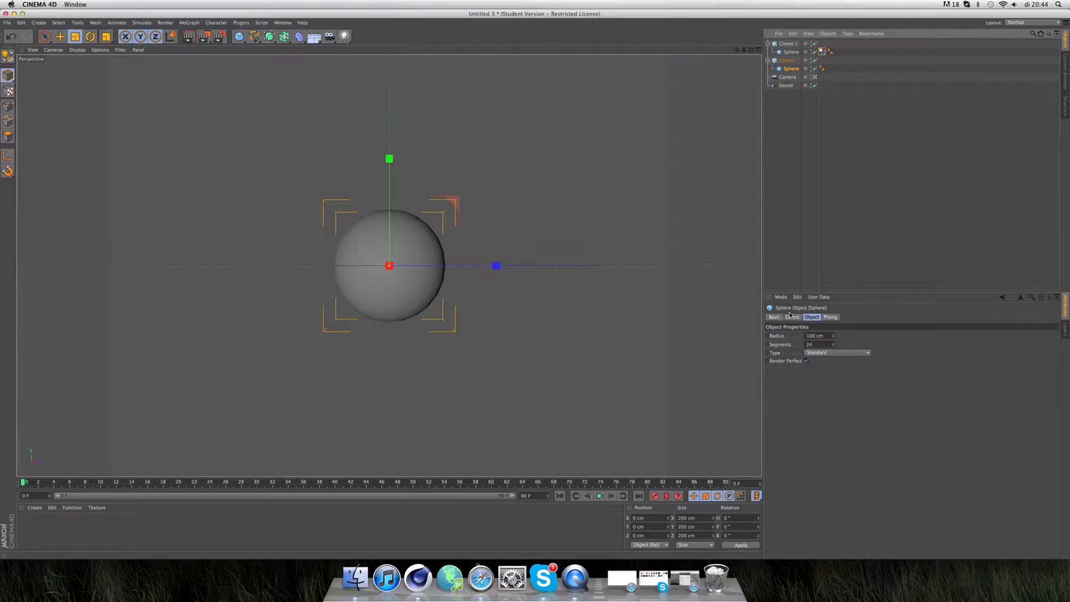
left_click(848, 33)
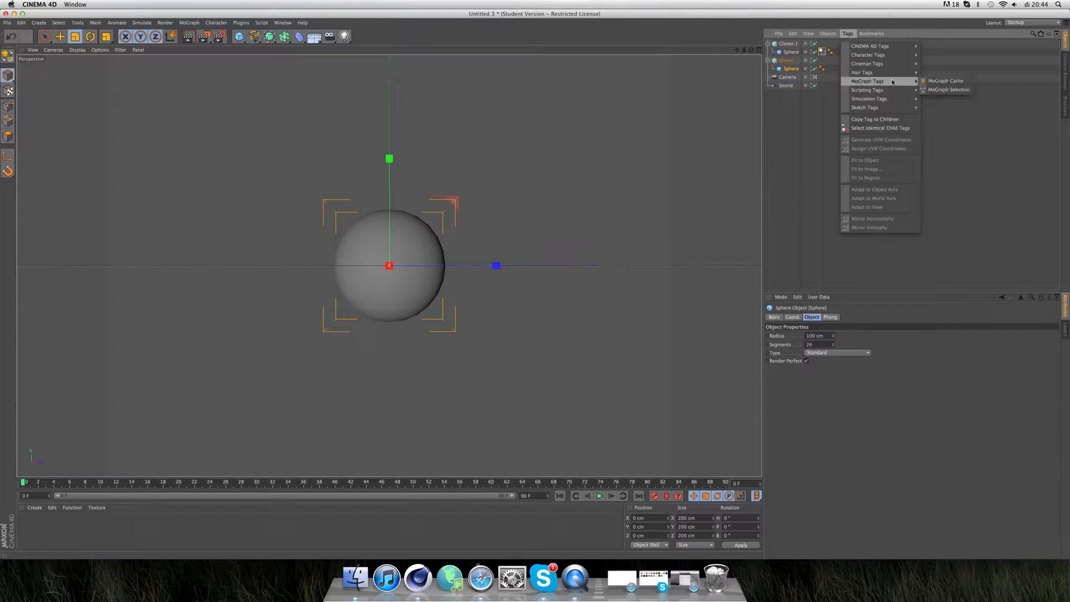
mouse_move(869, 98)
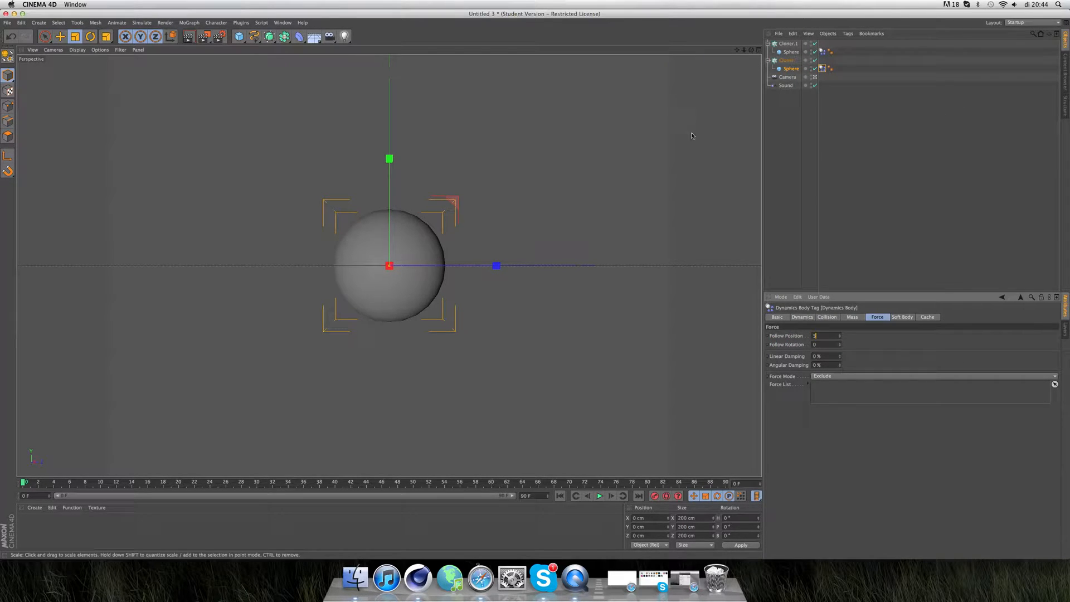
left_click(826, 344)
type("5")
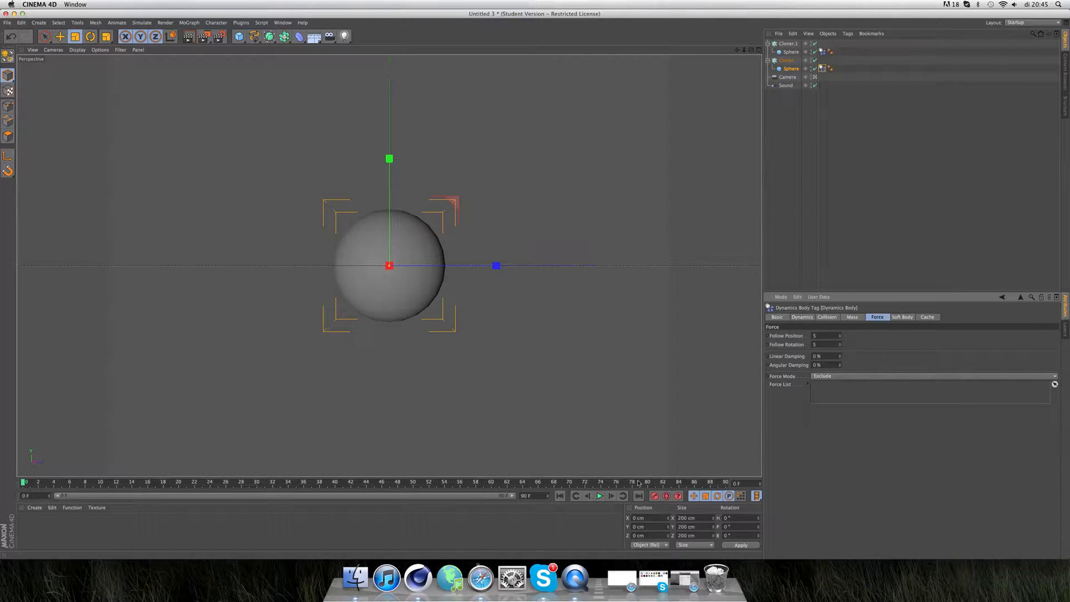
left_click(599, 496)
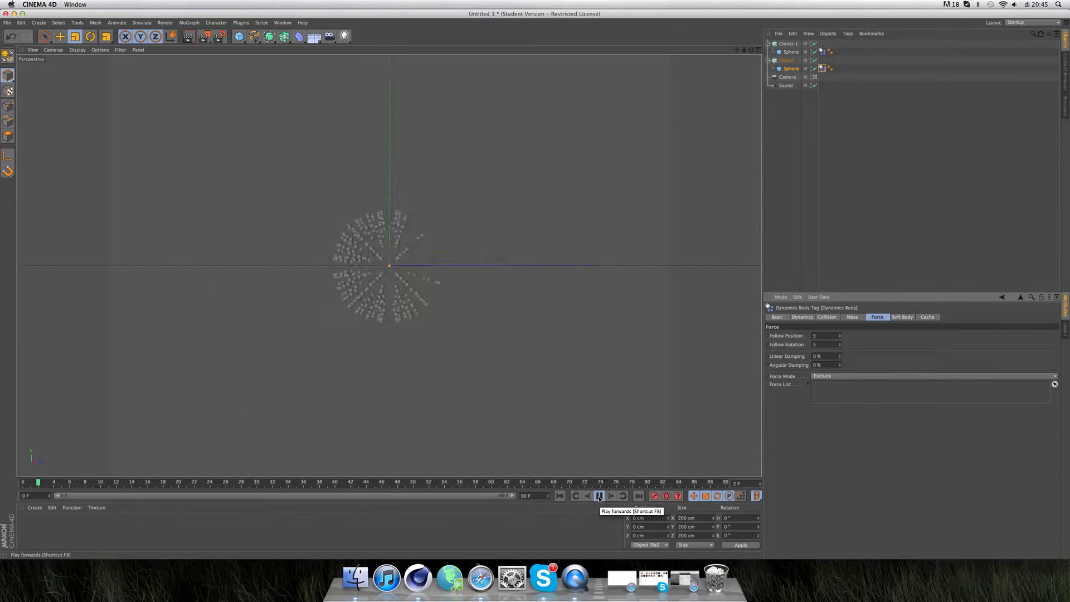
left_click(599, 495)
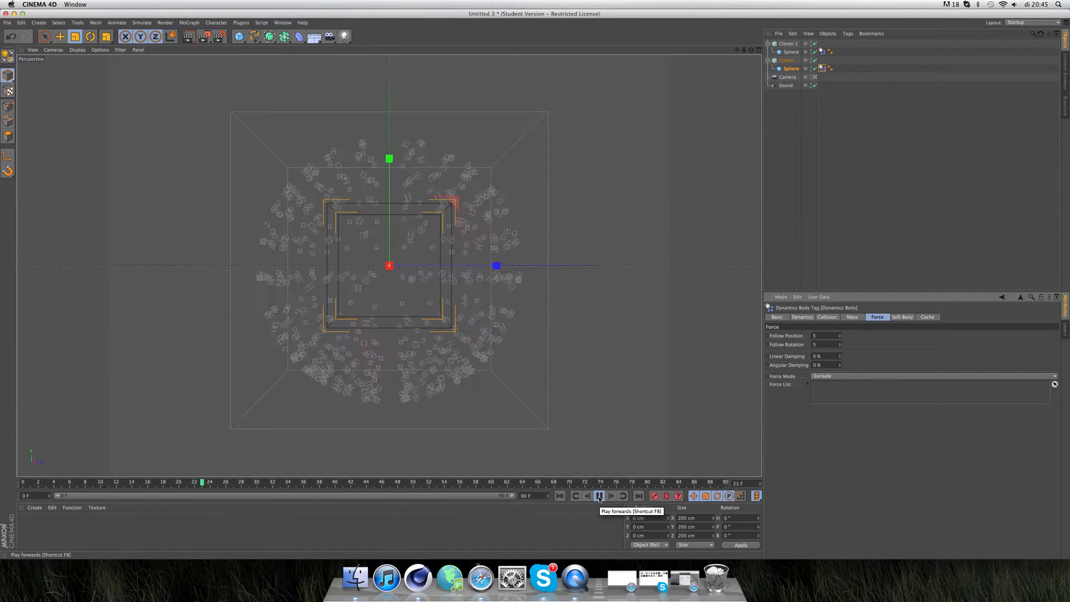
left_click(598, 496)
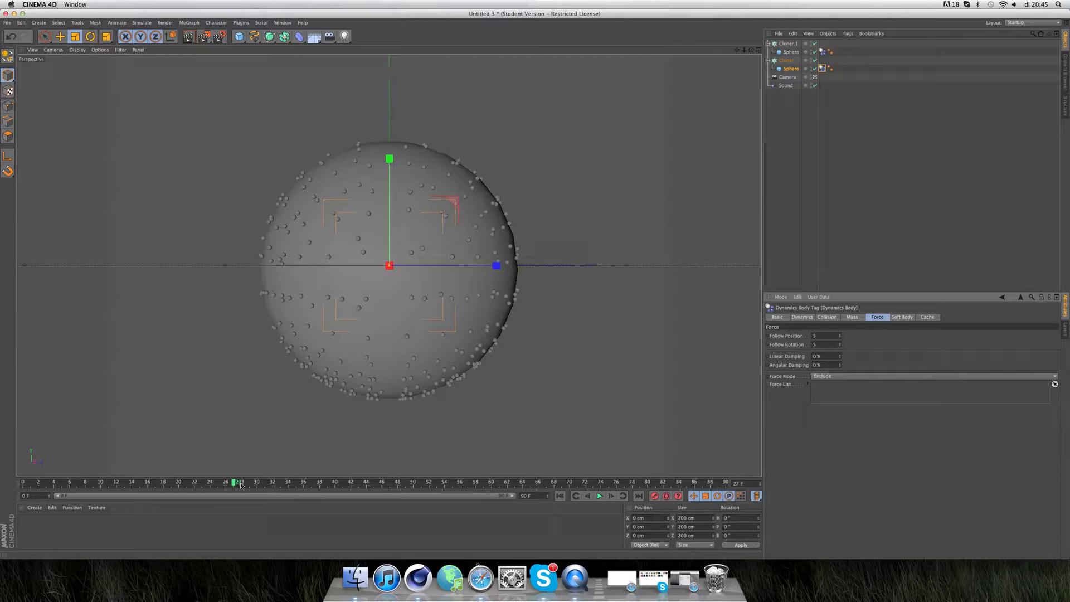
left_click(24, 483)
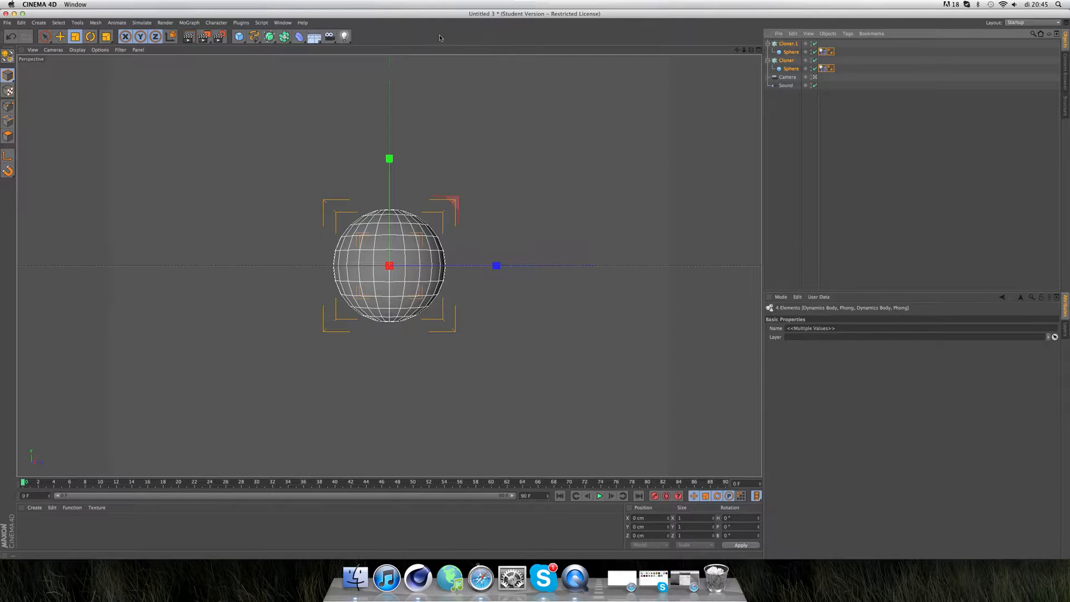
- Nest Cloner and Cloner.1 under a new Metaball and play the animation to watch them fuse
left_click(283, 37)
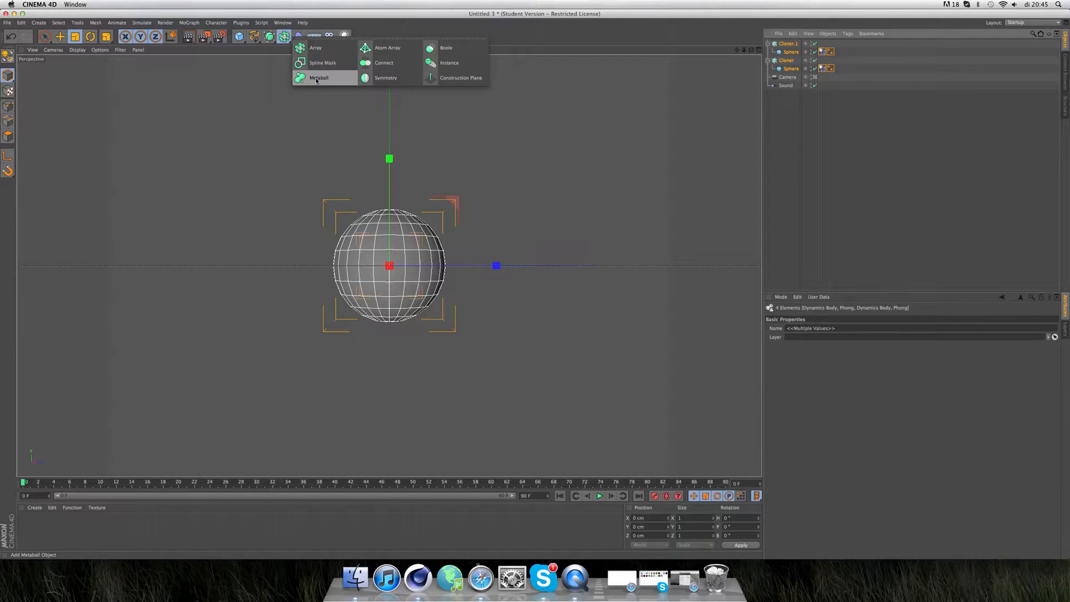
left_click(319, 77)
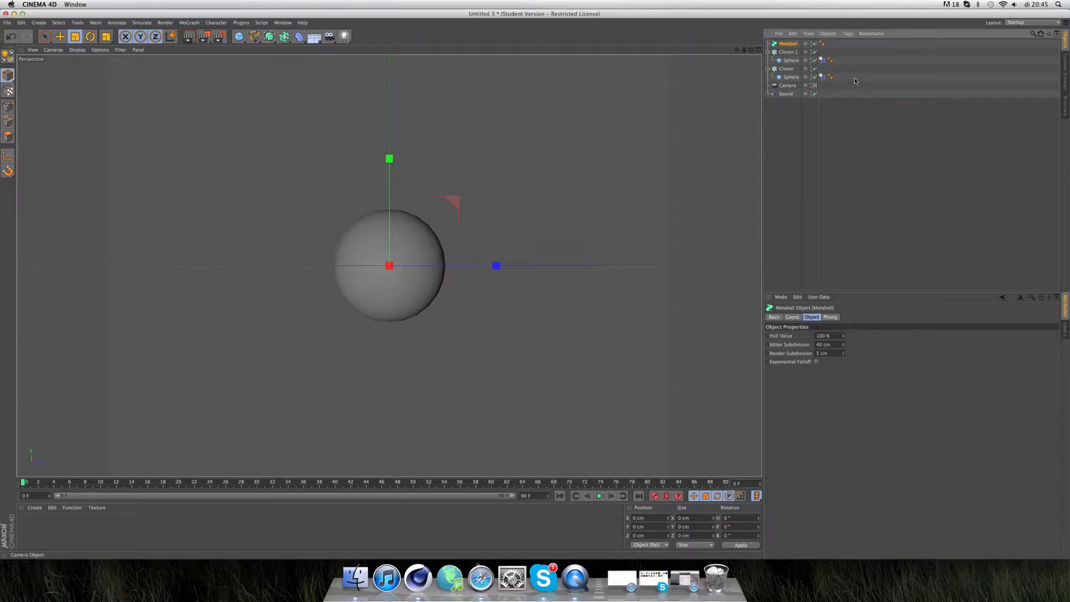
left_click(787, 52)
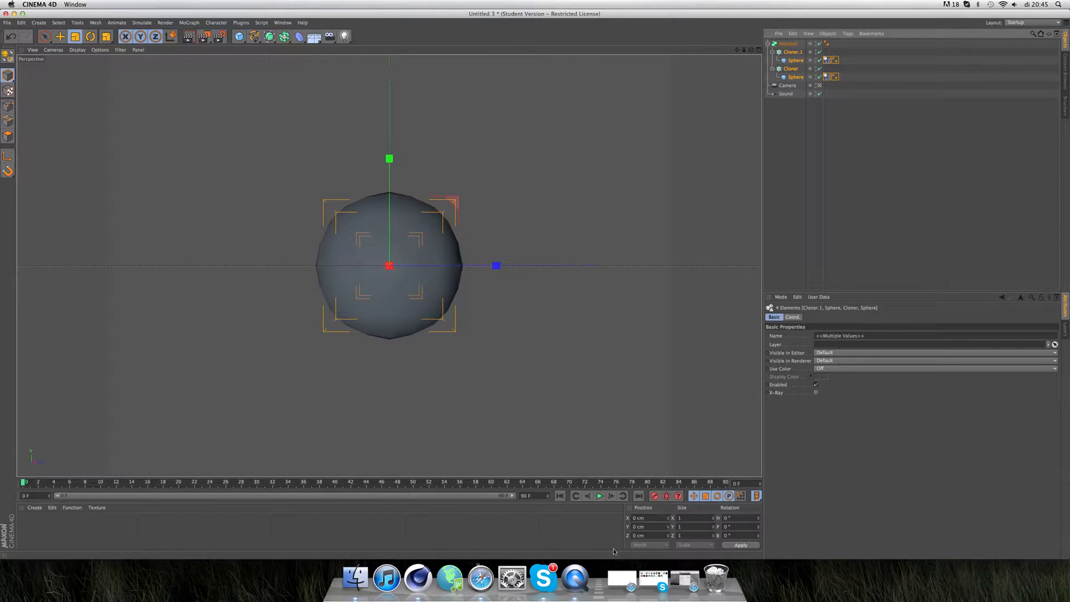
left_click(599, 496)
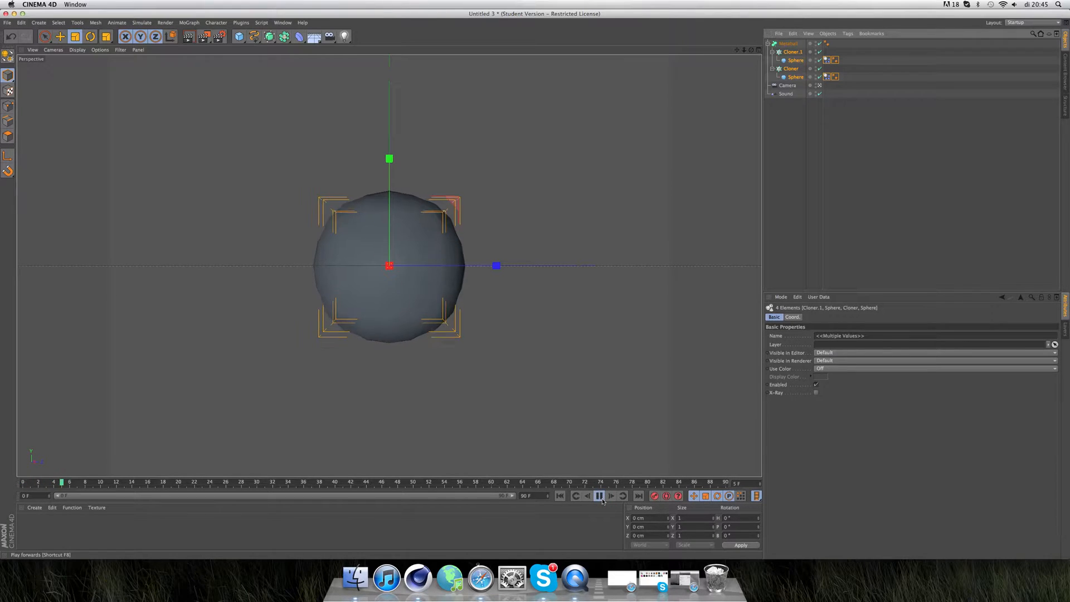
left_click(597, 496)
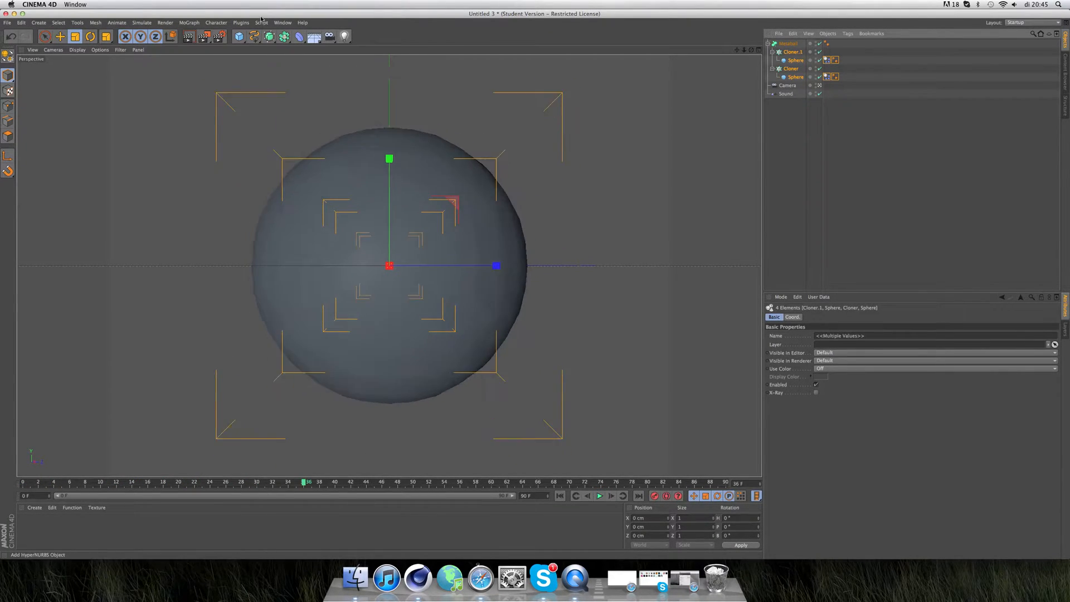
left_click(189, 36)
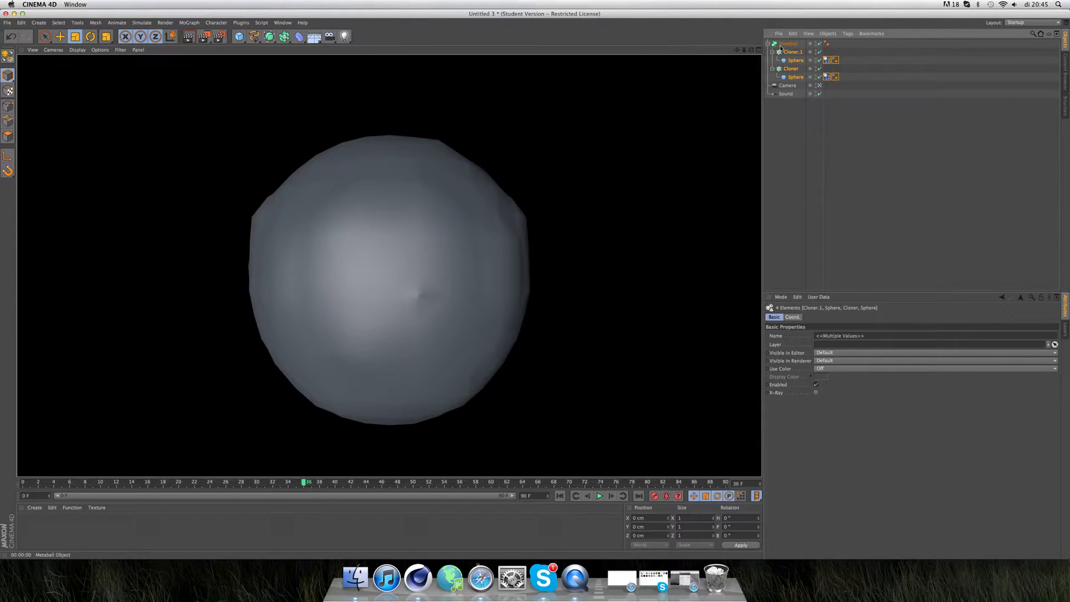
- Test a finer Metaball editor subdivision, then set Editor Subdivision back to 40 cm
left_click(788, 43)
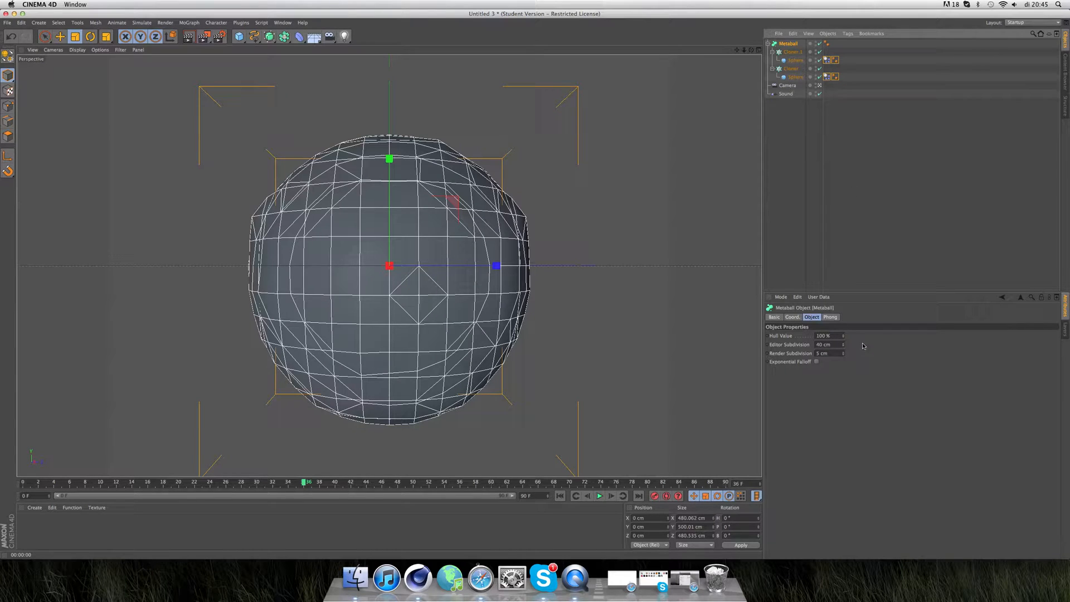
mouse_move(845, 353)
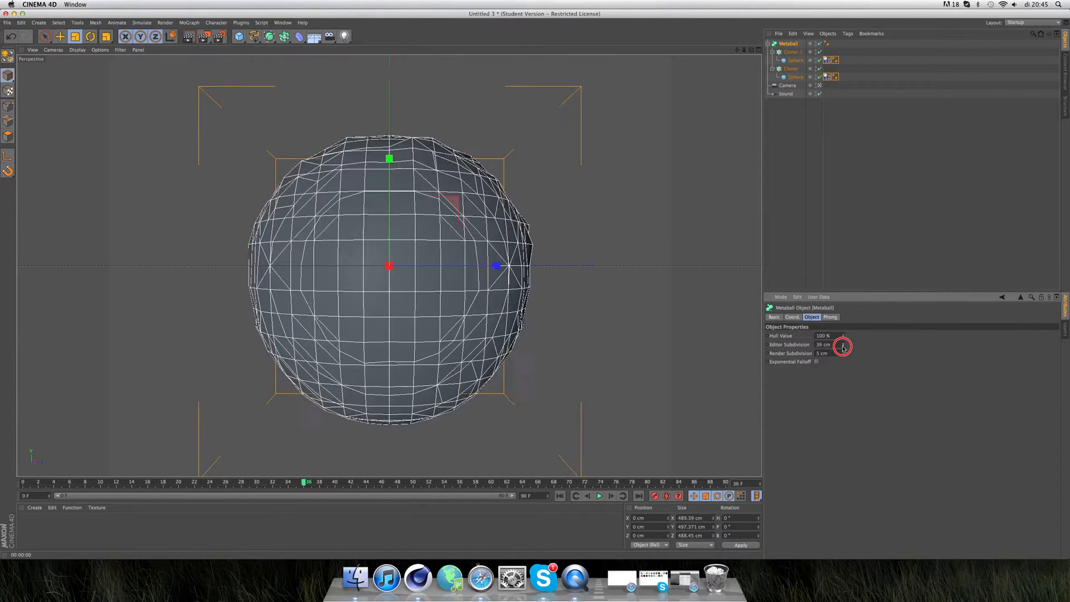
left_click_drag(842, 344, 843, 344)
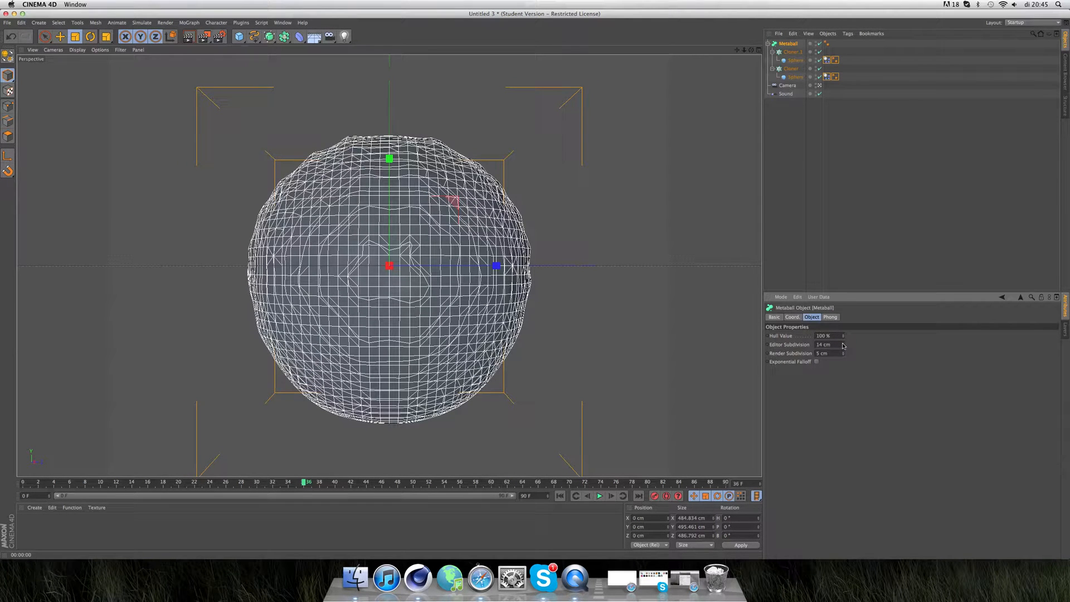
left_click(826, 344)
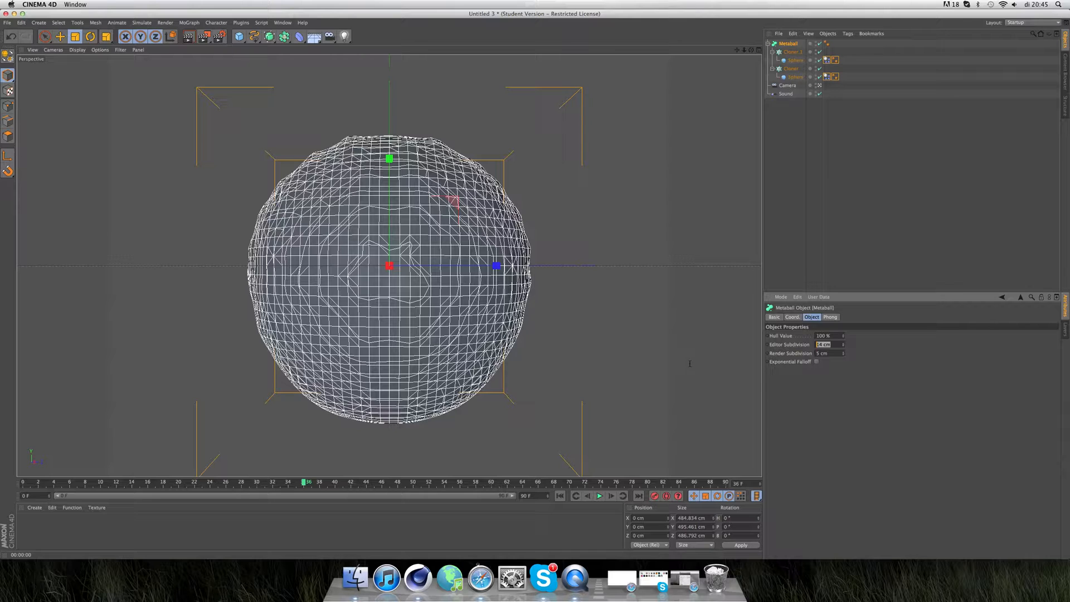
type("40 cm")
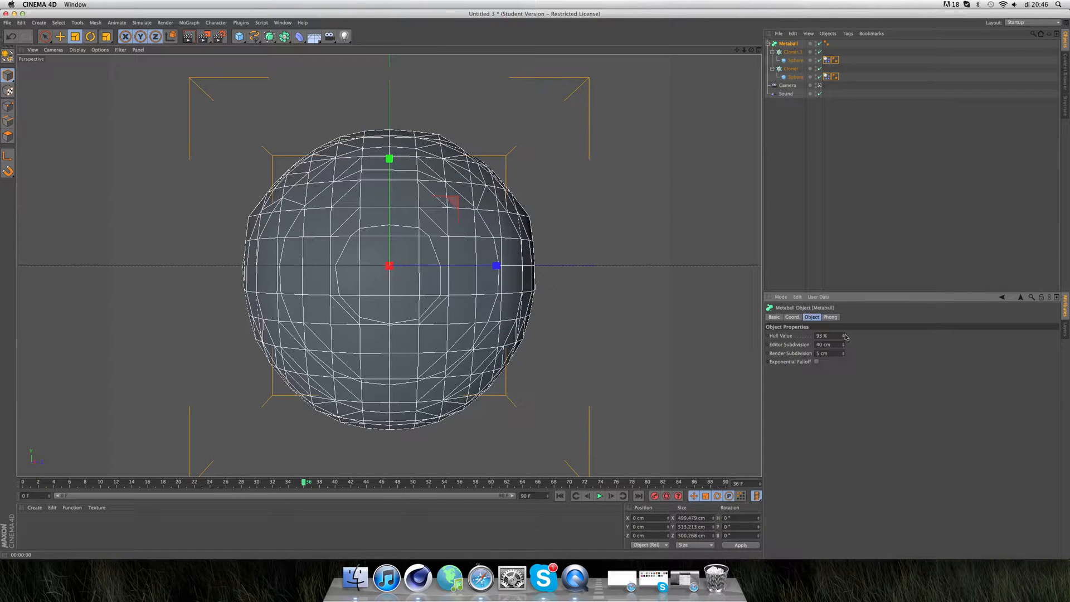
- Adjust the Metaball hull value and play the simulation to check the merge
left_click(845, 334)
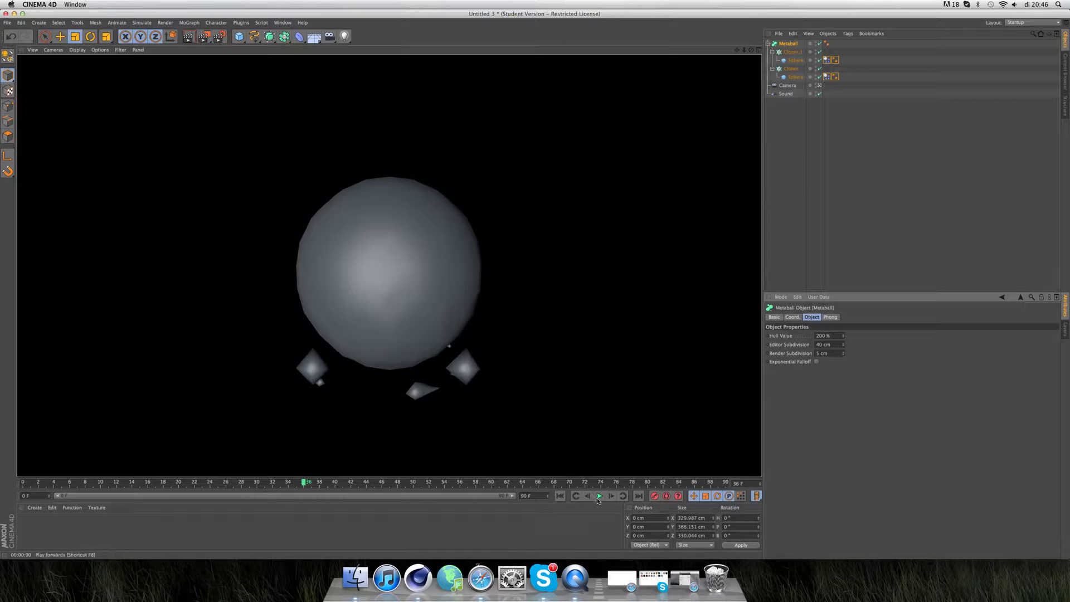
left_click(599, 496)
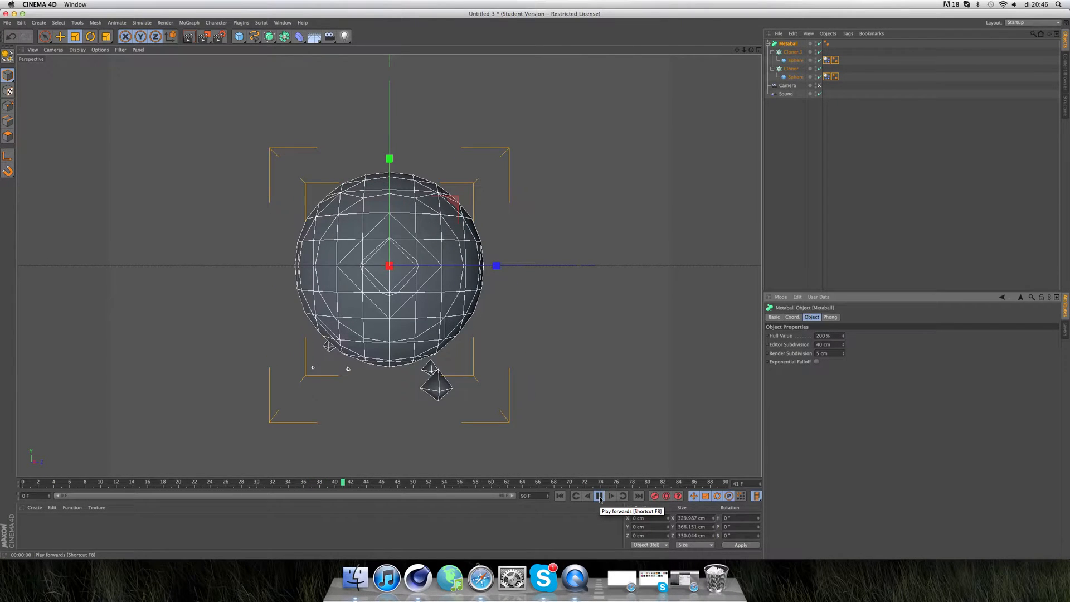
left_click(598, 496)
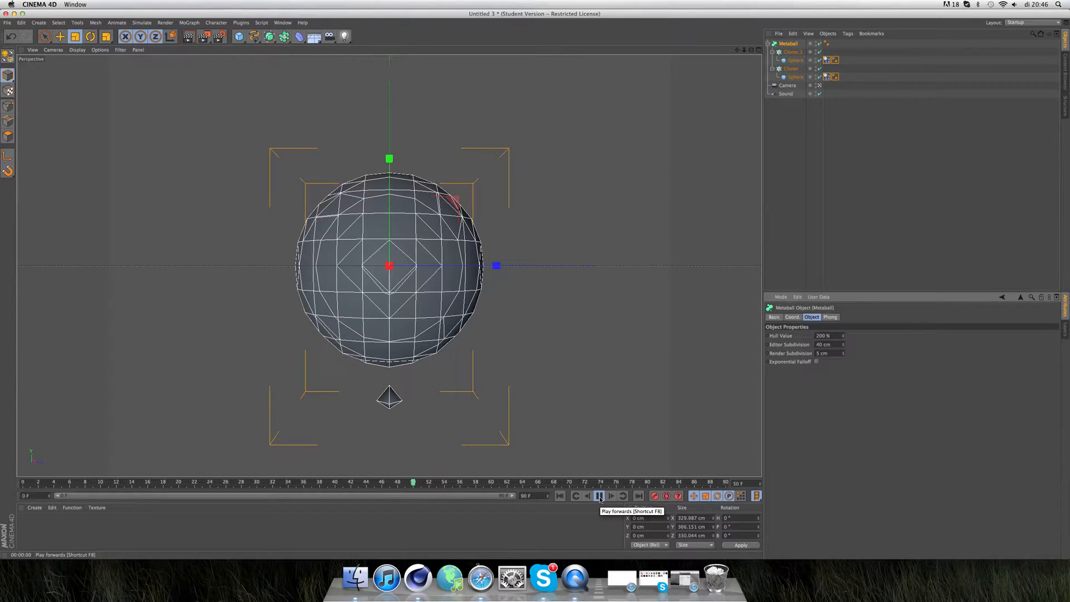
left_click(599, 496)
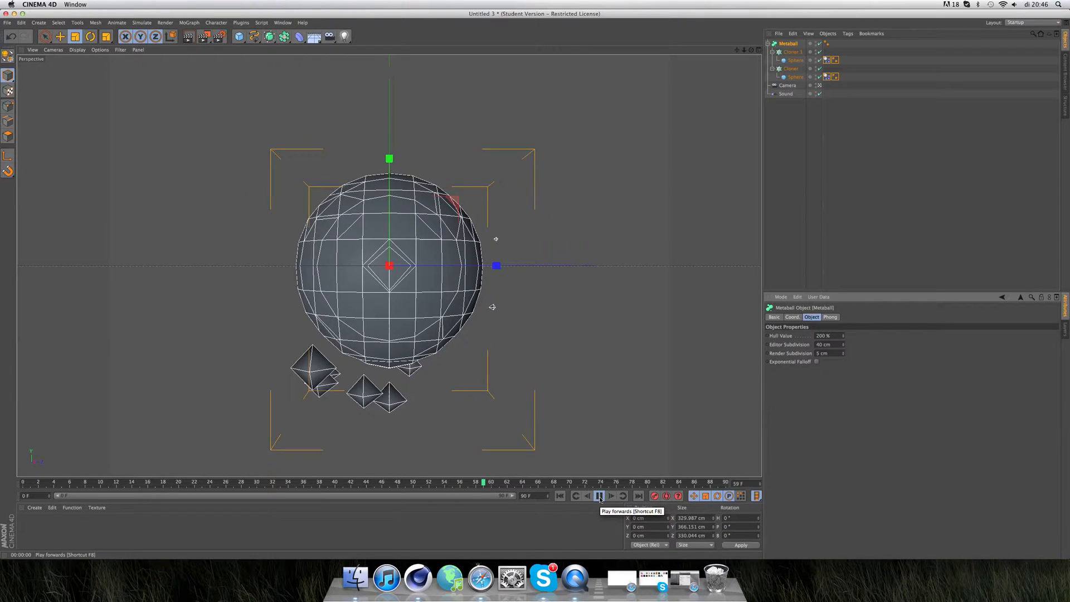
left_click(599, 495)
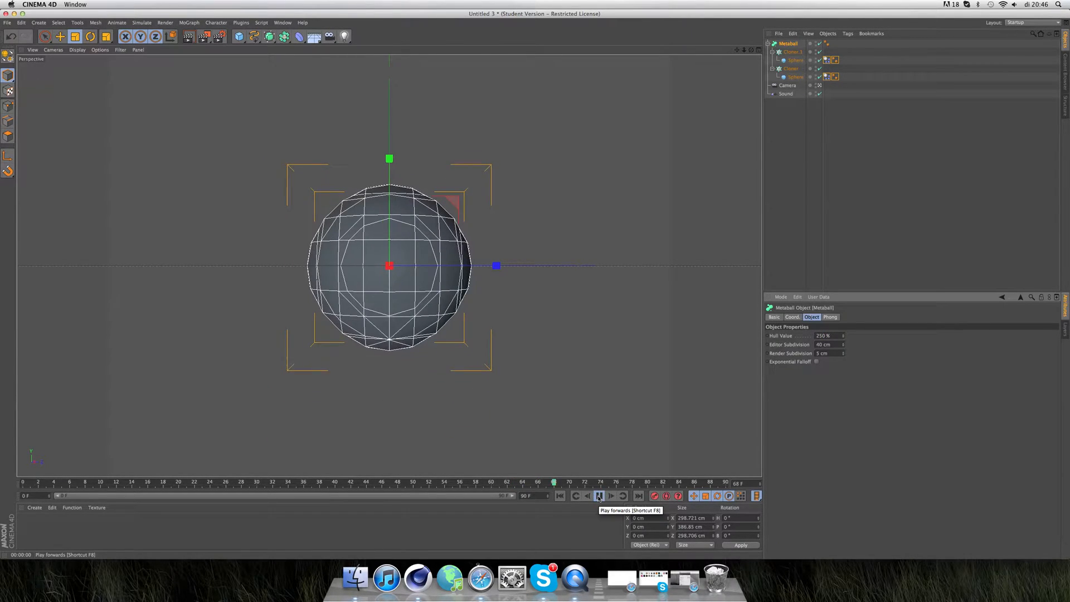
left_click(598, 496)
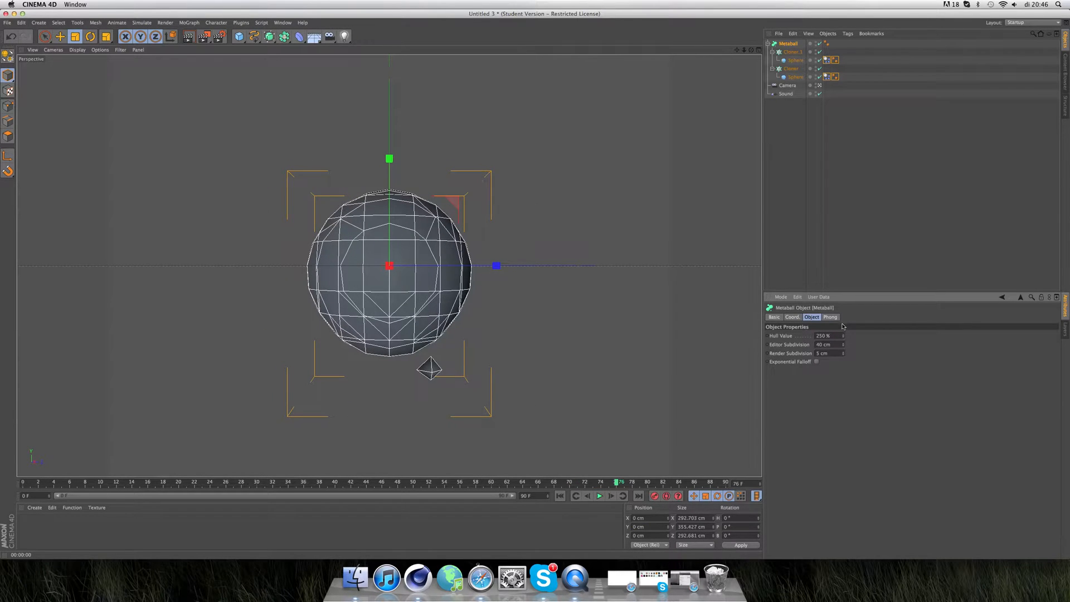
- Set the hull value to 220%, replay, and deselect to view the smooth blob
left_click(824, 335)
type("220")
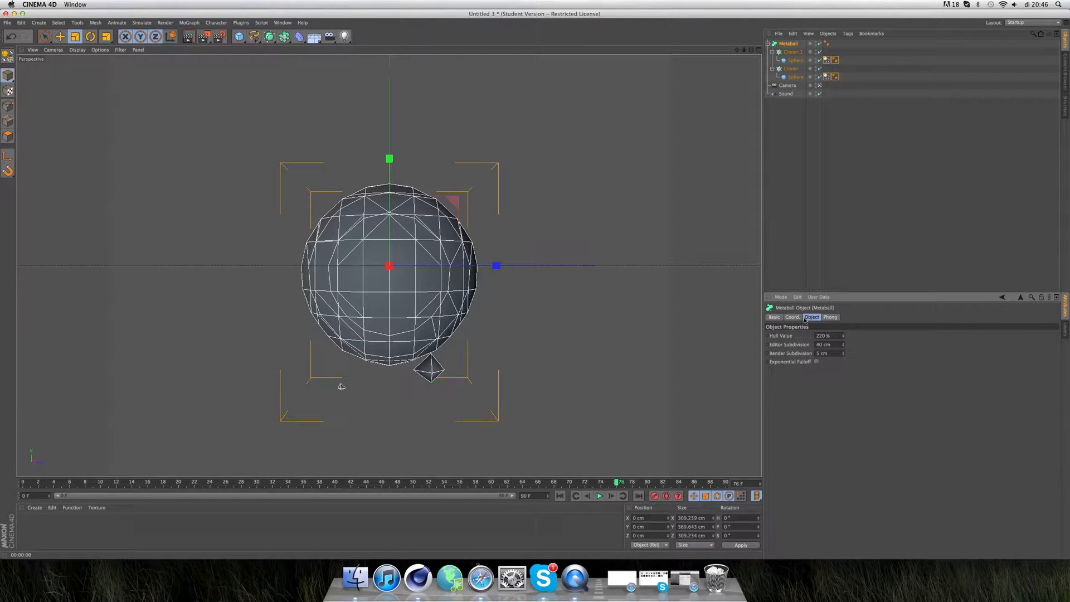
left_click(599, 495)
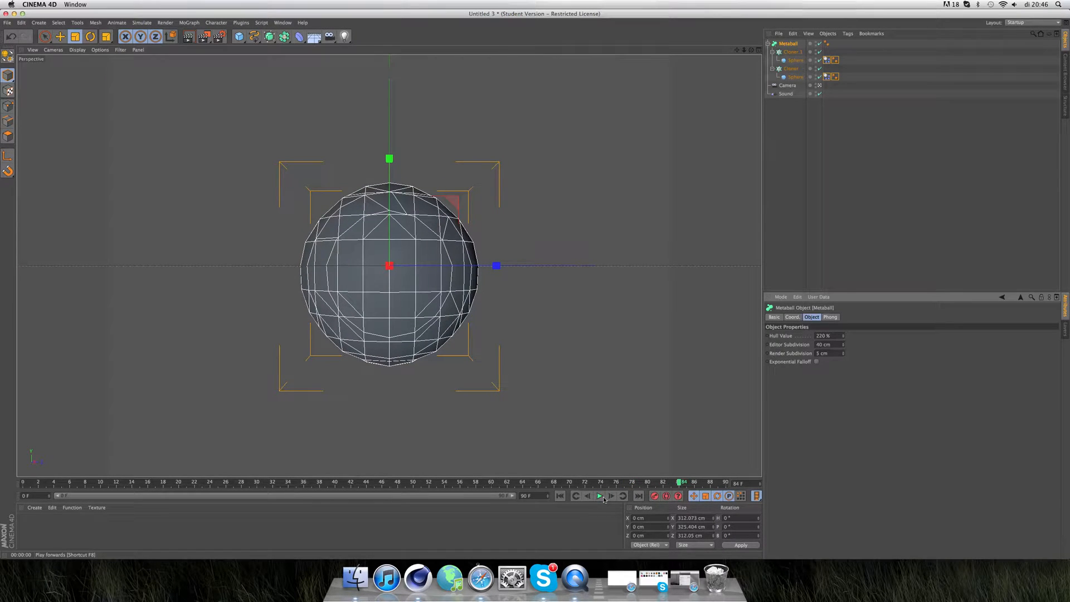
left_click(796, 60)
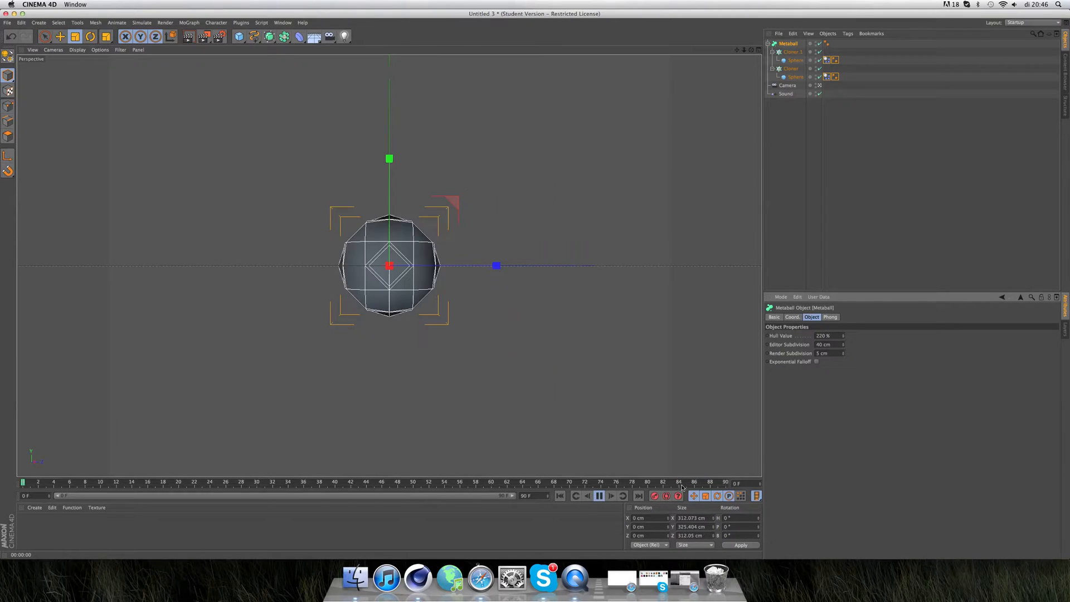
left_click(195, 486)
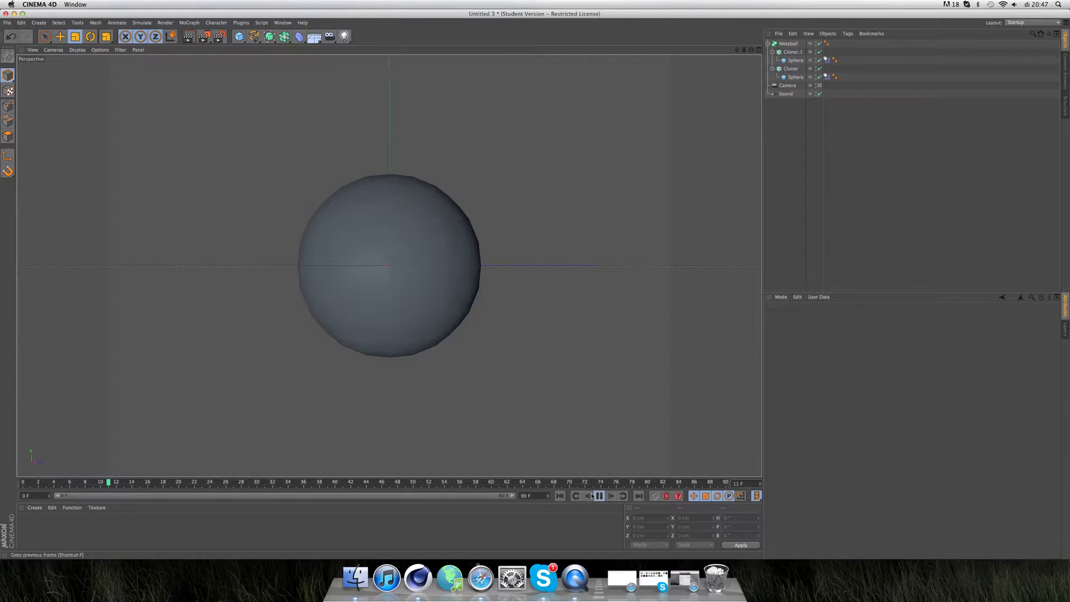
- Wrap the Metaball hierarchy in a HyperNURBS object and render the view to compare smoothness
left_click(599, 496)
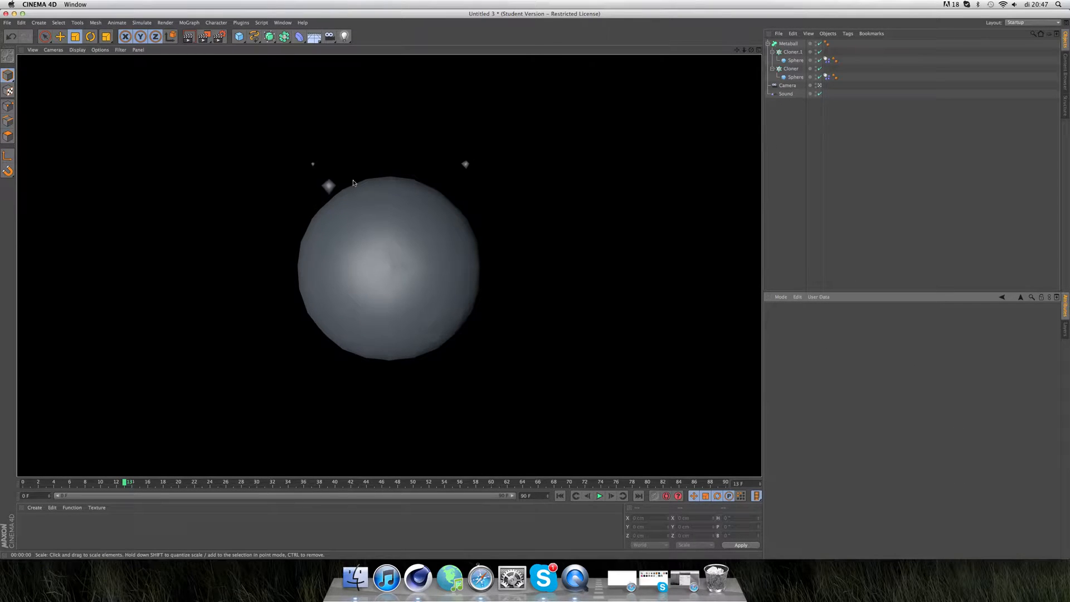
mouse_move(328, 189)
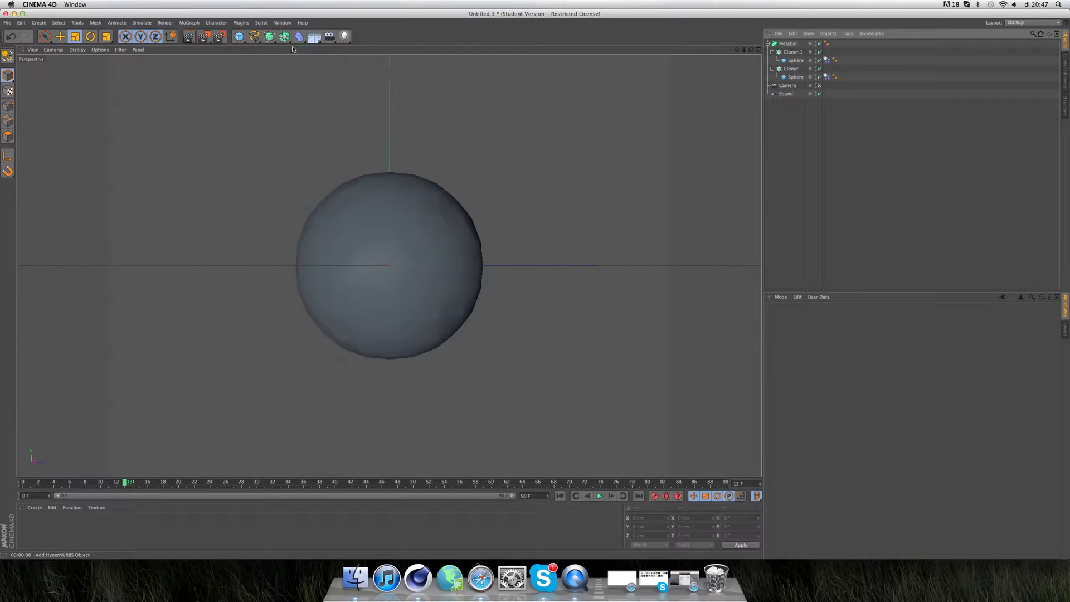
left_click(299, 36)
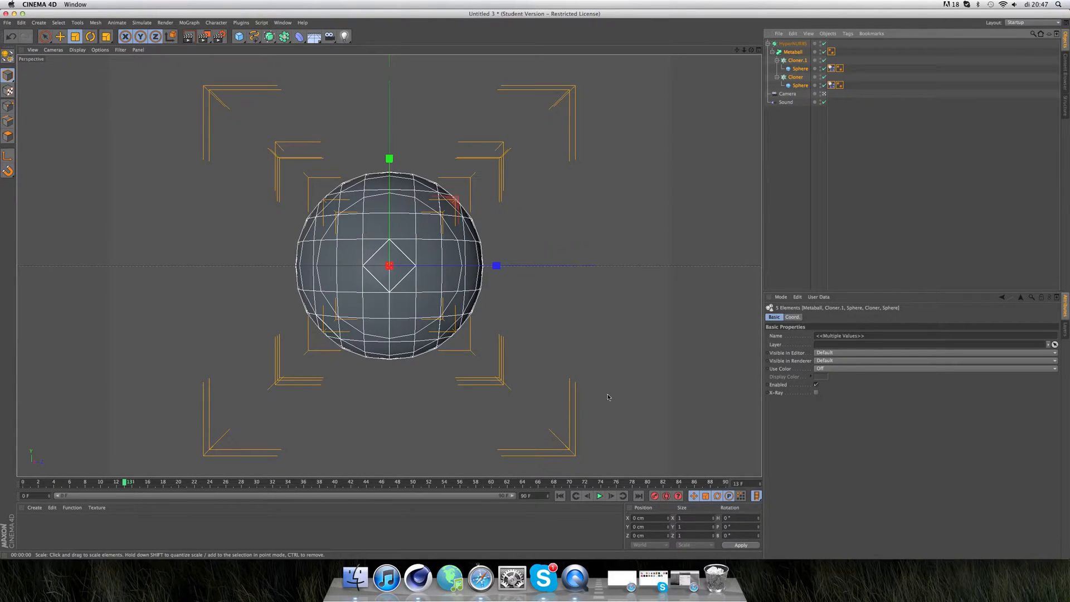
left_click(599, 496)
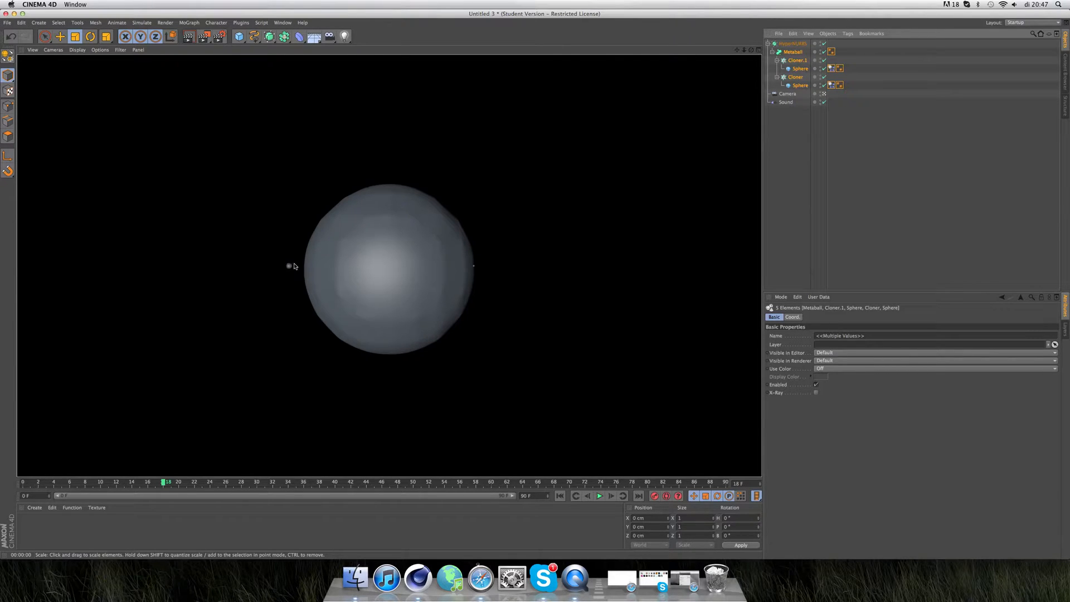
mouse_move(590, 495)
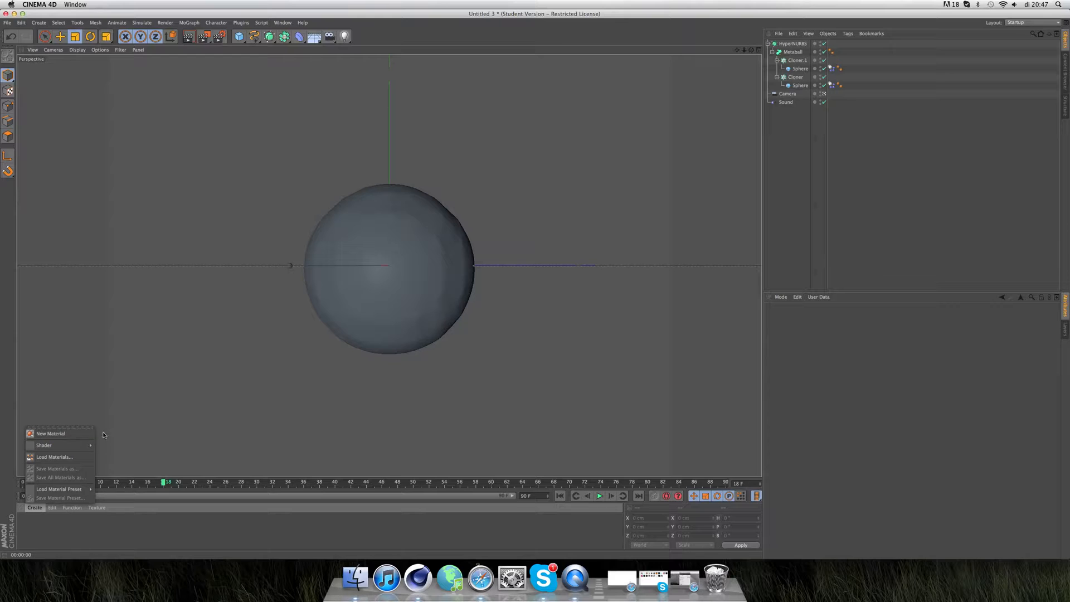
- Create a new material and set its colour to duck-egg green, RGB 187/255/220
left_click(51, 434)
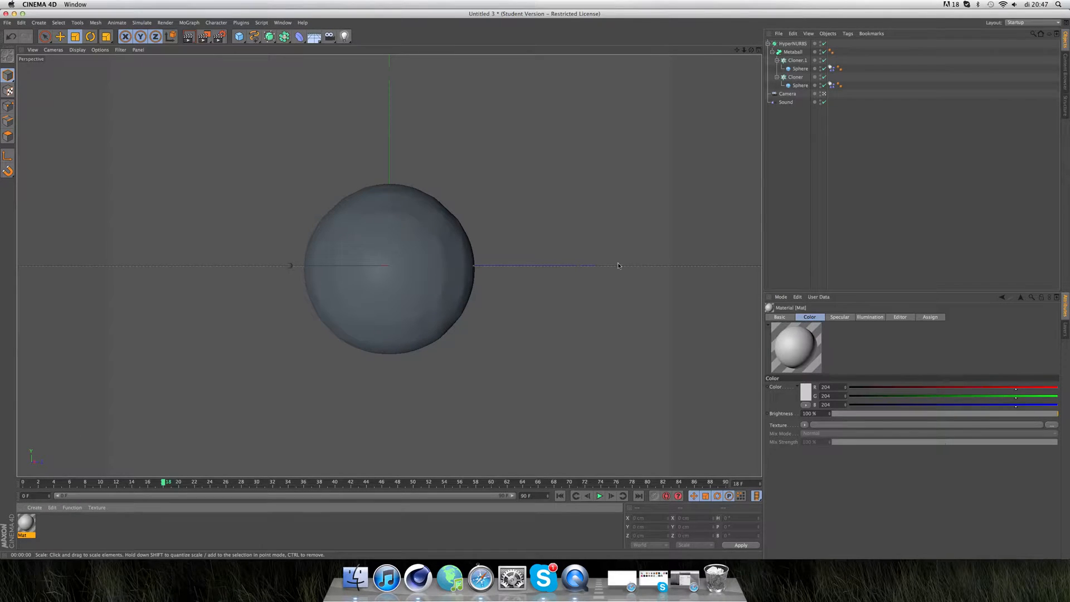
double_click(26, 525)
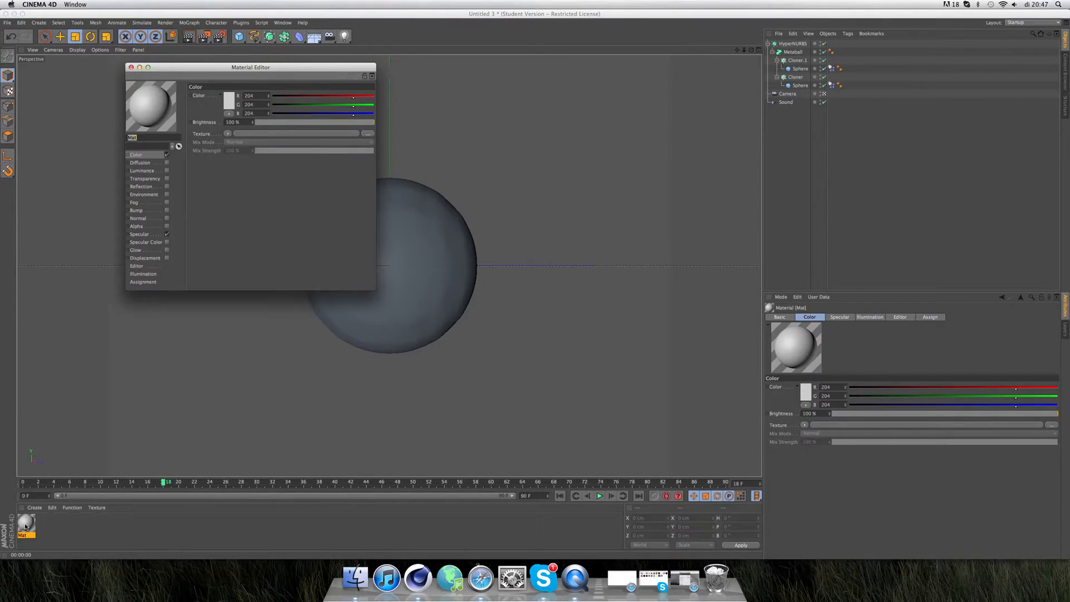
left_click_drag(250, 66, 462, 51)
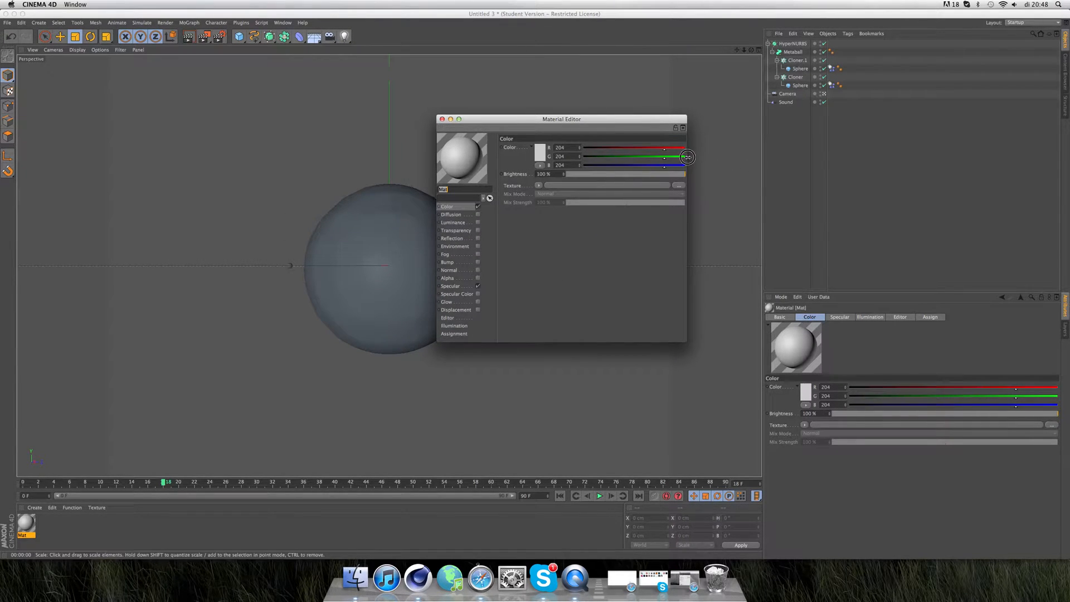
left_click_drag(666, 156, 686, 156)
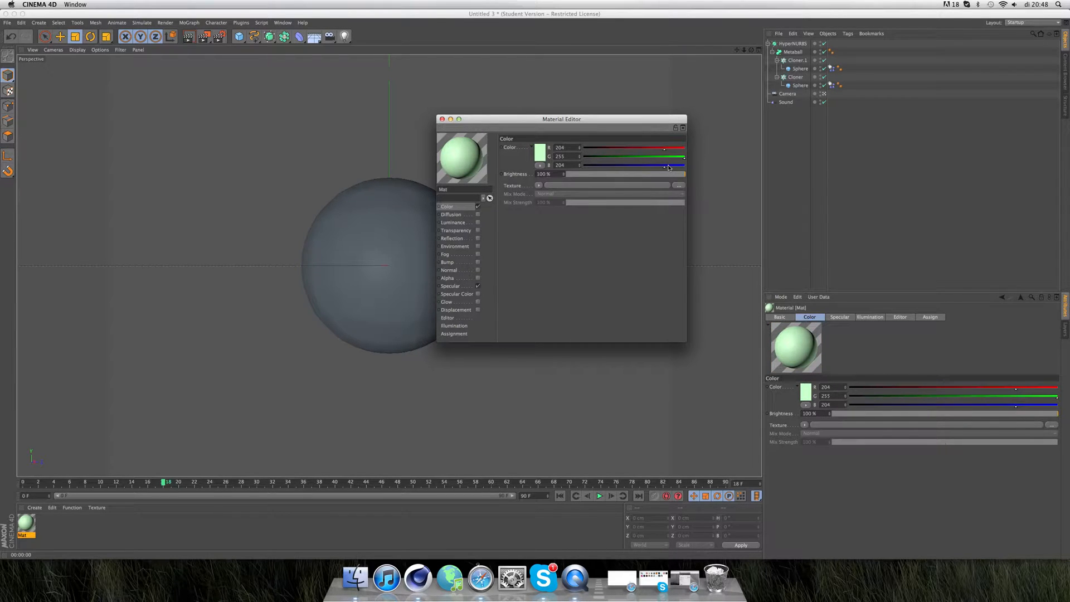
left_click_drag(666, 165, 670, 165)
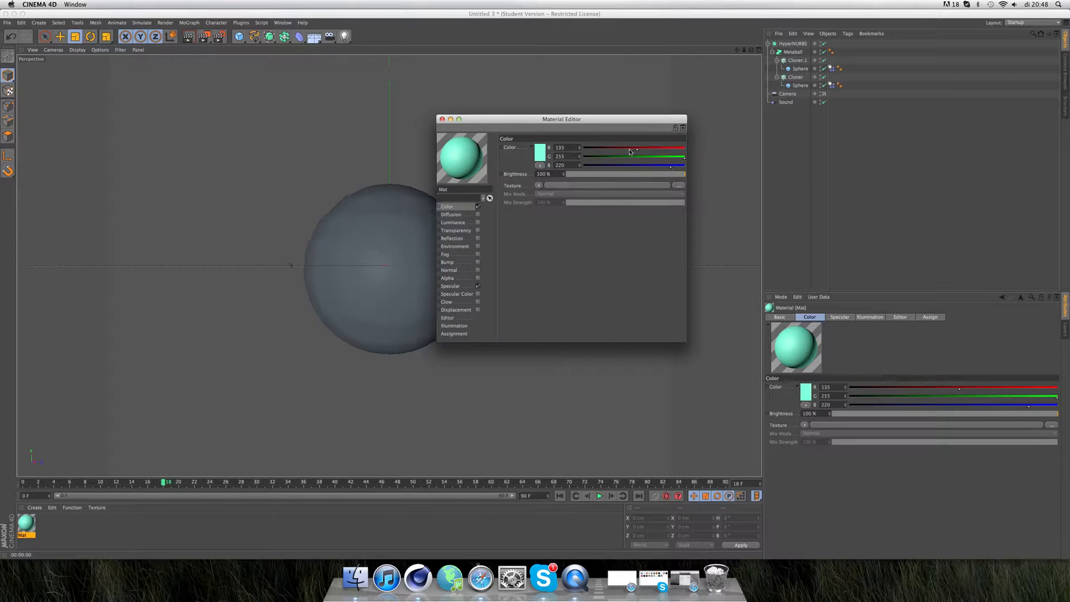
left_click_drag(634, 147, 662, 147)
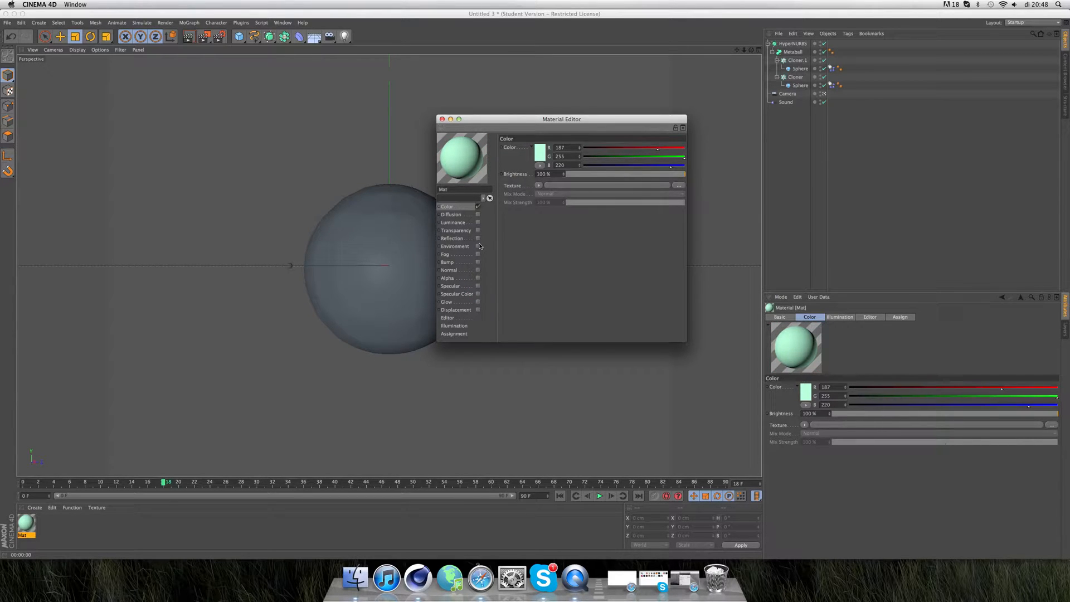
- Enable Fresnel-textured reflection on the material at about 88% strength
left_click(478, 238)
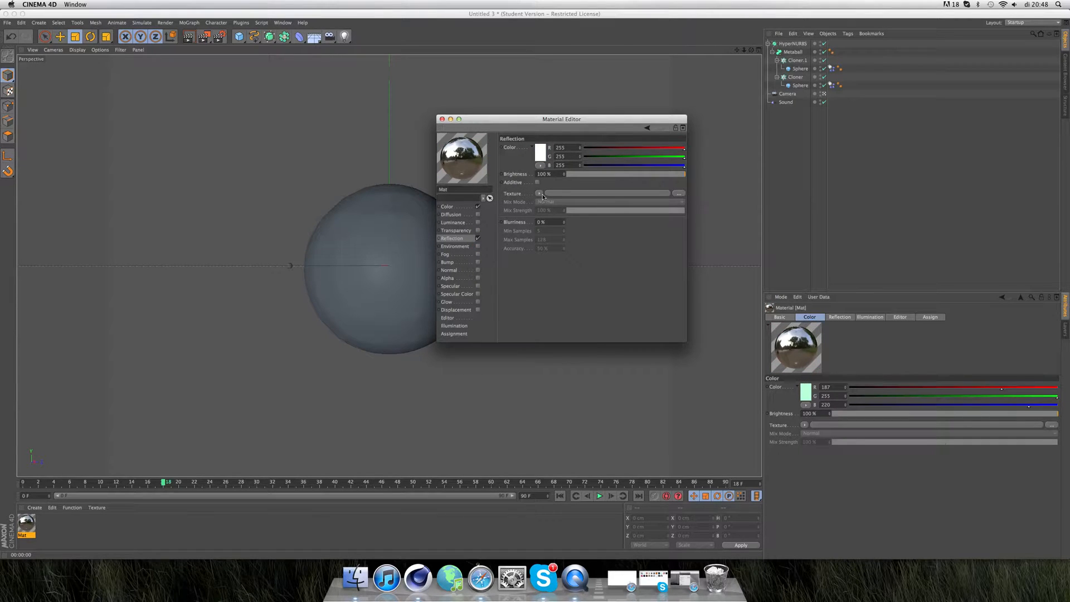
left_click(539, 197)
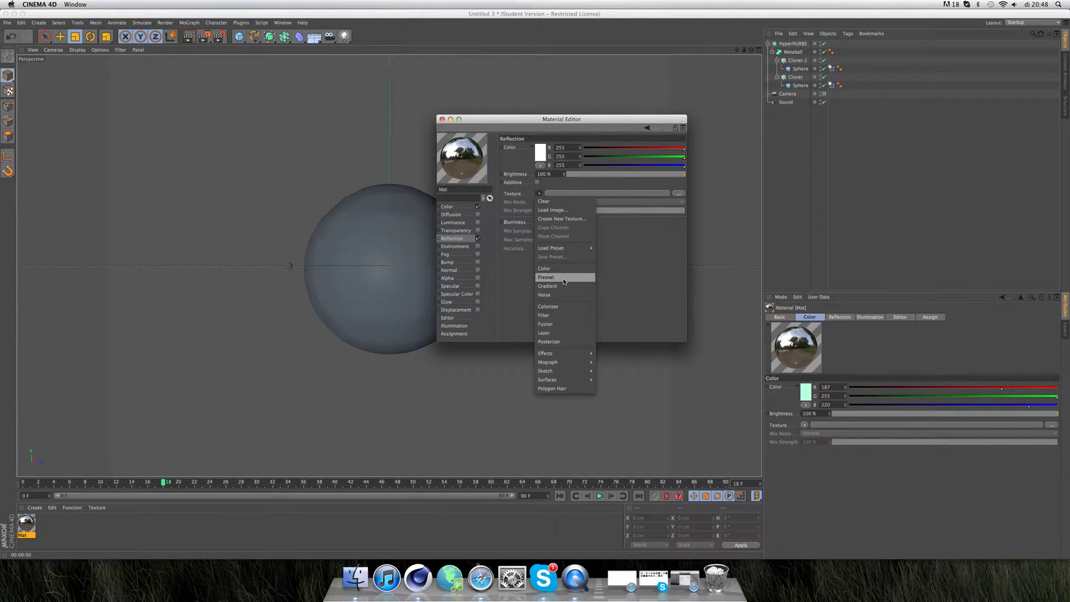
left_click(545, 277)
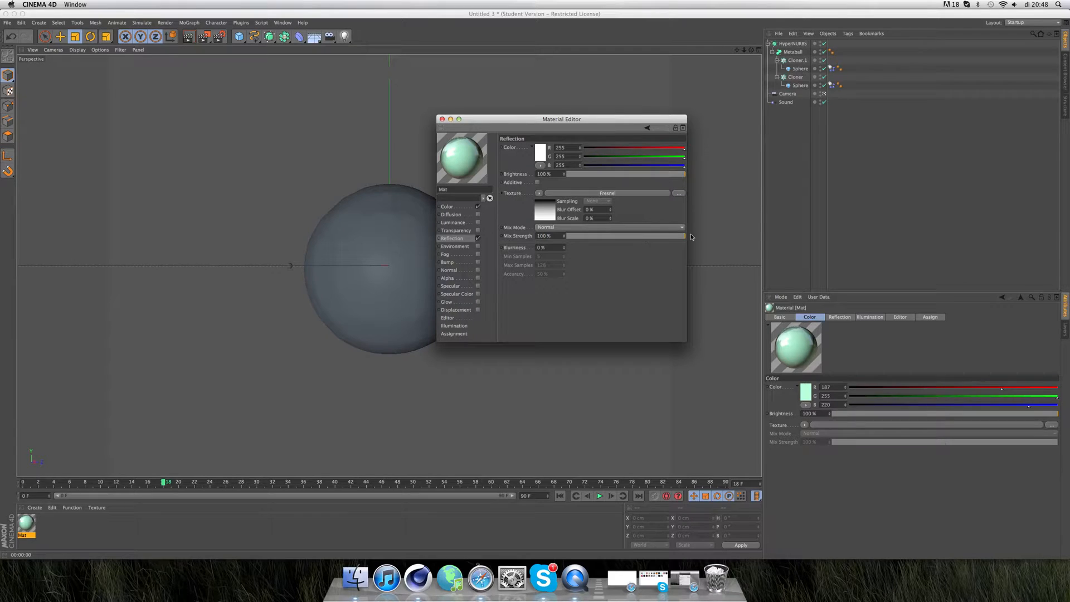
left_click_drag(688, 235, 683, 236)
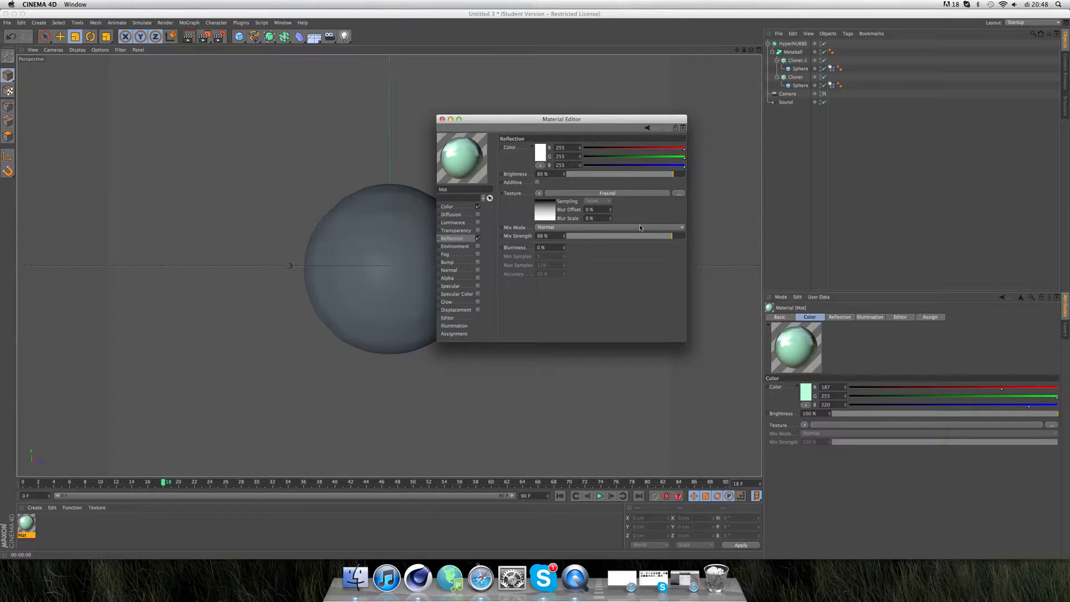
mouse_move(469, 145)
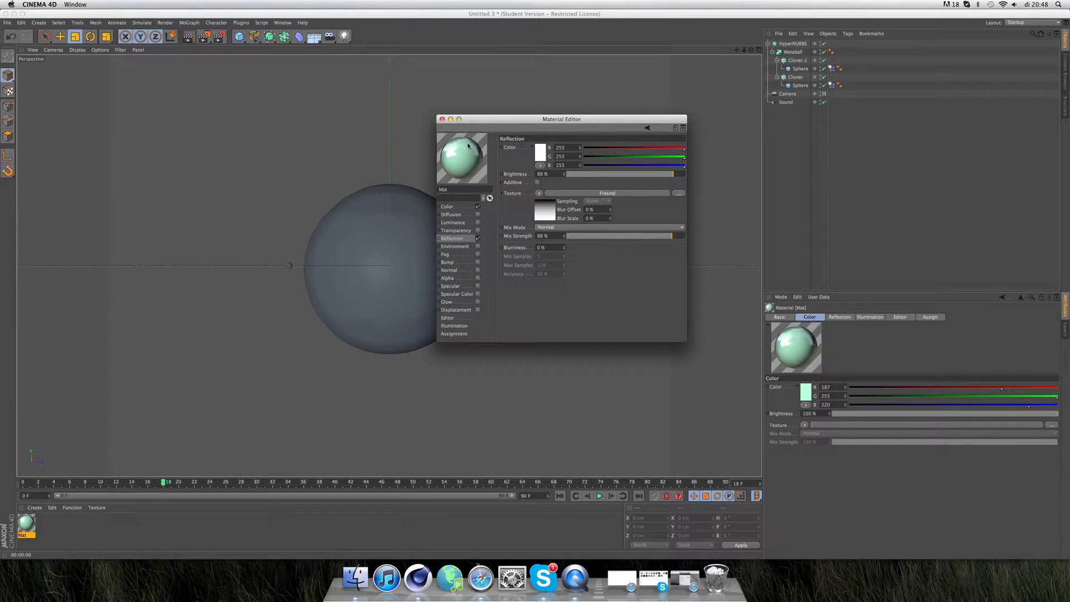
left_click(442, 119)
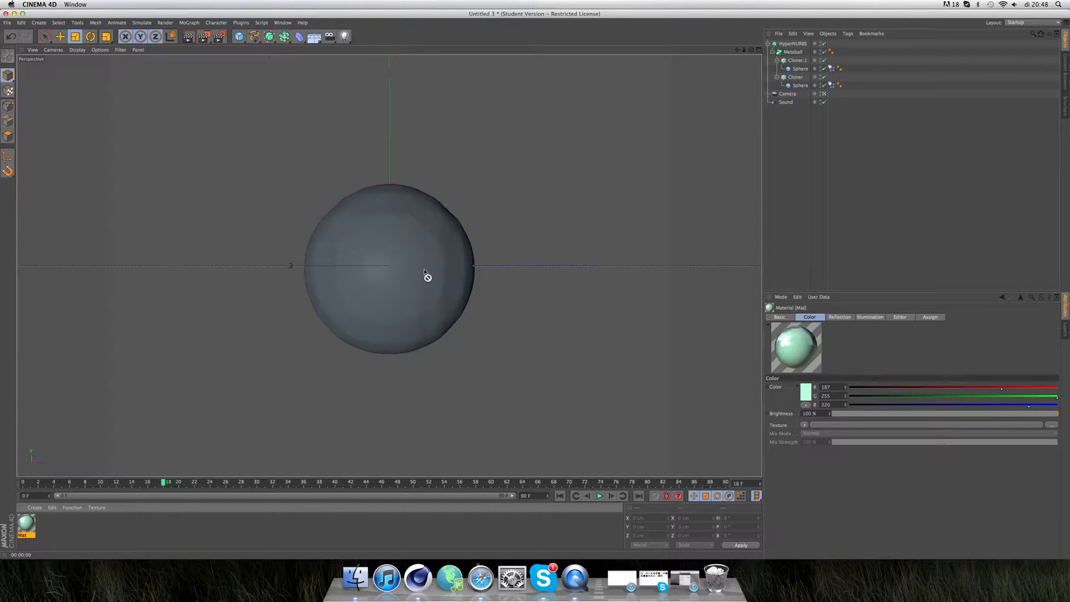
mouse_move(310, 323)
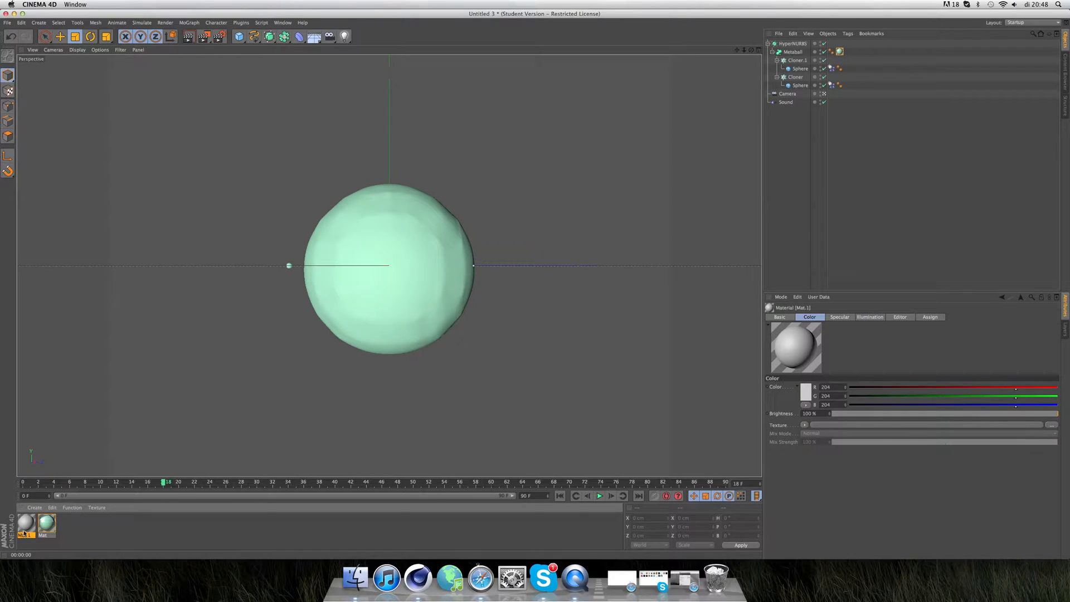
- Disable Specular on Mat.1 and give its colour channel a Gradient shader
double_click(25, 524)
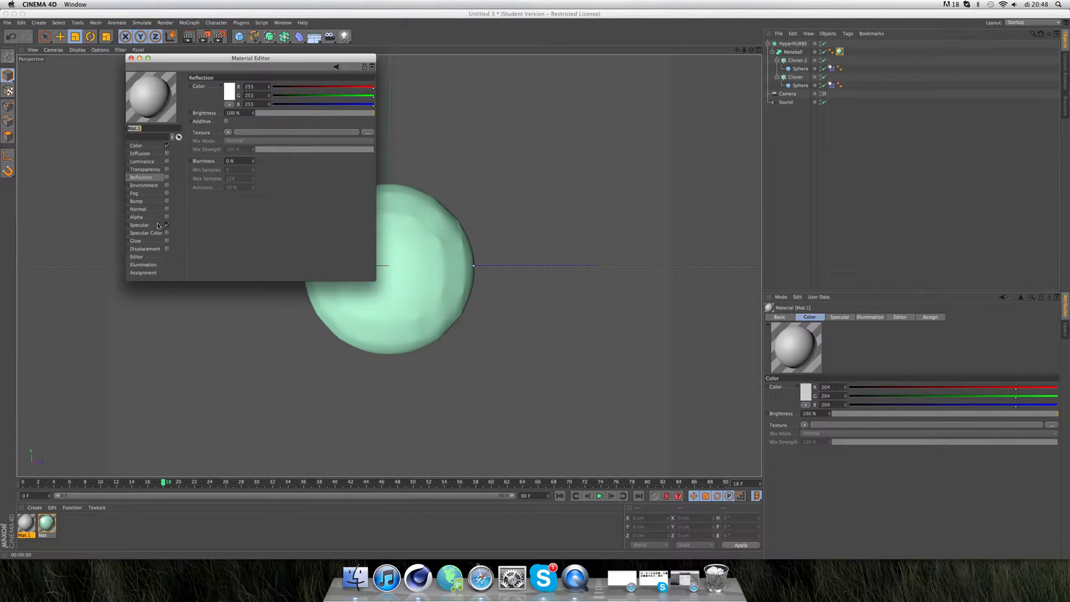
left_click(136, 145)
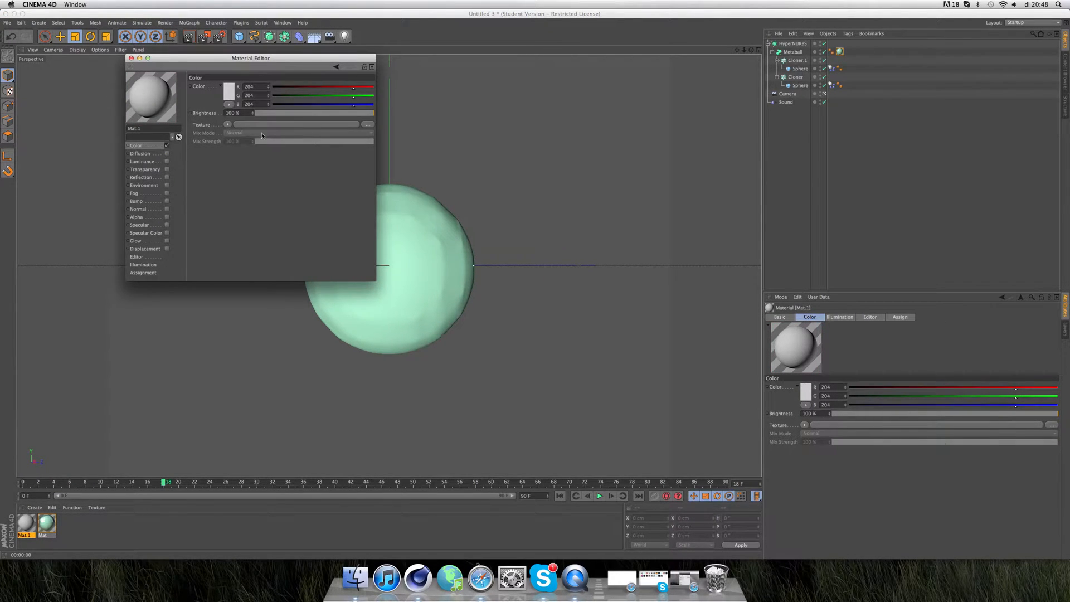
left_click(228, 124)
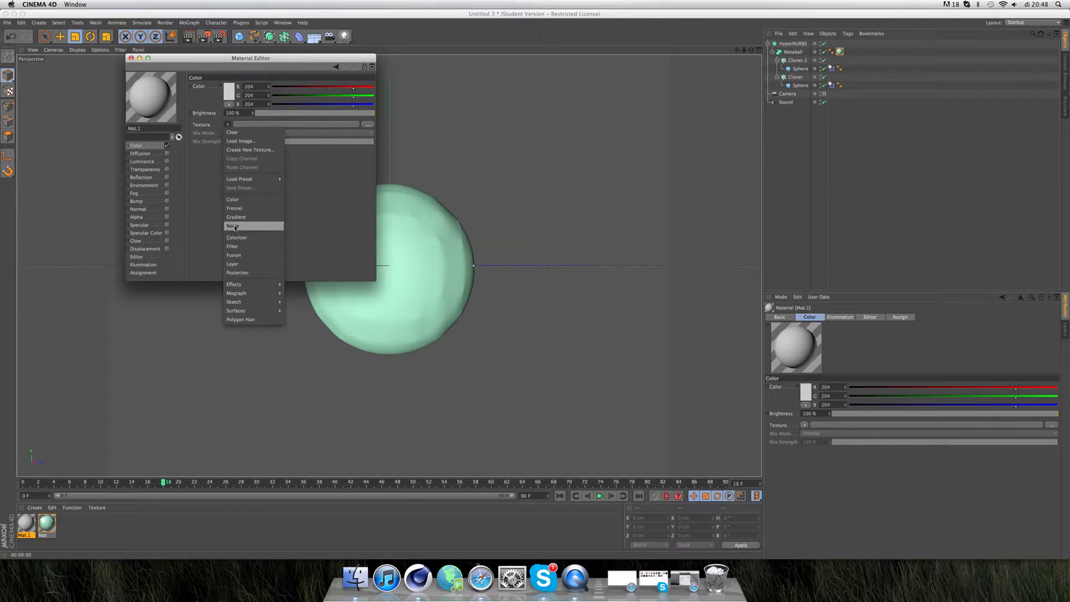
left_click(235, 216)
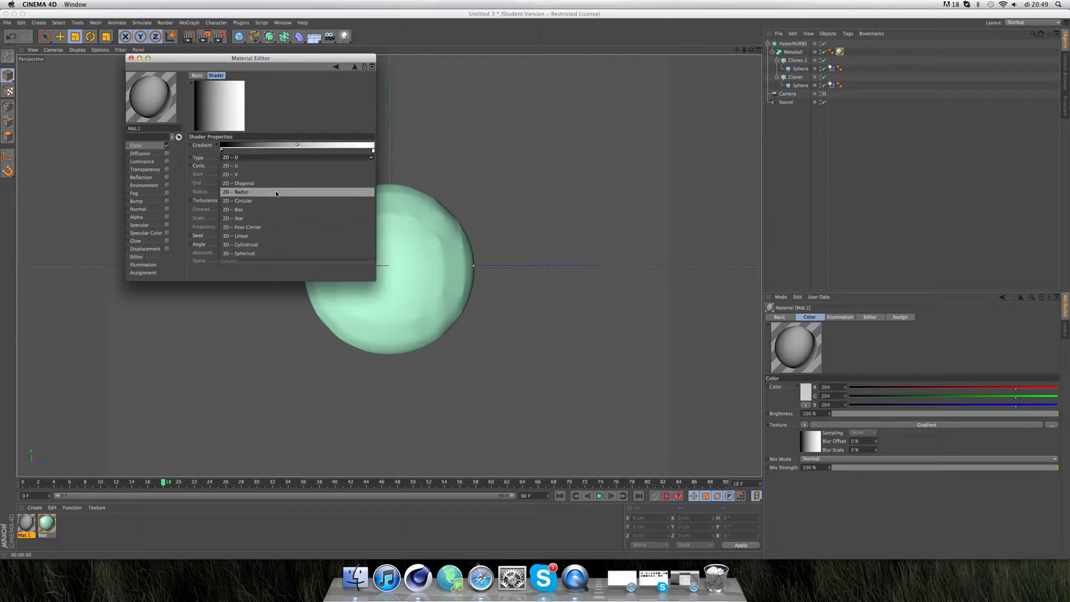
- Make the gradient 2D-Circular, fading from white to a cream outer colour
left_click(238, 200)
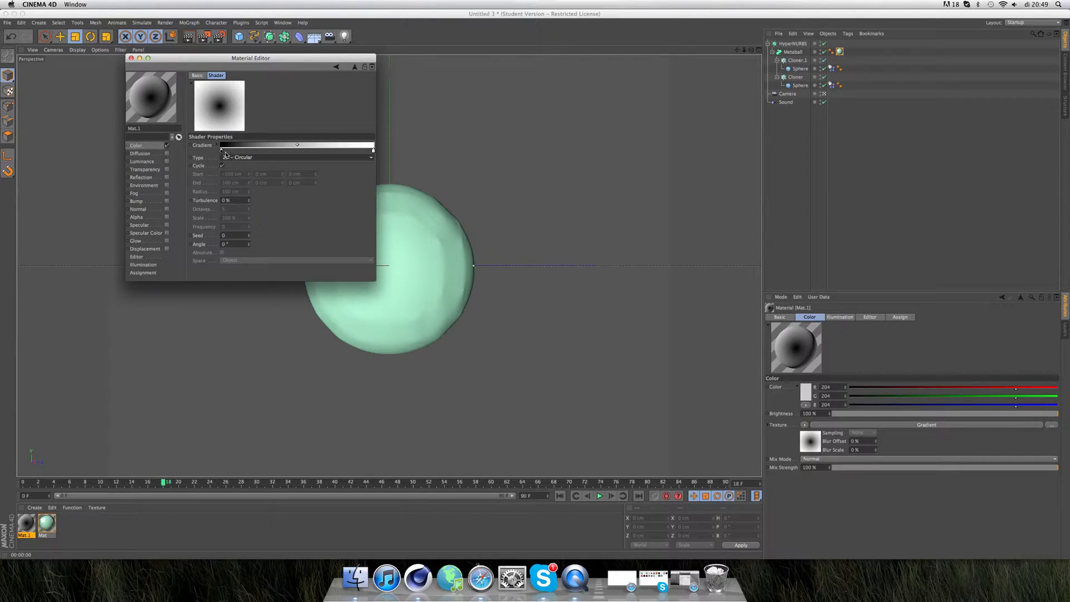
left_click(313, 151)
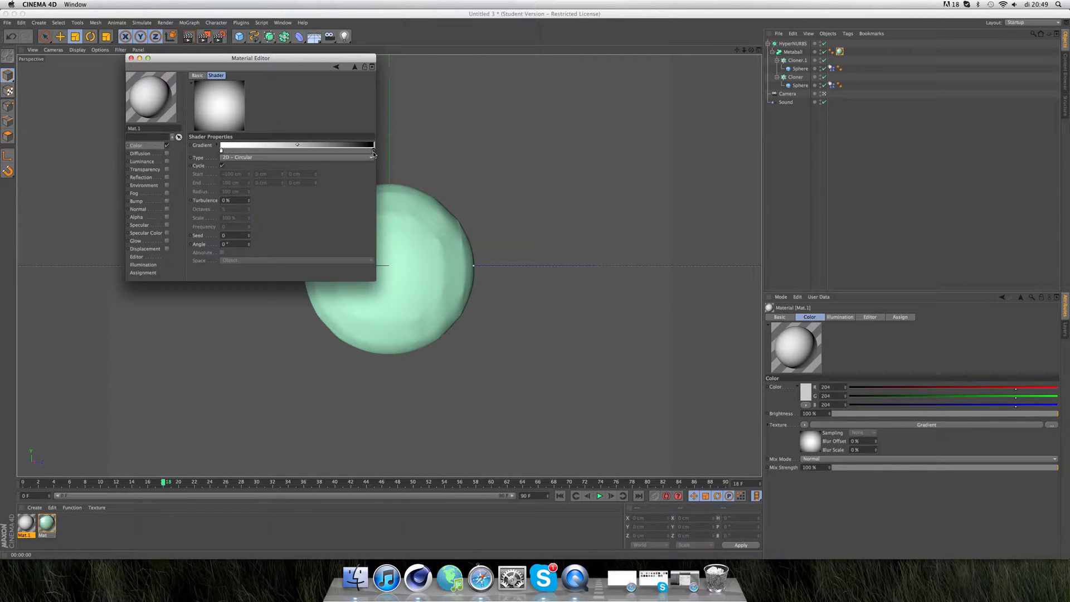
left_click(297, 145)
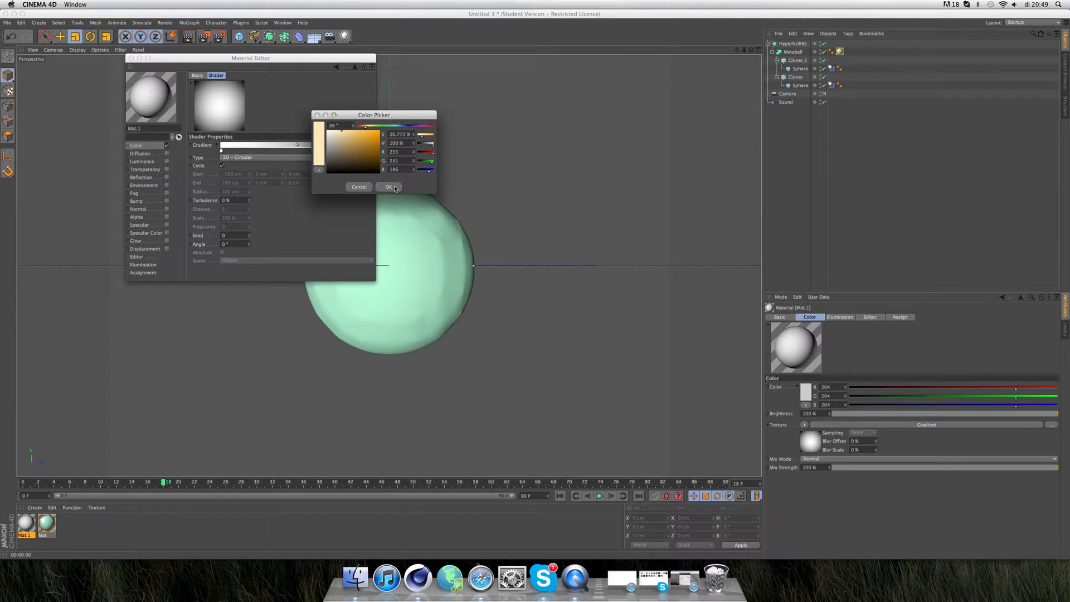
left_click(388, 187)
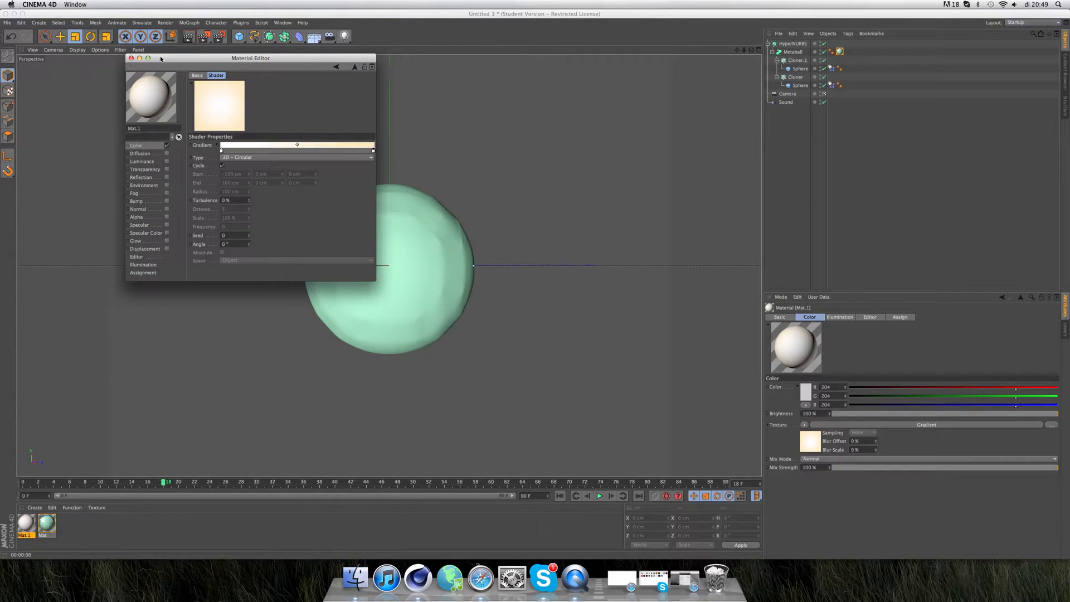
left_click(131, 57)
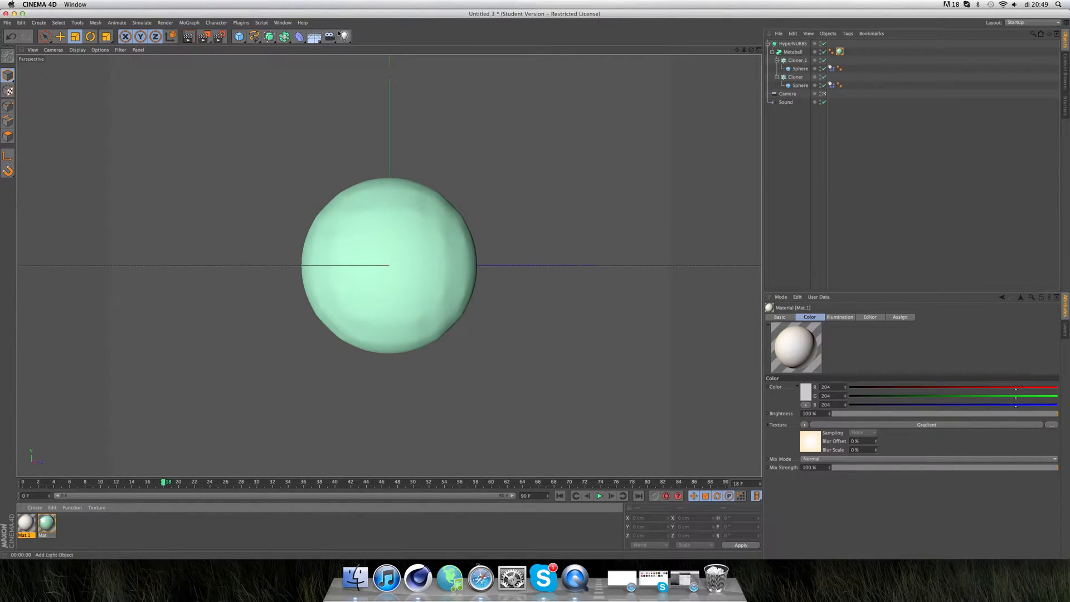
mouse_move(314, 37)
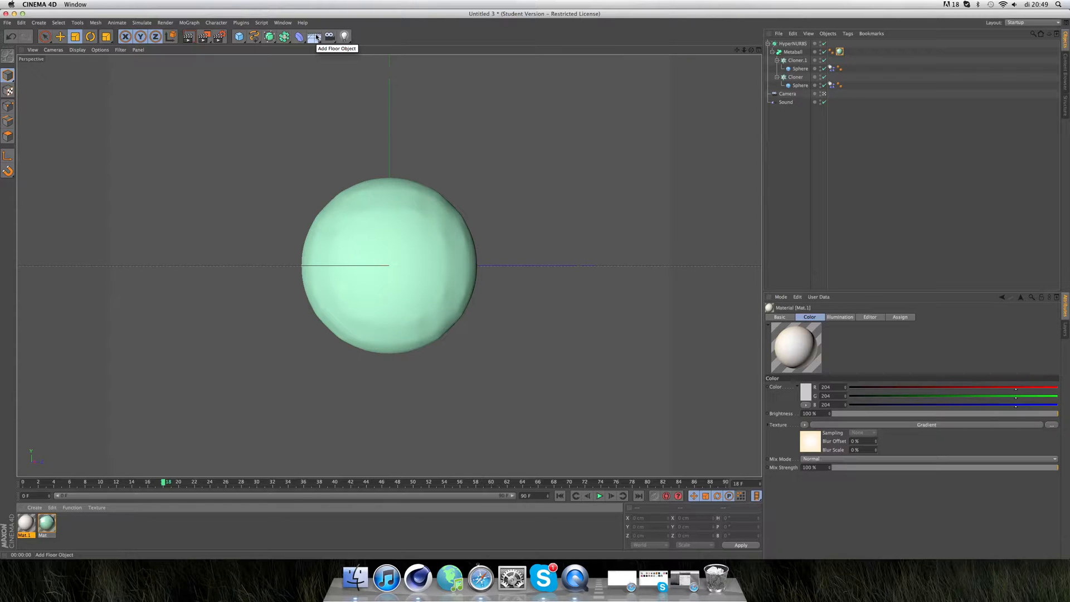
- Add a Background object carrying the gradient material Mat.1 and render a preview
left_click(316, 36)
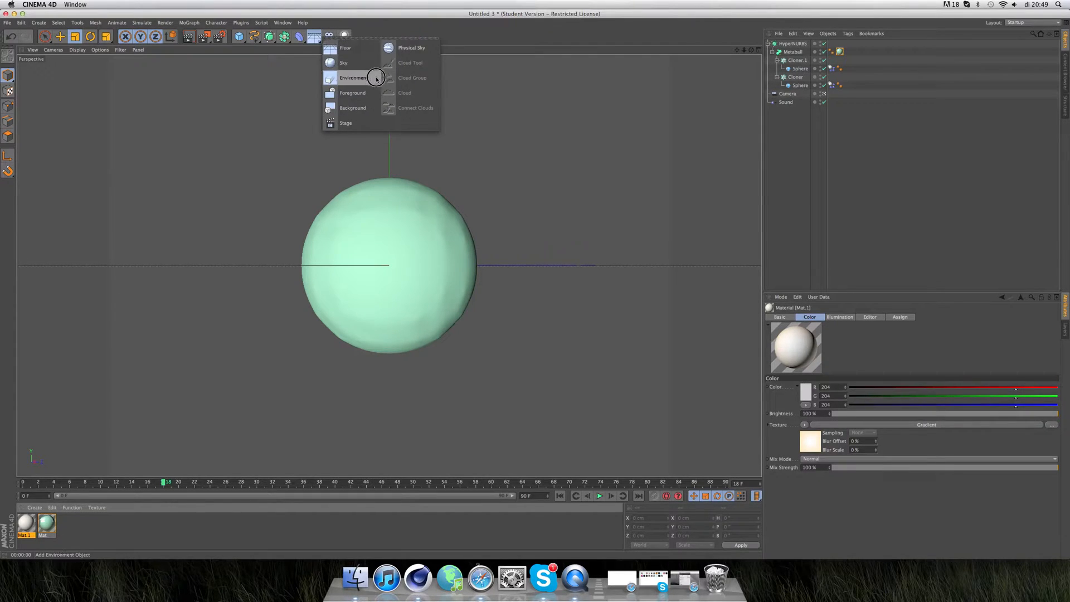
left_click(353, 107)
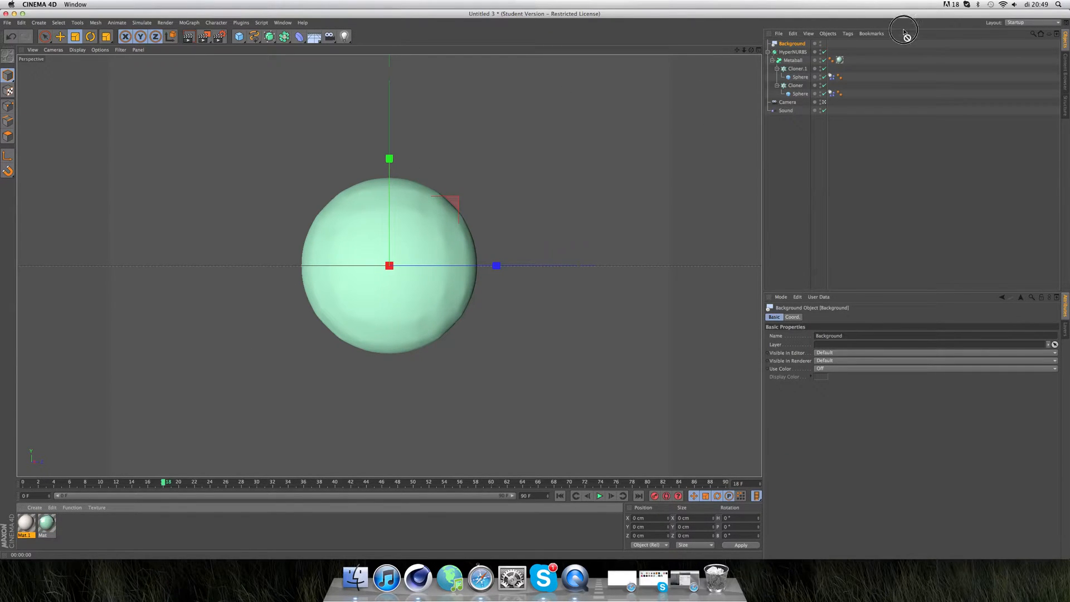
left_click(791, 44)
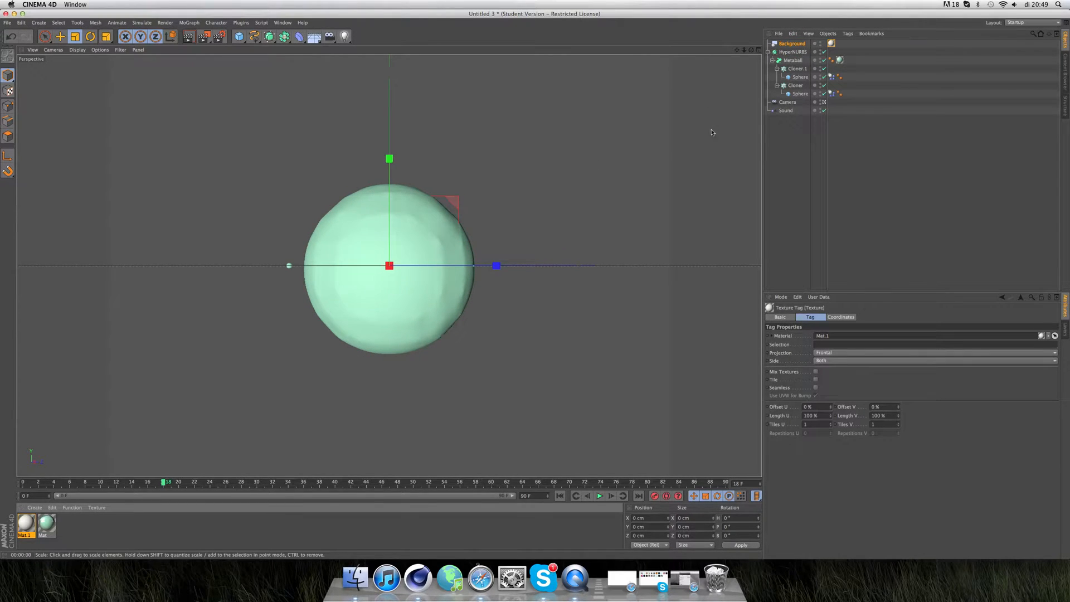
left_click(599, 495)
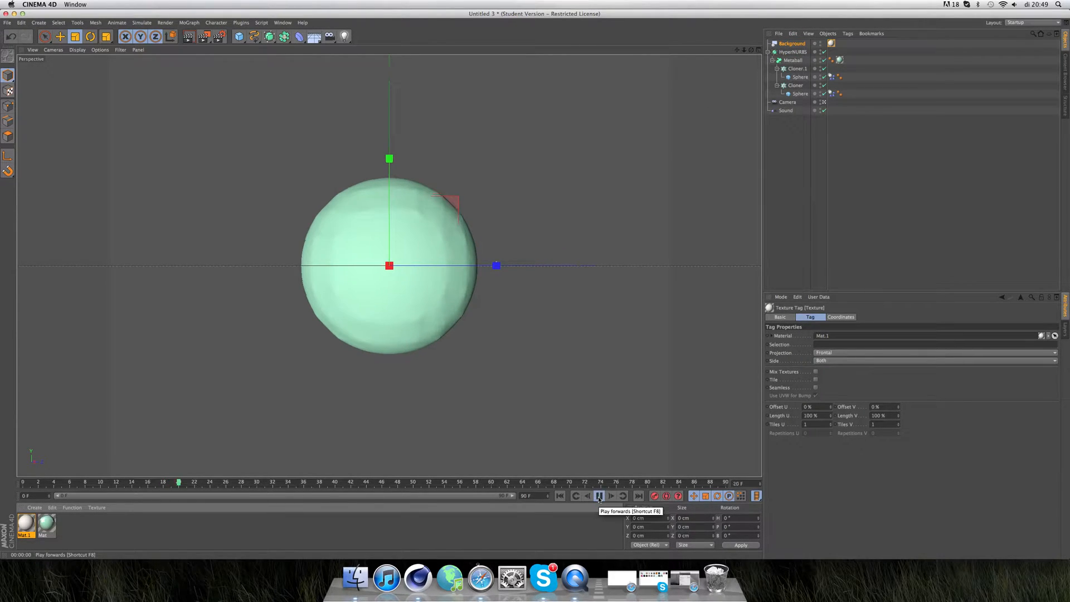
left_click(599, 496)
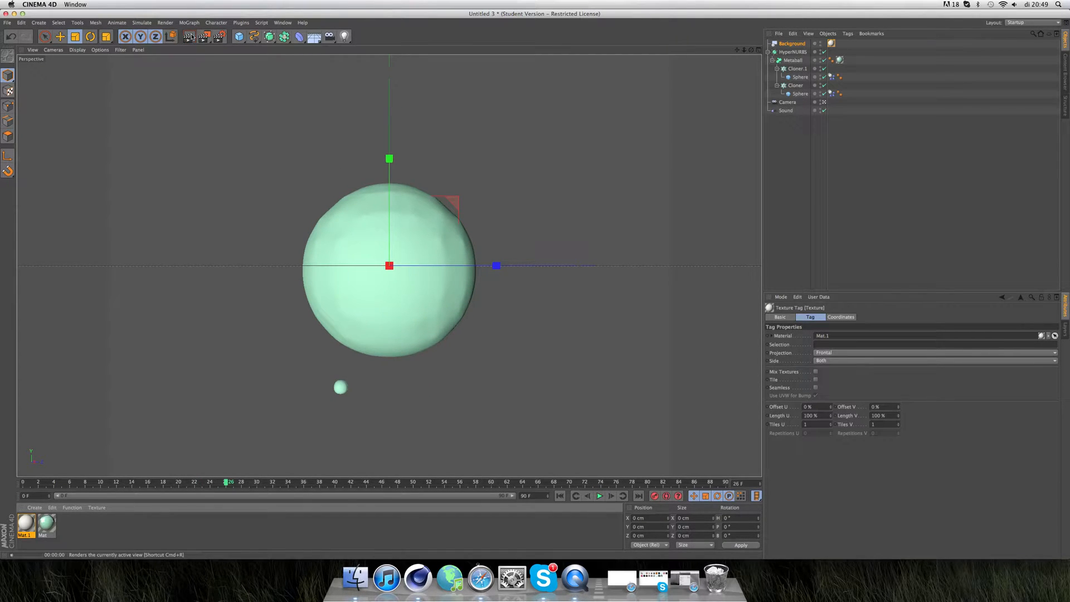
left_click(189, 36)
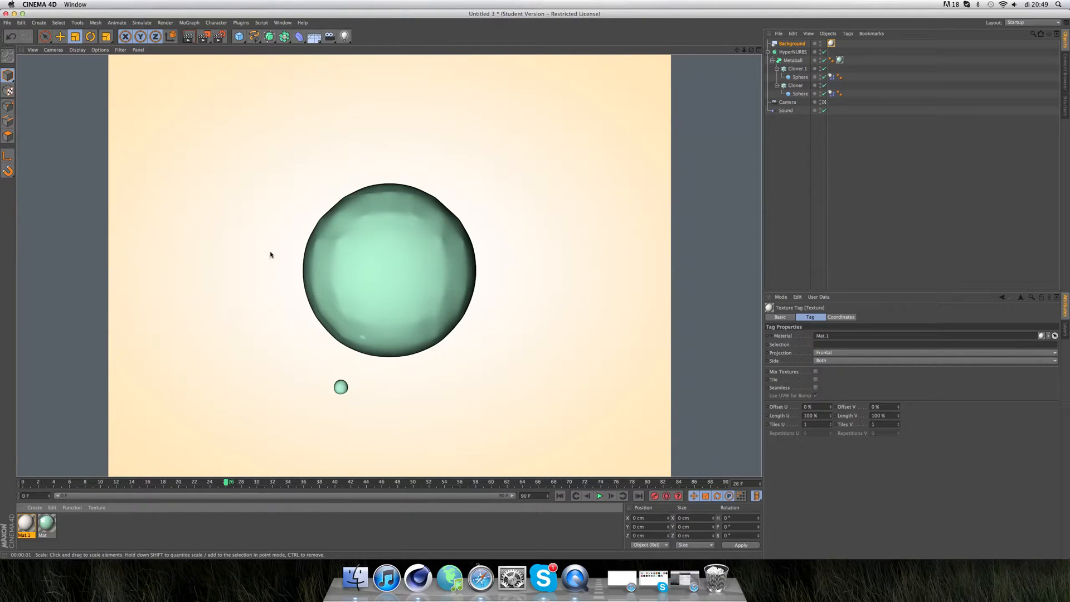
mouse_move(347, 371)
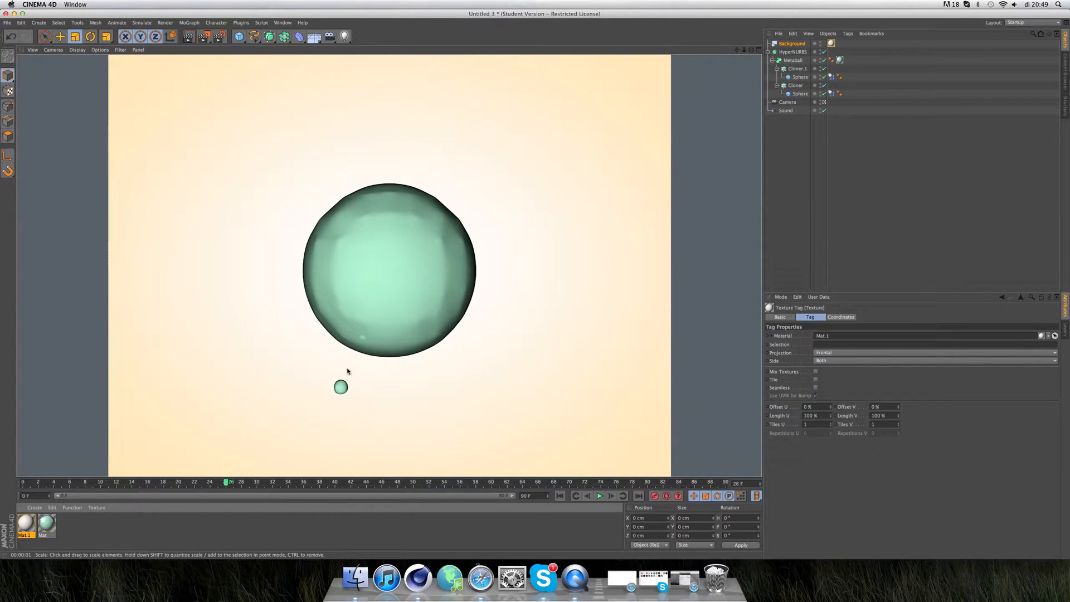
mouse_move(335, 373)
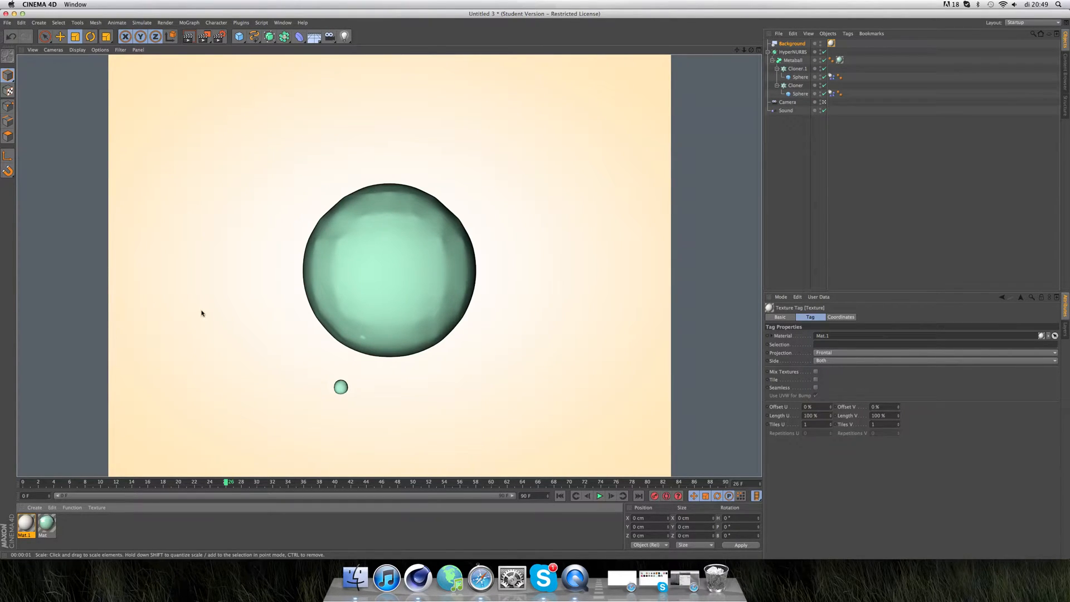
mouse_move(550, 313)
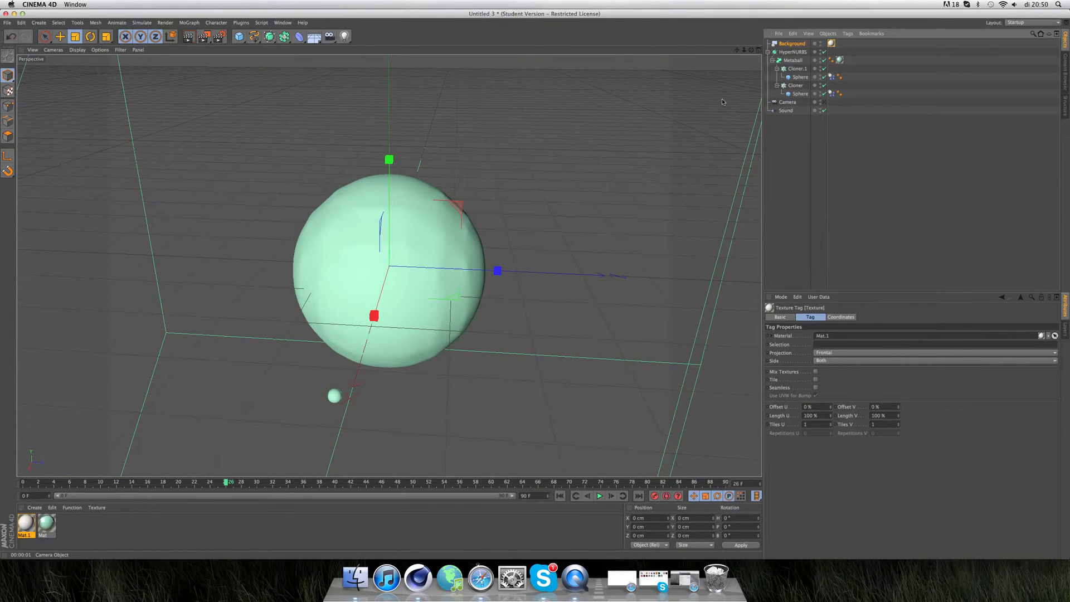
- Add a Disc primitive and scale it to about 456 cm outer radius as a floor
left_click(235, 36)
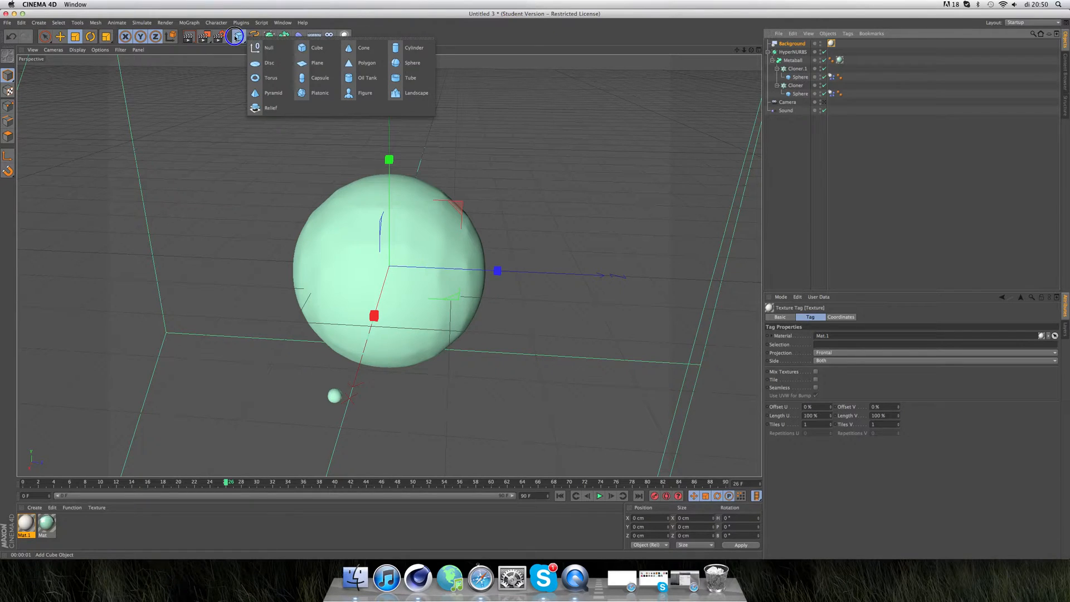
left_click(270, 62)
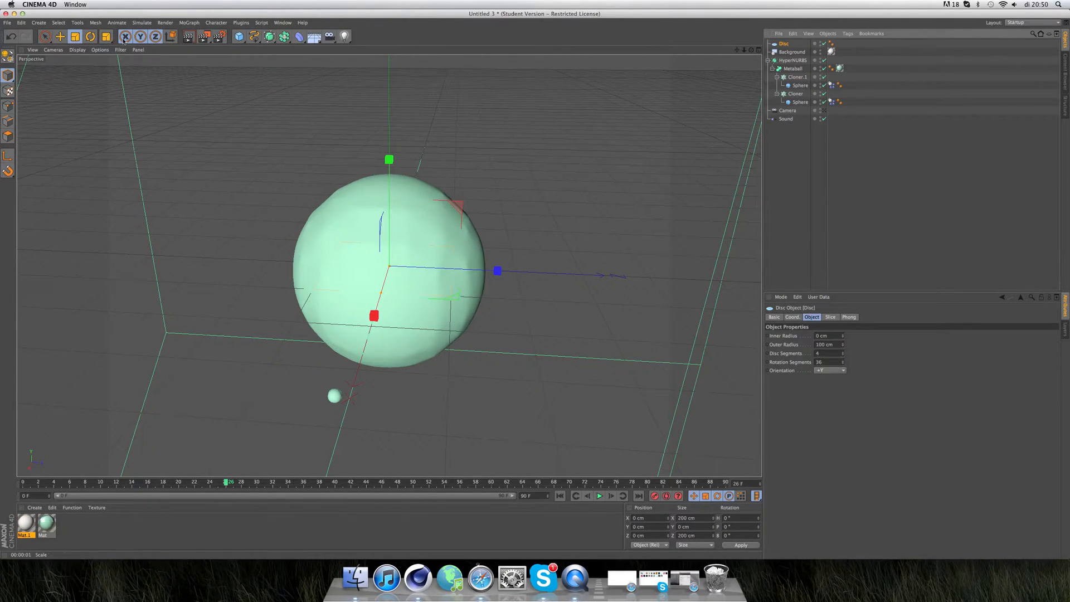
left_click_drag(497, 270, 621, 276)
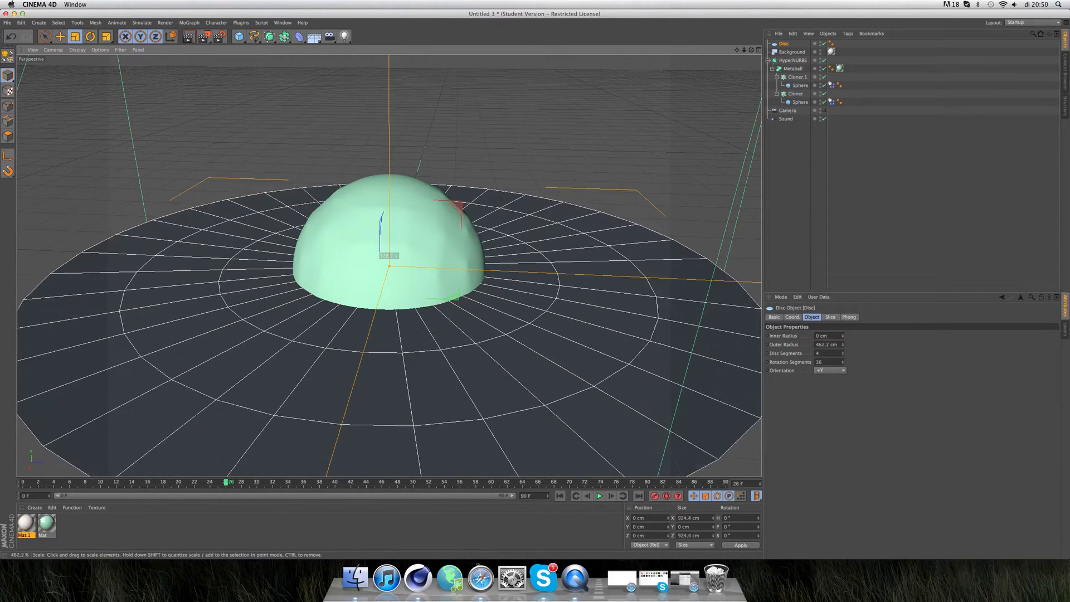
left_click_drag(388, 256, 383, 260)
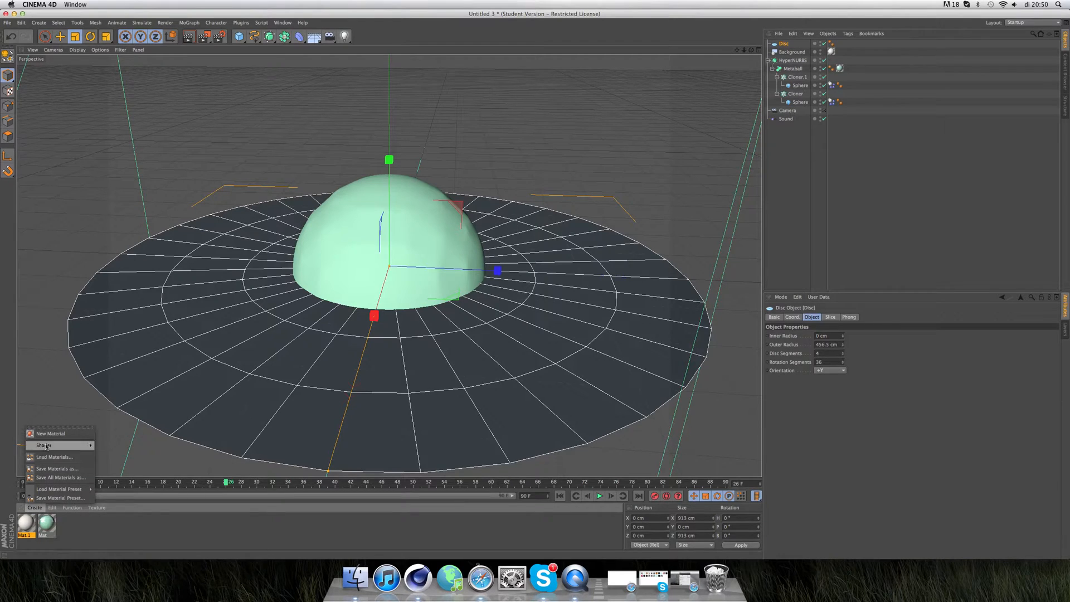
- Create a new material for the disc, render to check the highlight, and open it for editing
left_click(50, 434)
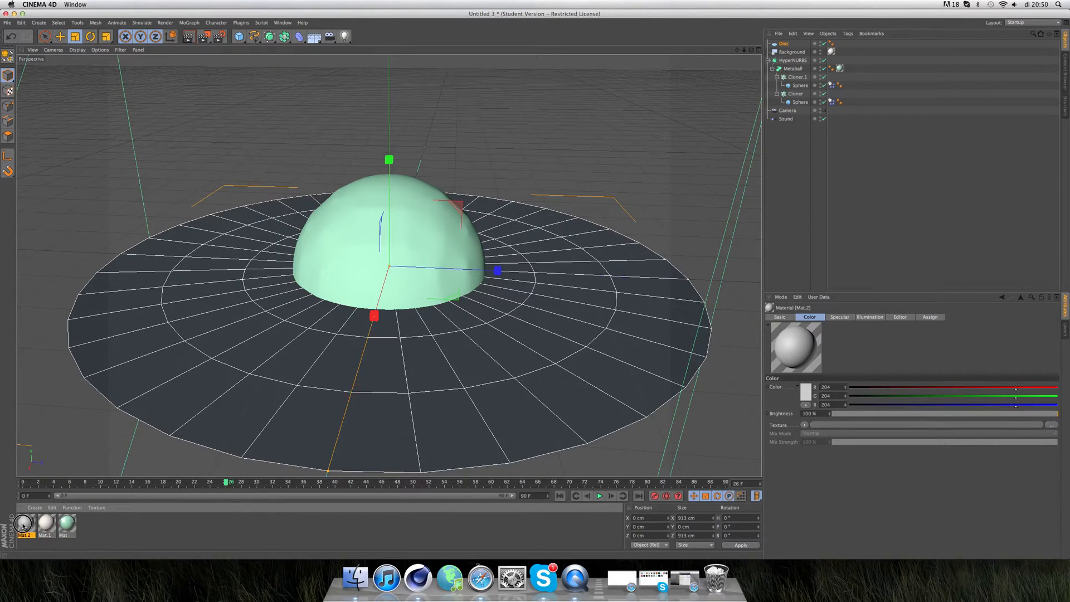
double_click(25, 523)
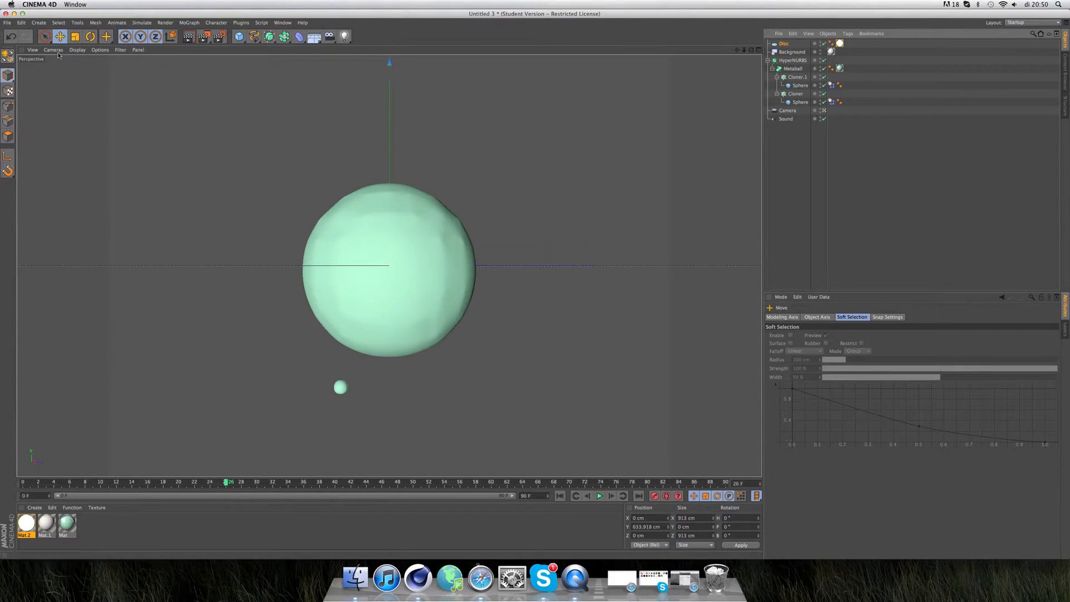
left_click(188, 36)
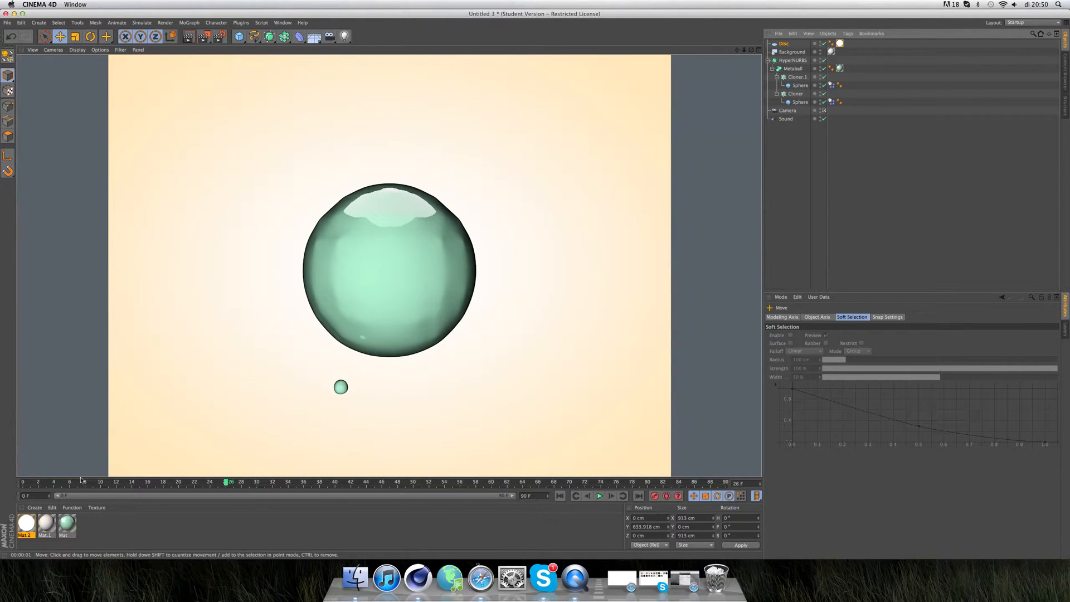
double_click(25, 523)
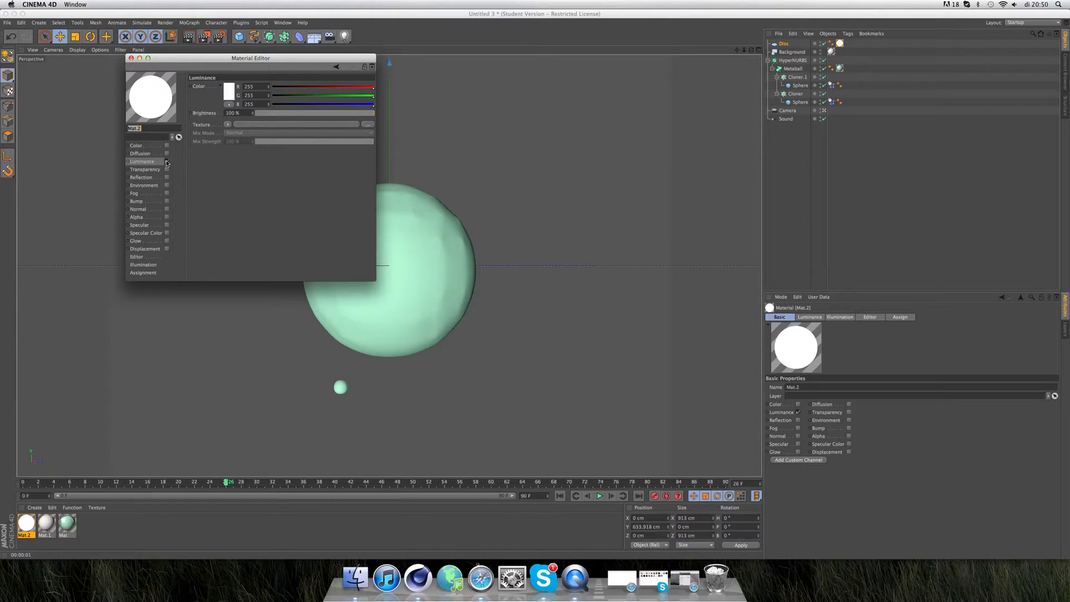
- Turn off Mat.2's luminance, enable its colour channel and tint it slightly blue
left_click(168, 146)
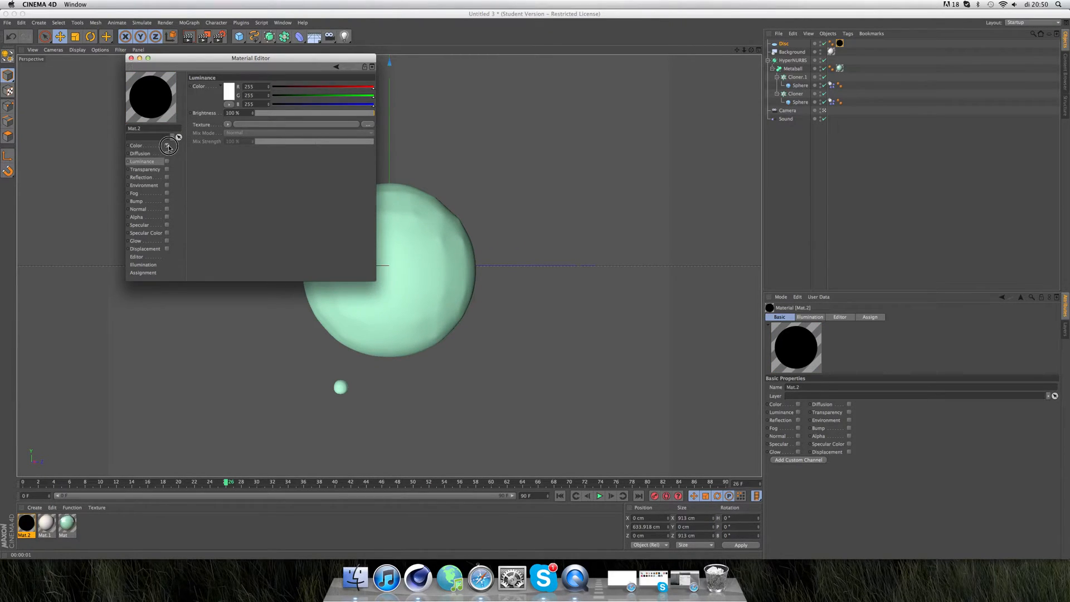
left_click(137, 145)
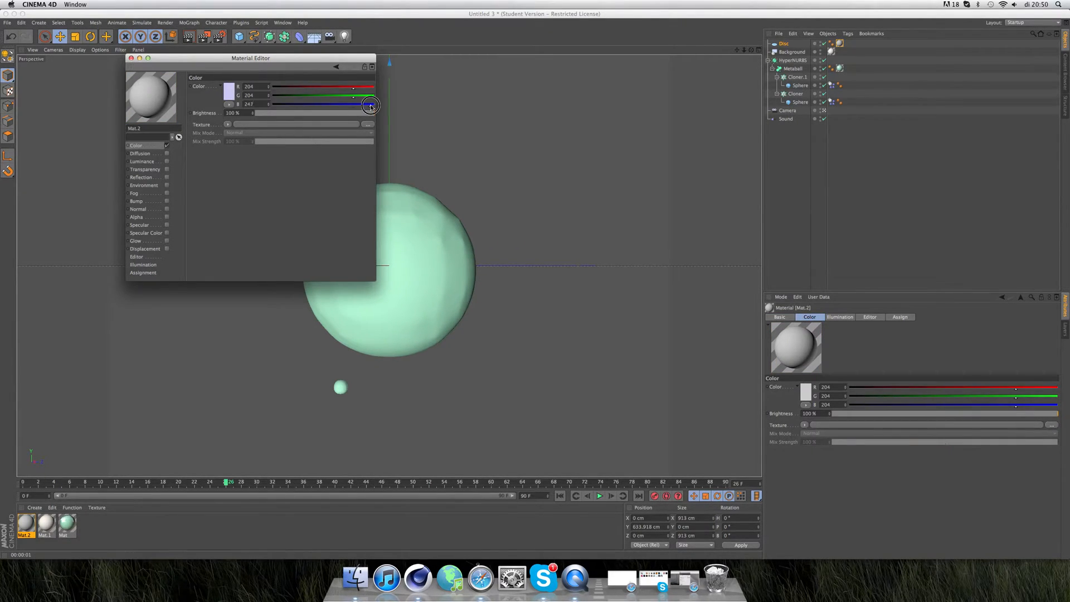
left_click_drag(371, 106, 352, 106)
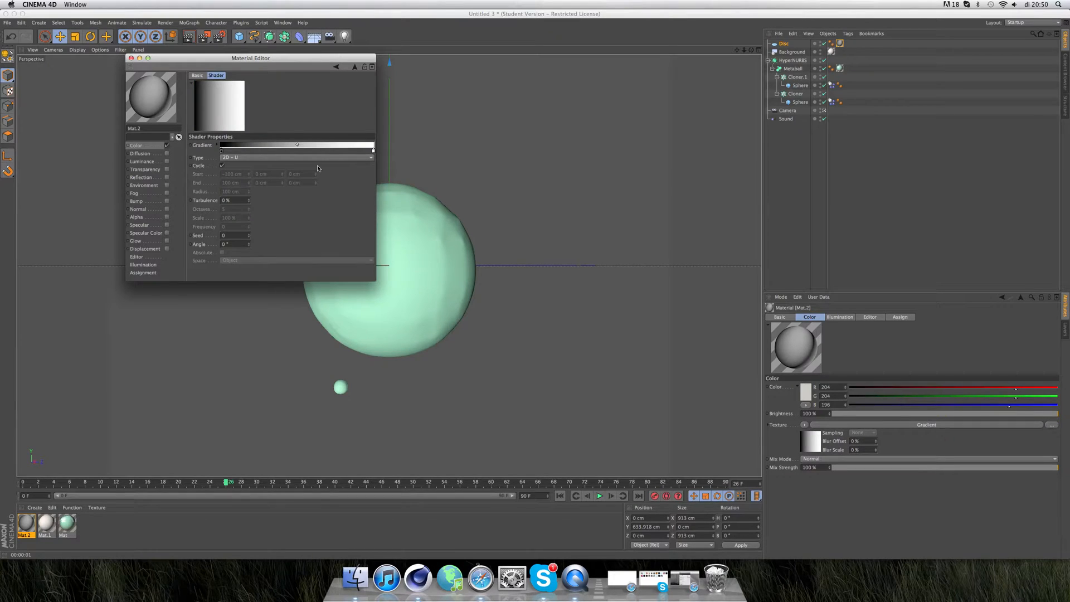
- Set a 2D circular gradient fading from white at the centre to dark grey
left_click(297, 157)
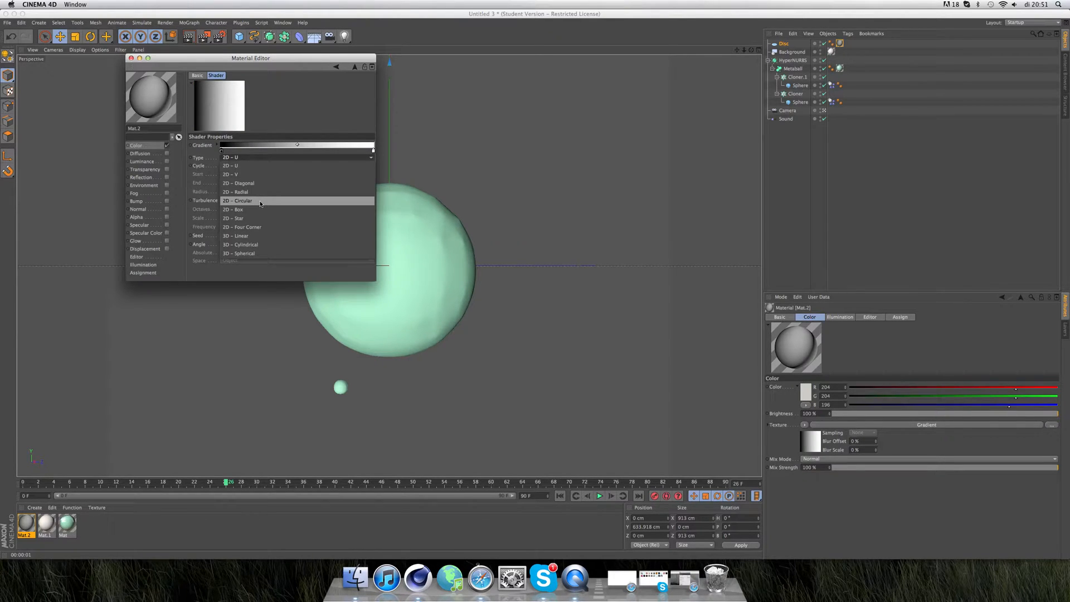
left_click(237, 200)
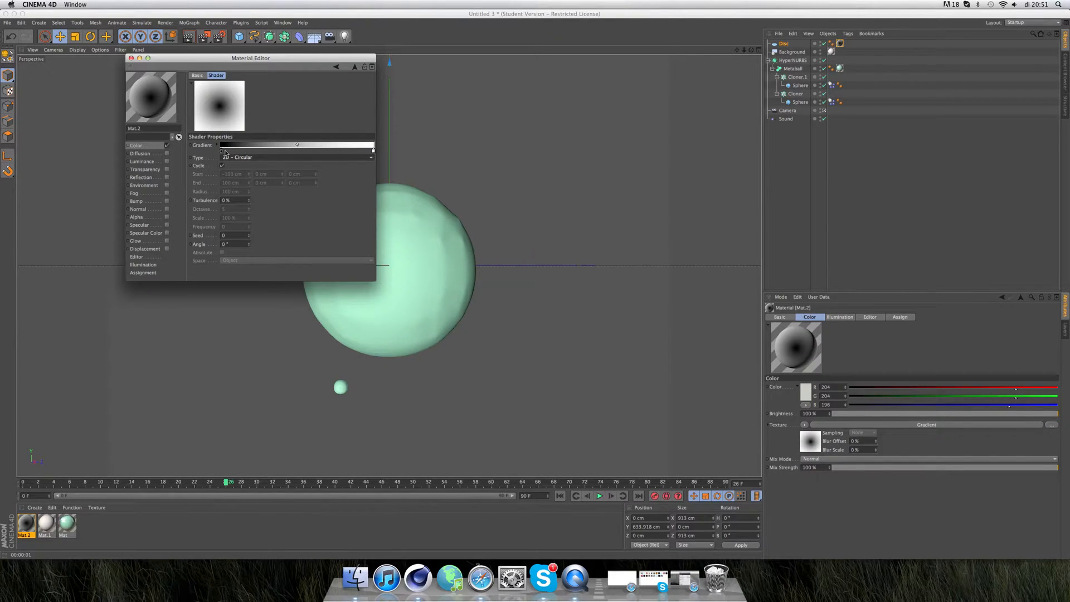
left_click_drag(296, 144, 371, 150)
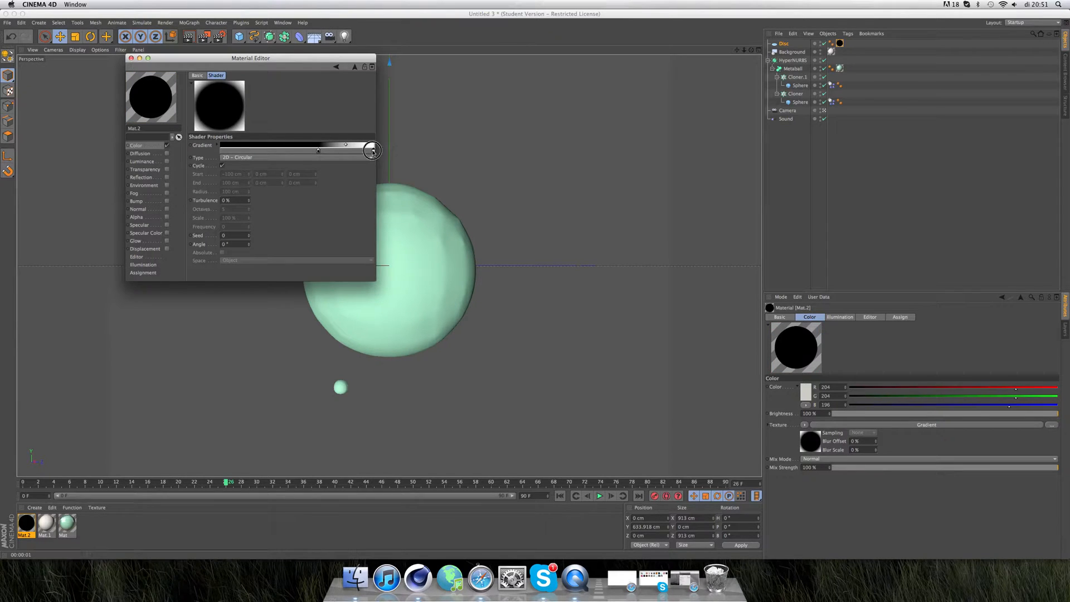
left_click_drag(372, 150, 321, 150)
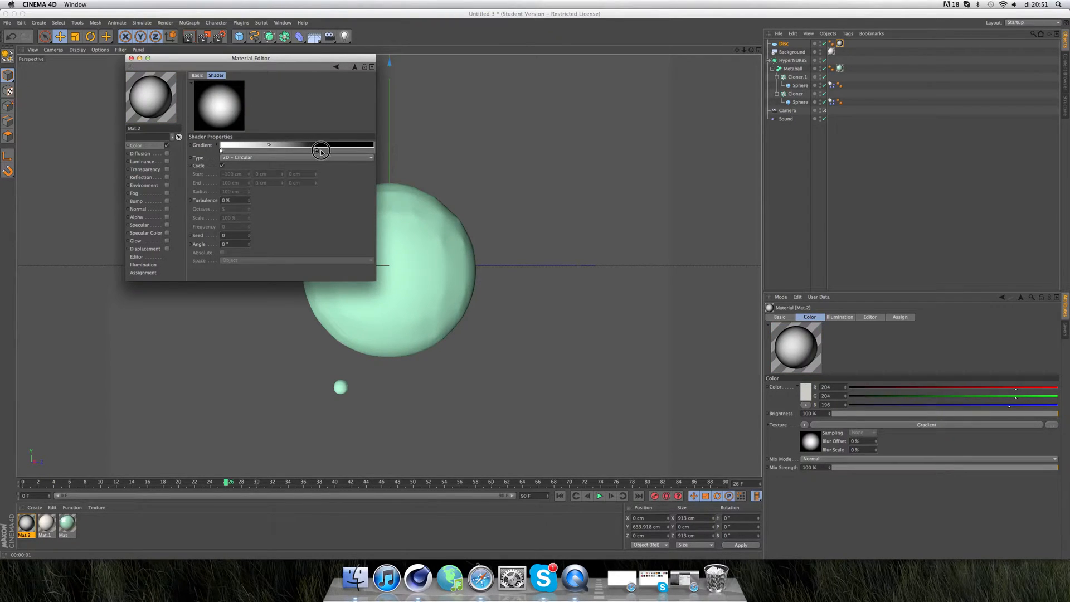
left_click(321, 152)
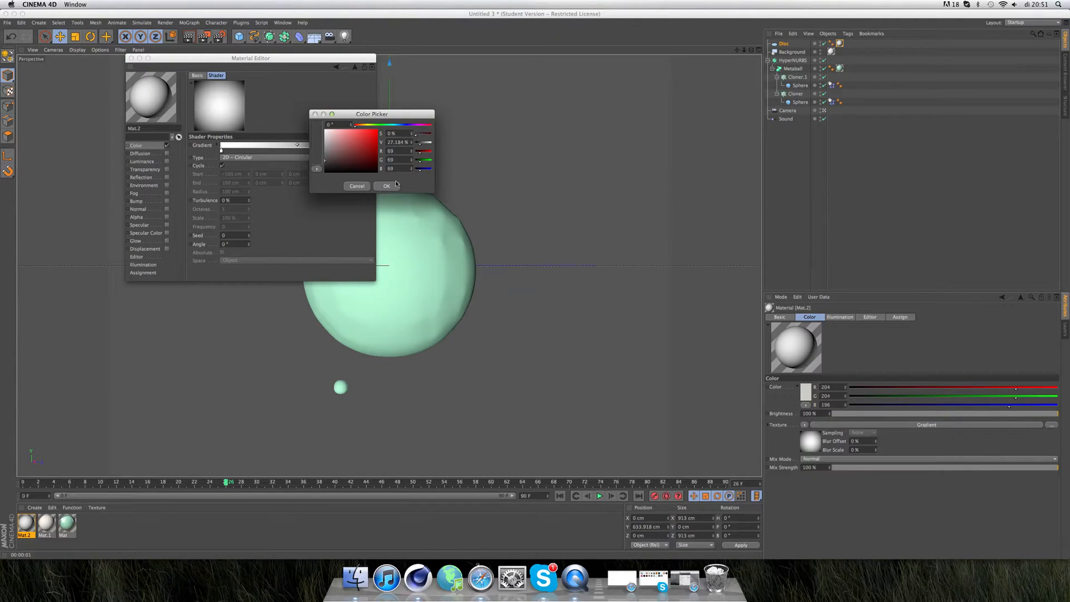
left_click(386, 186)
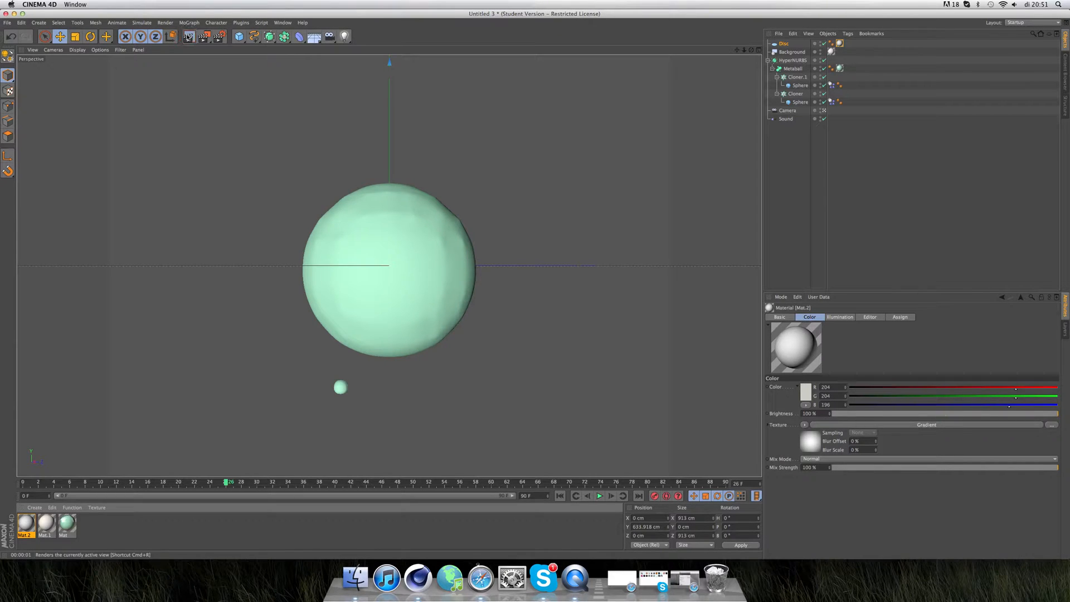
- Make Mat.2 luminance-only, select the disc, and render a Front-view preview on cream
left_click(188, 36)
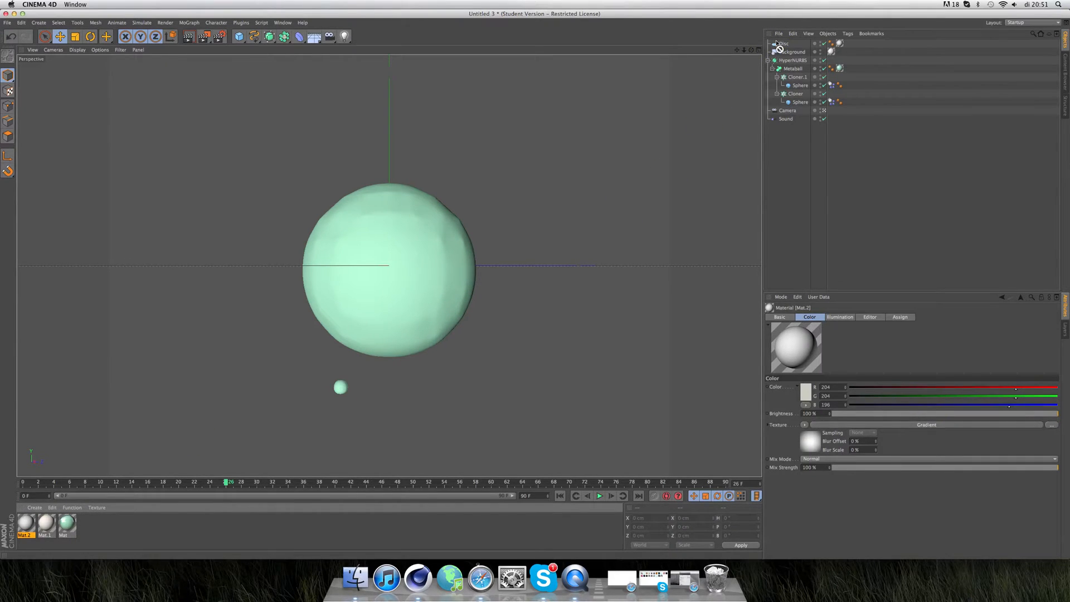
left_click(840, 44)
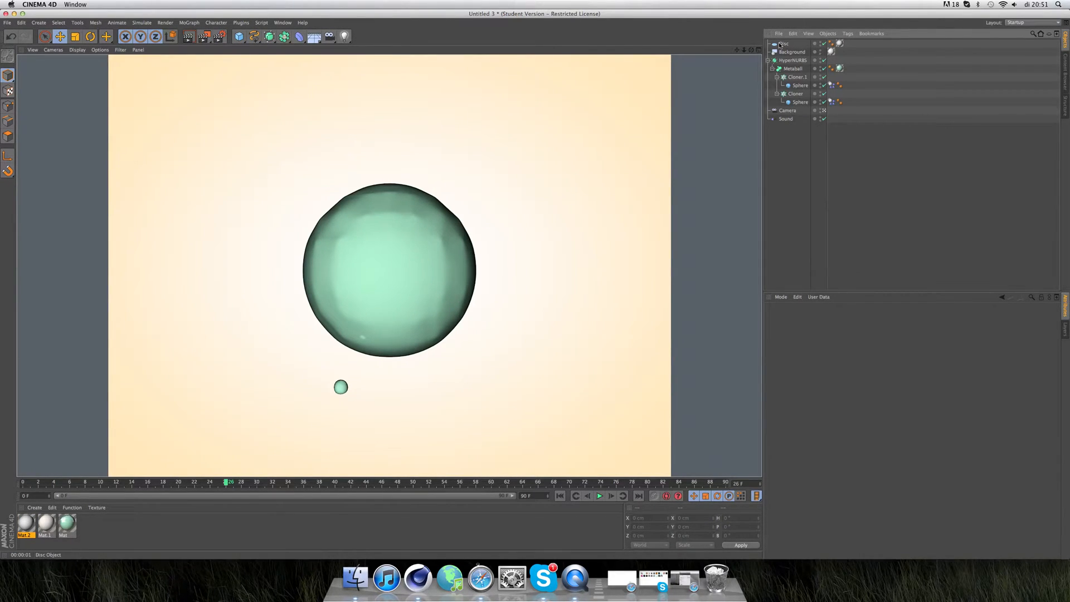
left_click(784, 43)
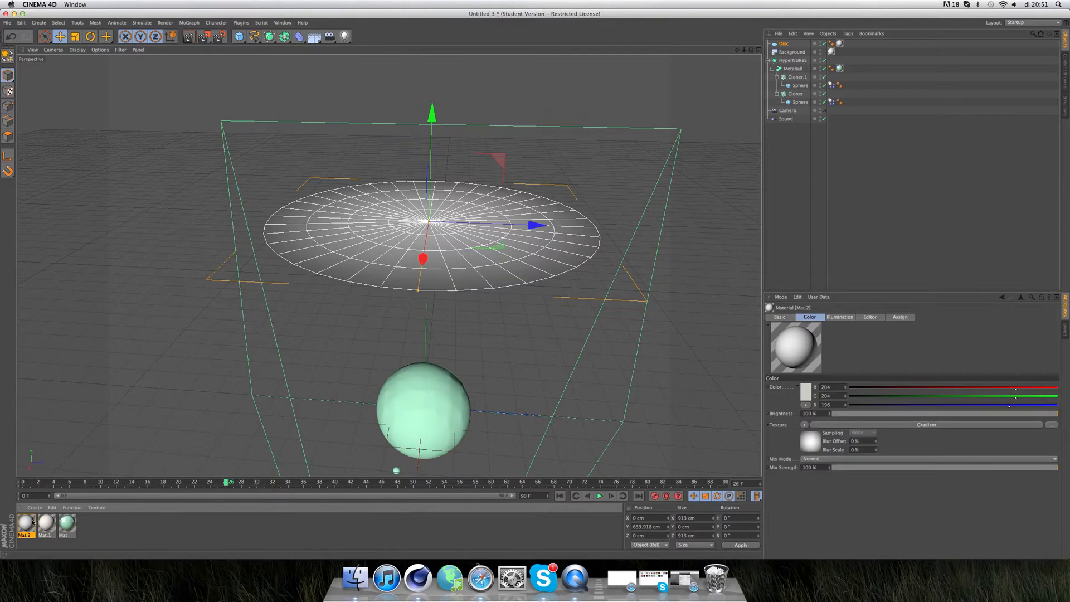
double_click(25, 523)
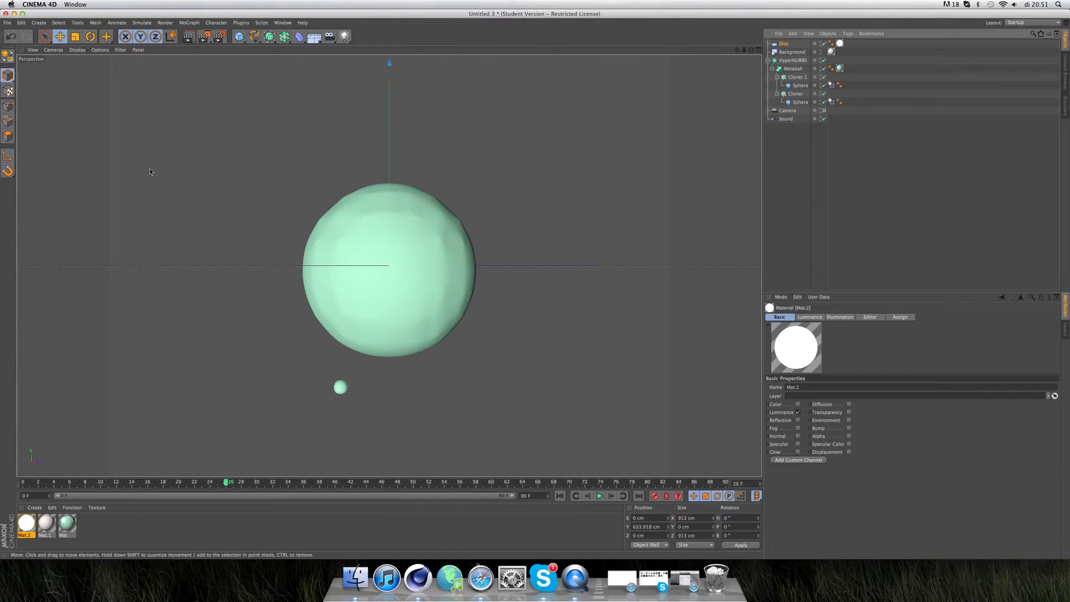
left_click(189, 36)
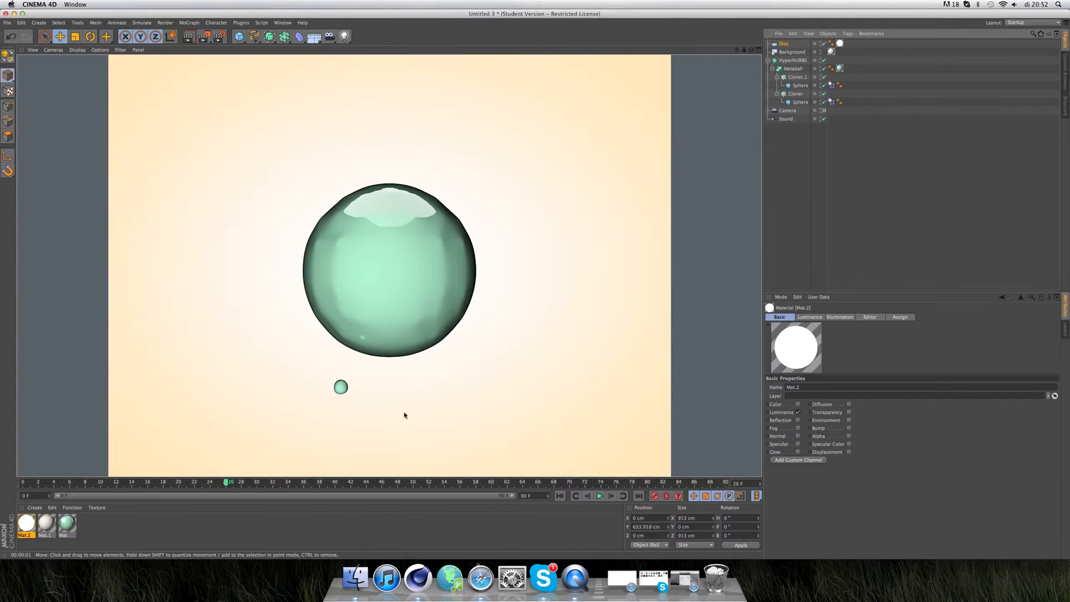
- Play the animation to about frame 37 and render the teardrop droplets
left_click(599, 495)
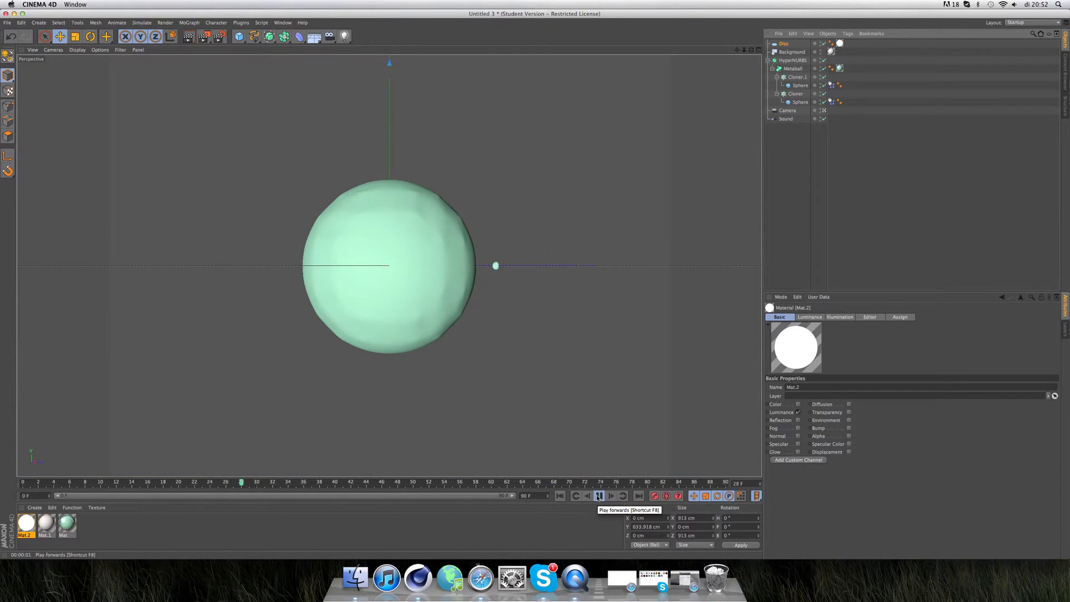
left_click(599, 496)
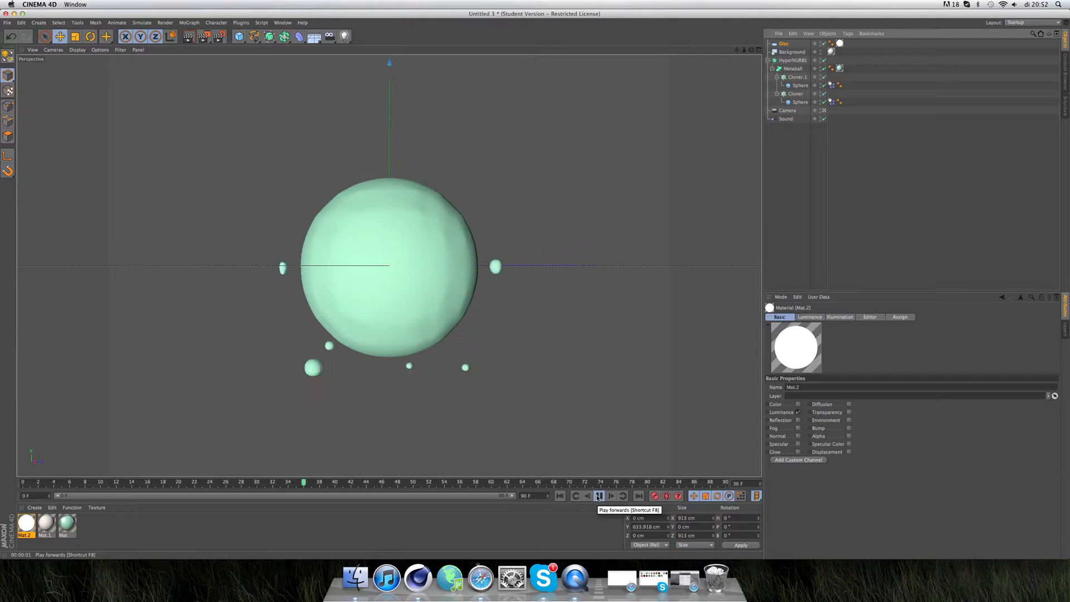
left_click(598, 495)
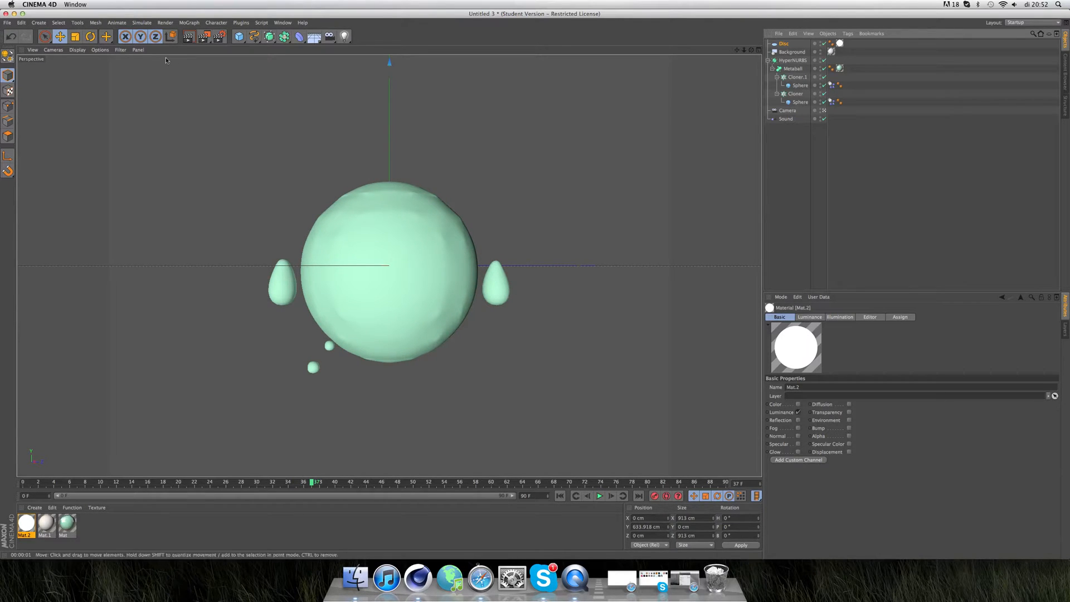
left_click(189, 36)
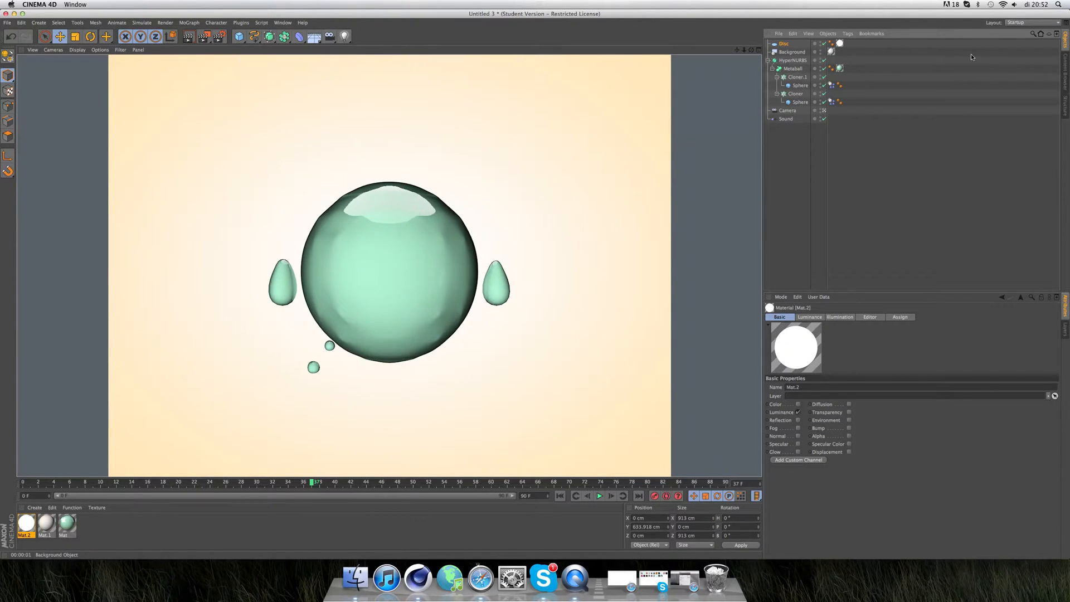
mouse_move(928, 92)
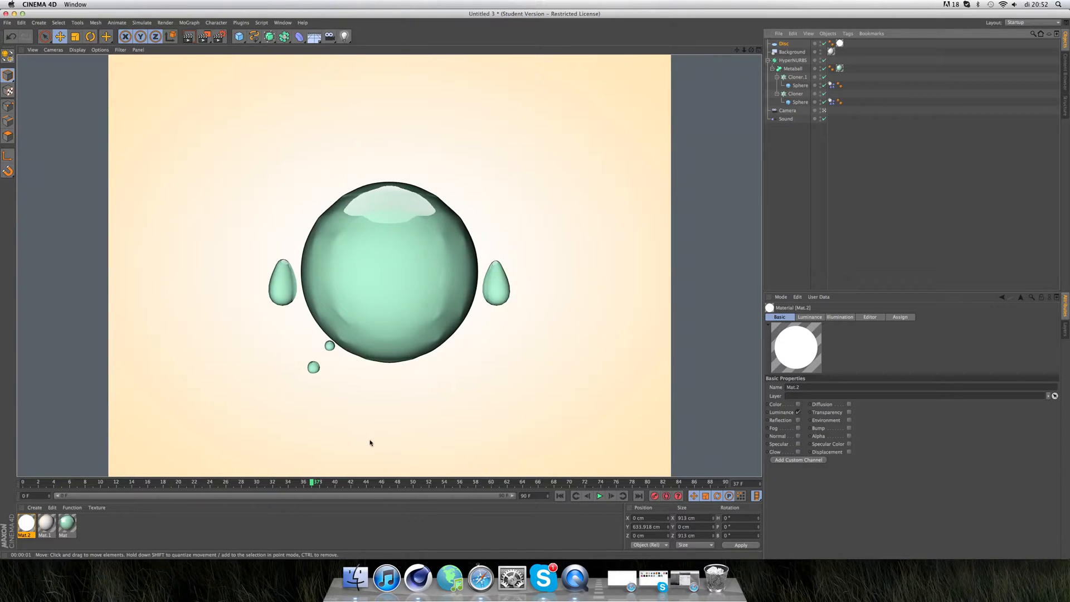
- Enlarge the disc to about 806 cm radius, raise it higher, and render a preview
left_click(90, 37)
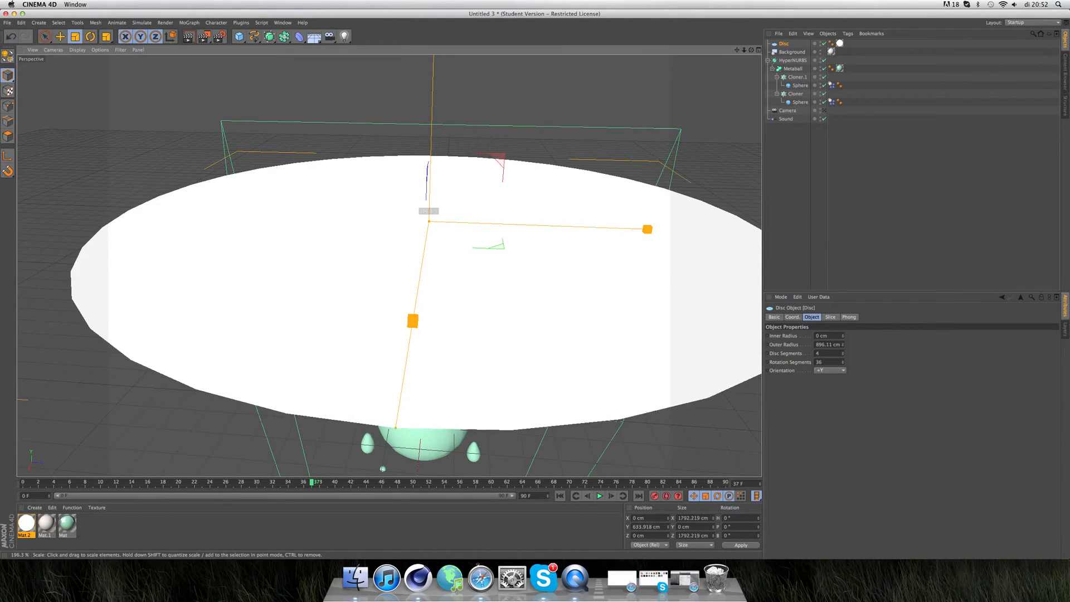
left_click_drag(646, 229, 538, 225)
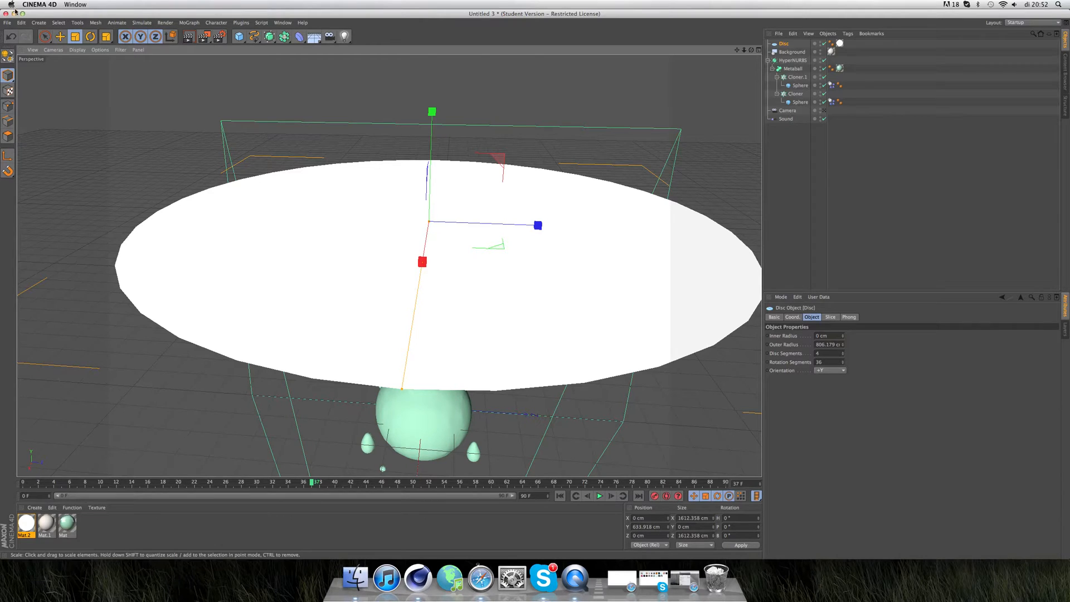
left_click(60, 36)
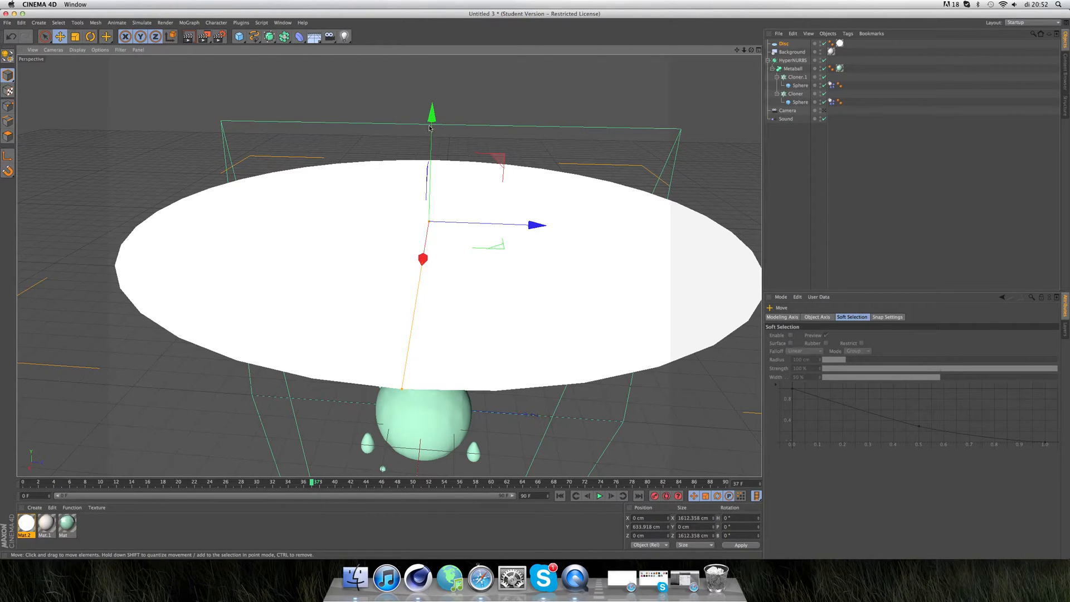
left_click_drag(432, 113, 420, 58)
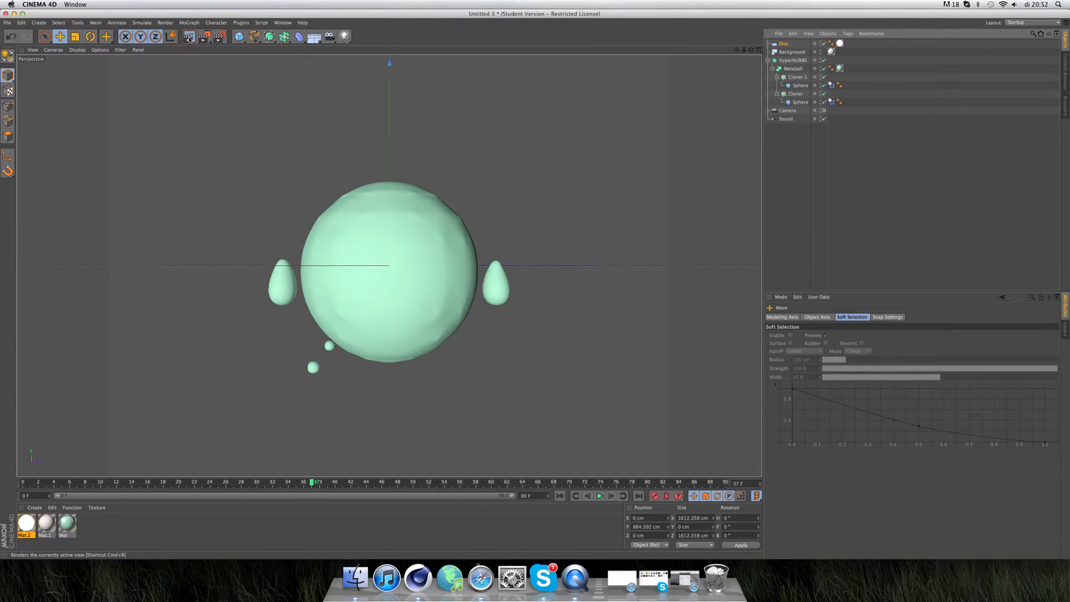
left_click(190, 36)
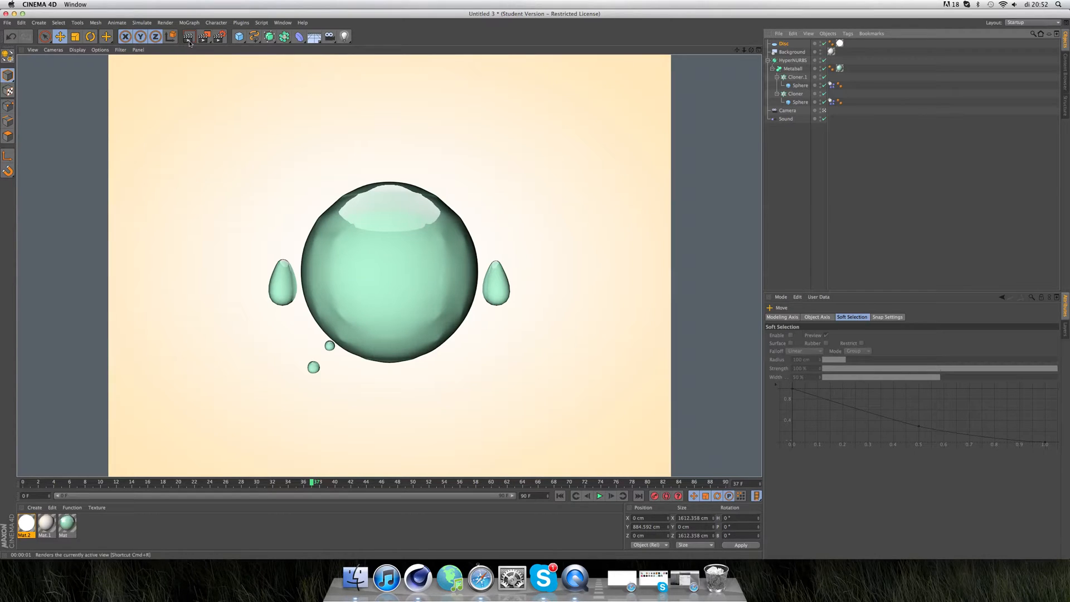
left_click(218, 37)
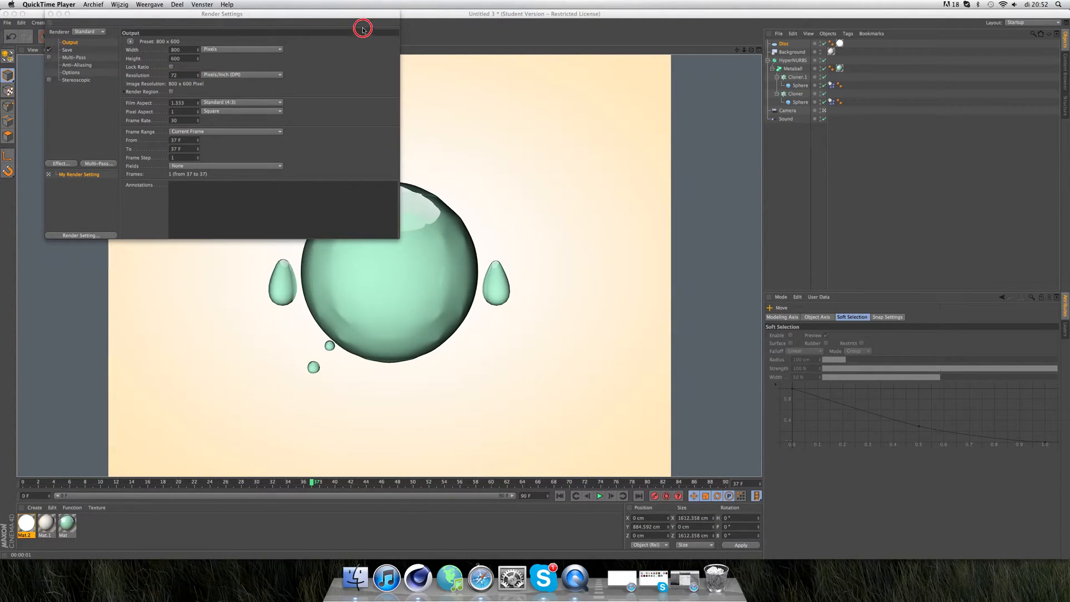
- Check the Anti-Aliasing page (Geometry) in Render Settings, then close the window
left_click(76, 65)
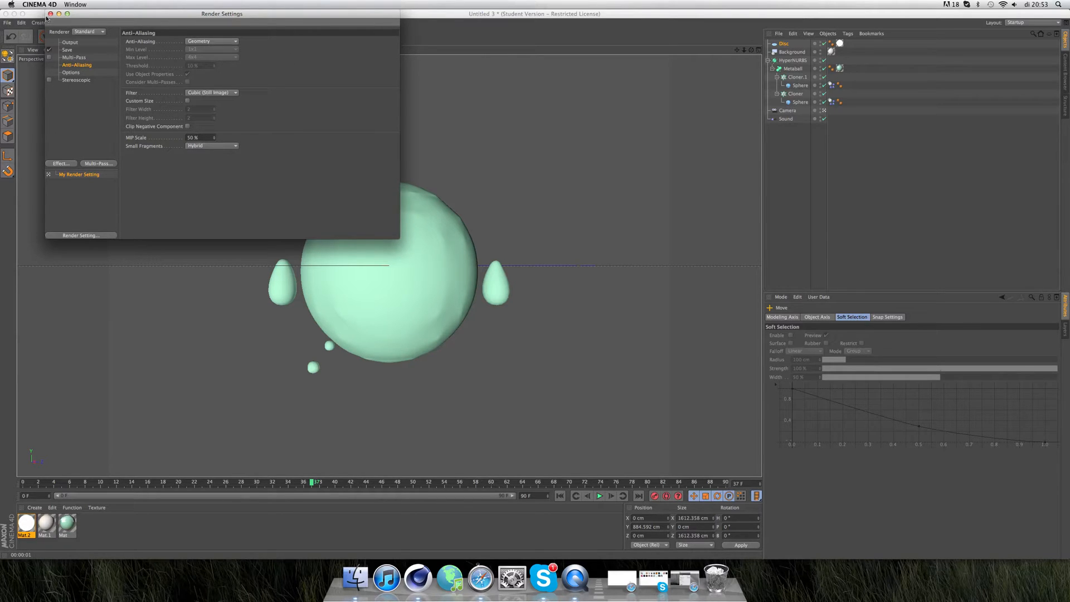
left_click(51, 13)
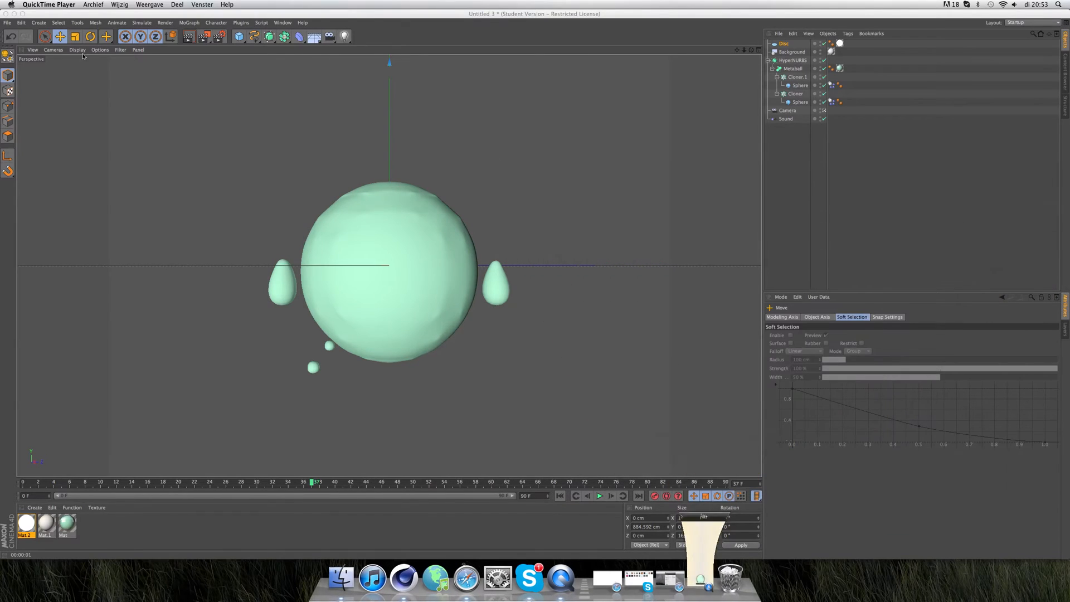
- Add a light, move it to the upper left, and lower green for a faint pink tint
left_click(345, 37)
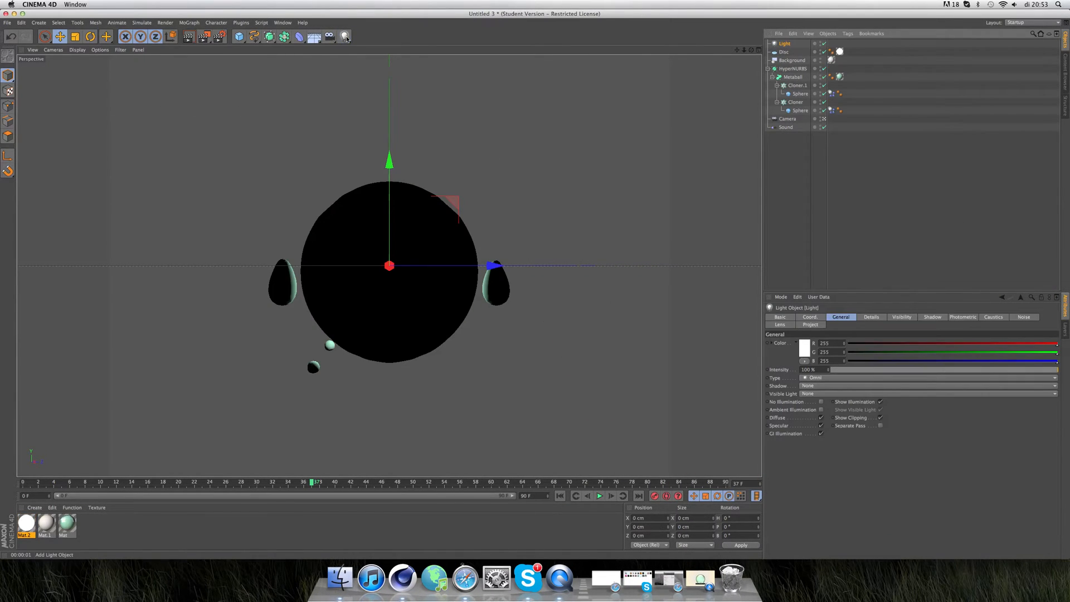
left_click_drag(389, 265, 691, 265)
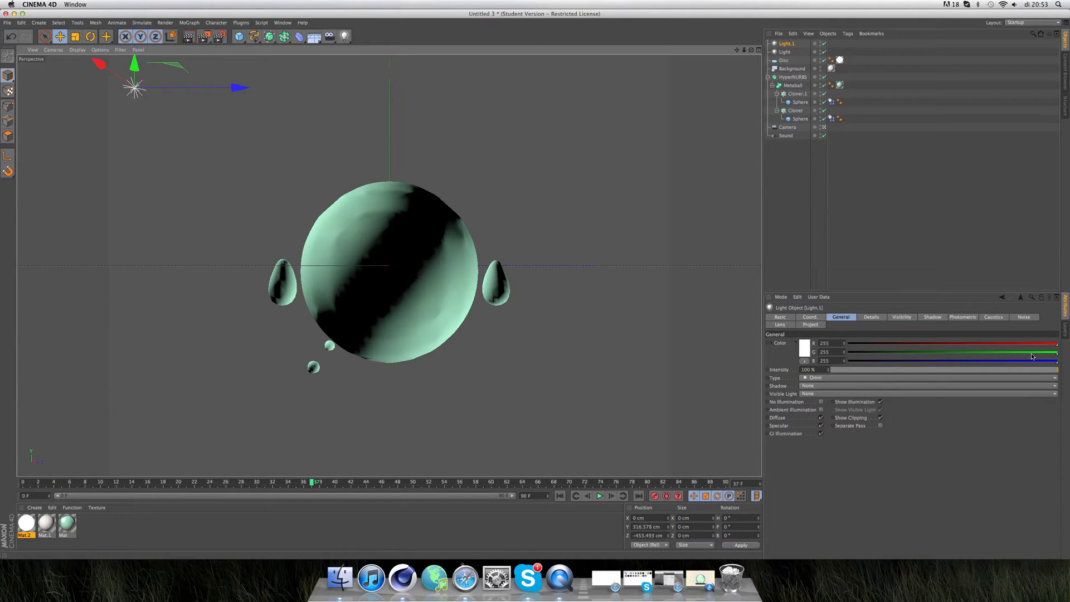
left_click_drag(1058, 360, 1030, 360)
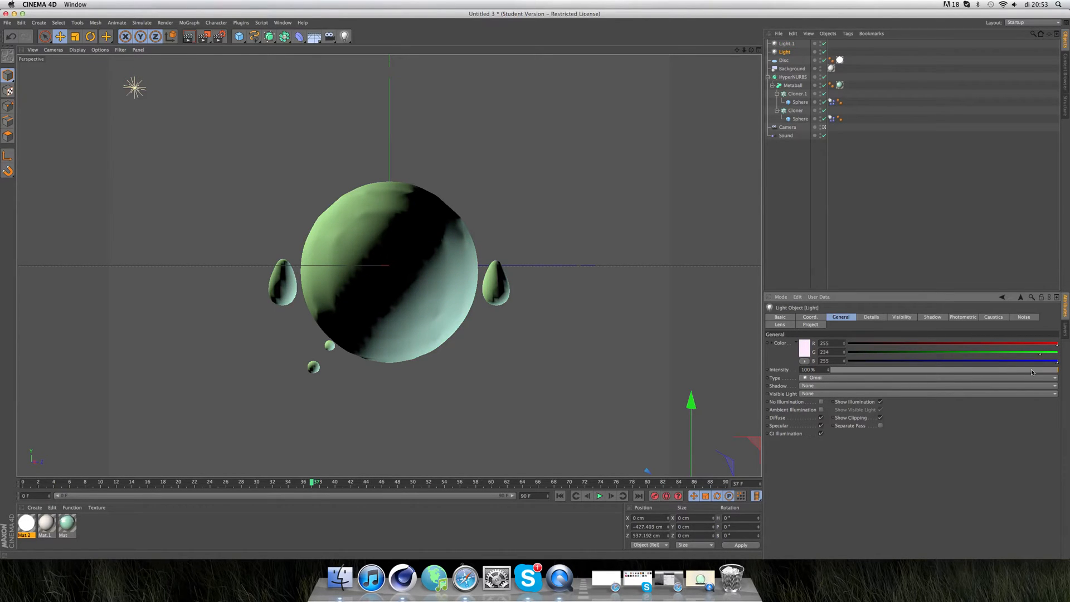
left_click_drag(1054, 361, 1015, 361)
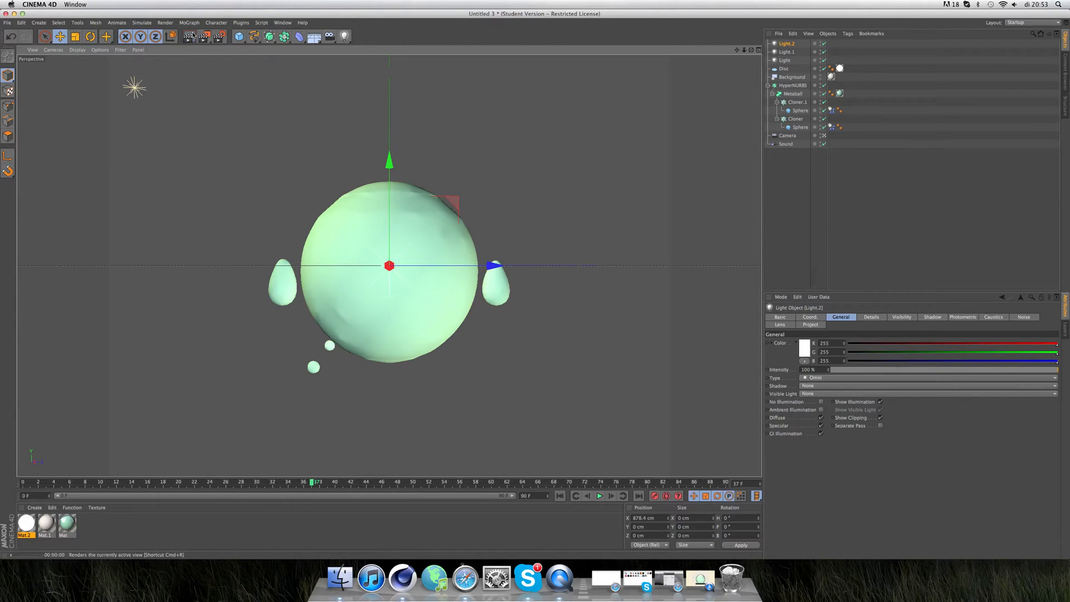
- Render a preview of the three-light droplet sphere against the cream backdrop
left_click(170, 37)
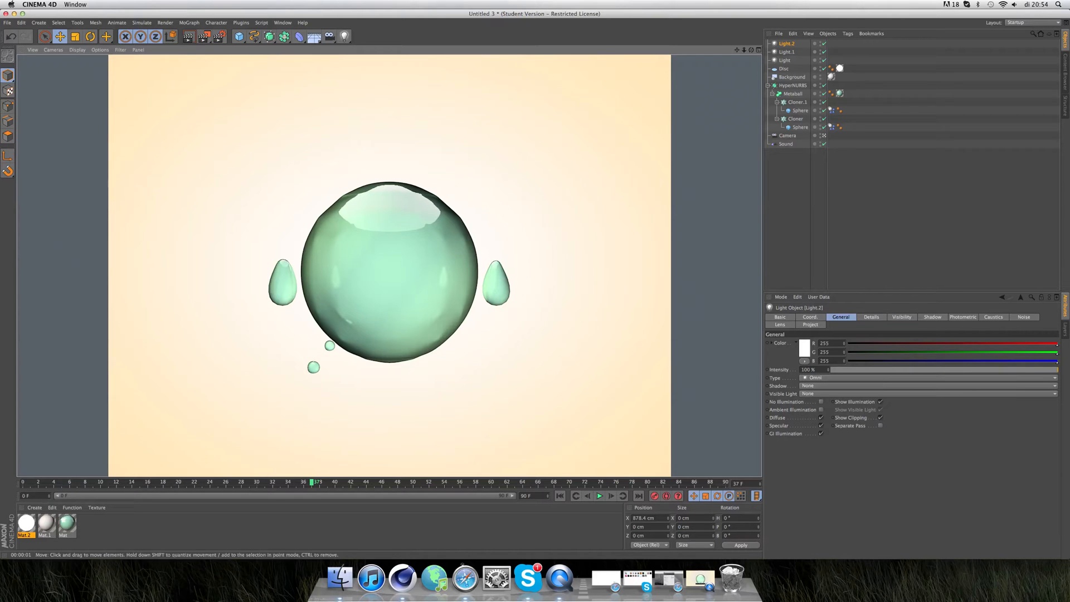
left_click(550, 578)
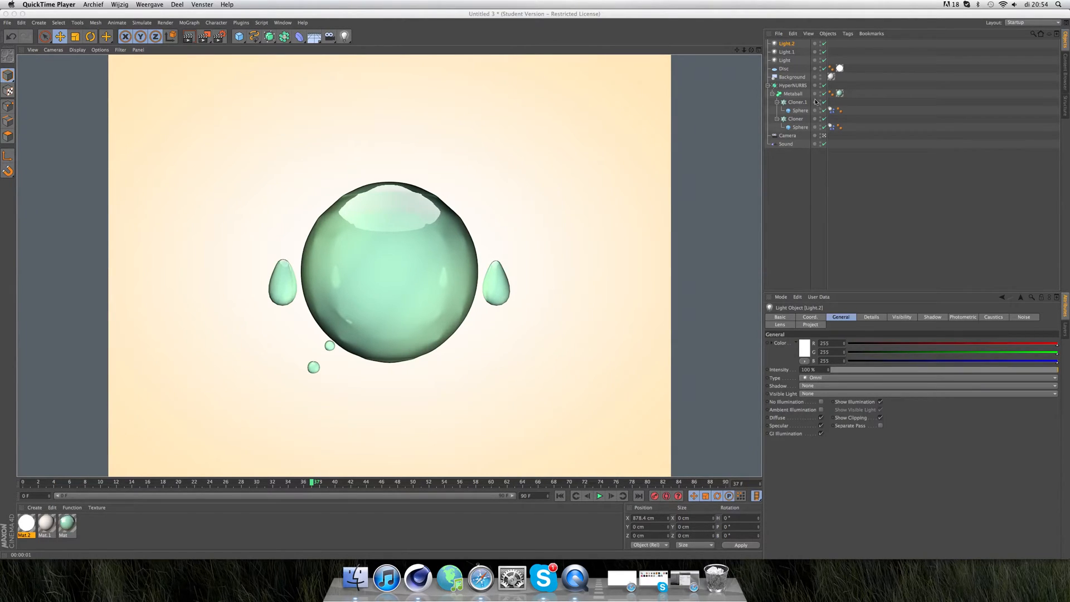
- Set Cloner.1's grid count to 12 on every axis
left_click(796, 101)
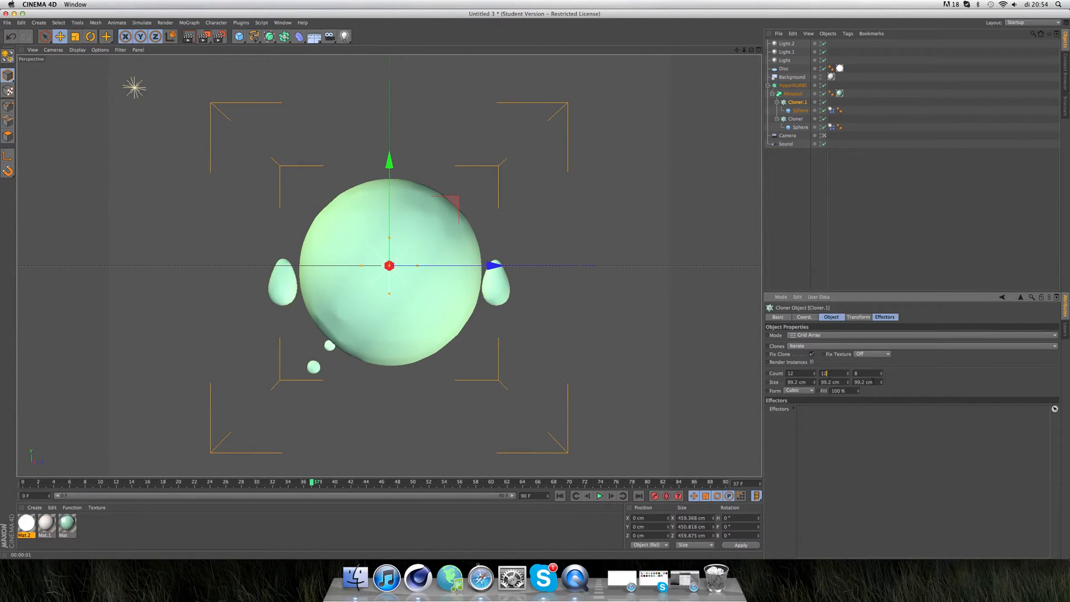
type("12")
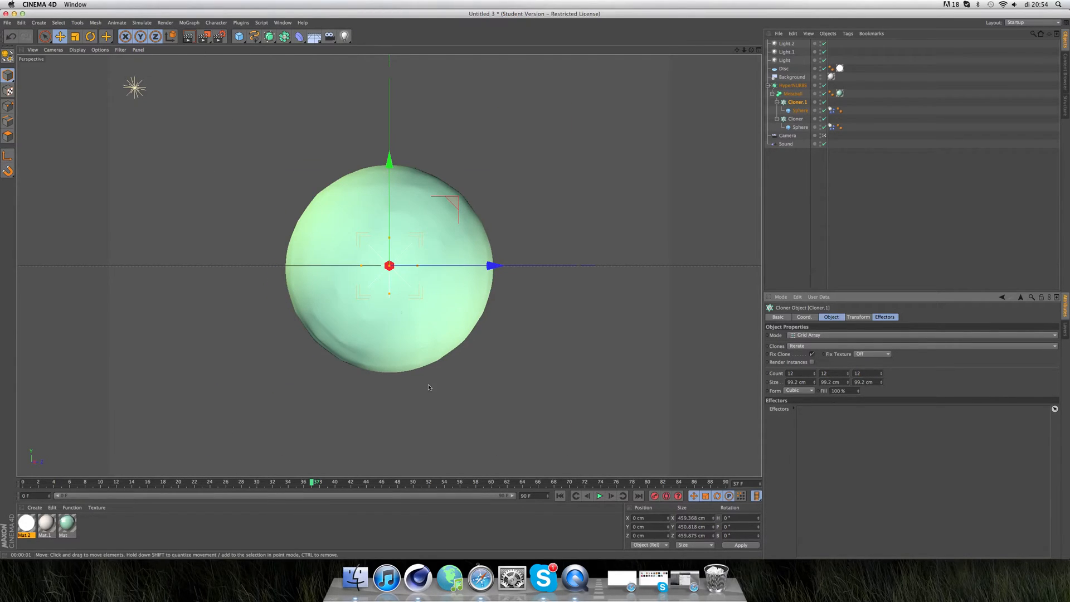
left_click(599, 496)
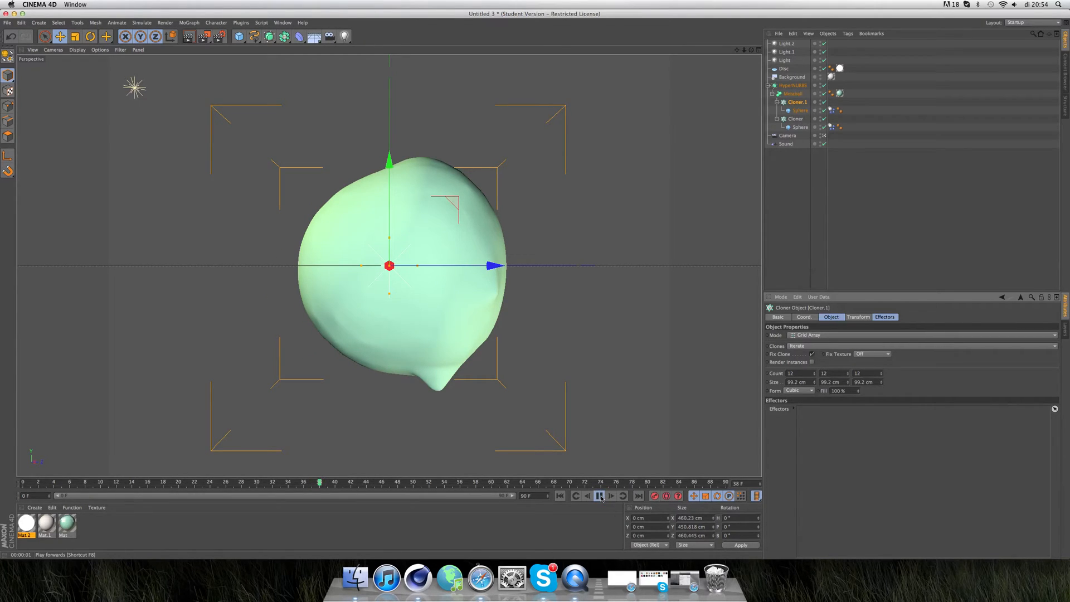
- Play to a later, splashier frame and render a preview of the blob
left_click(599, 496)
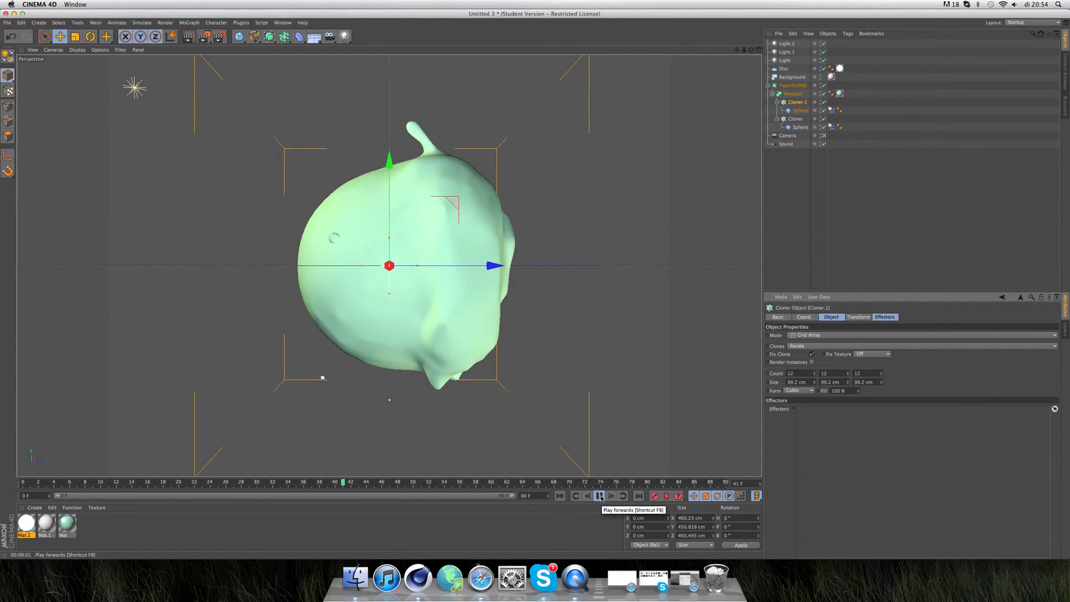
left_click(599, 496)
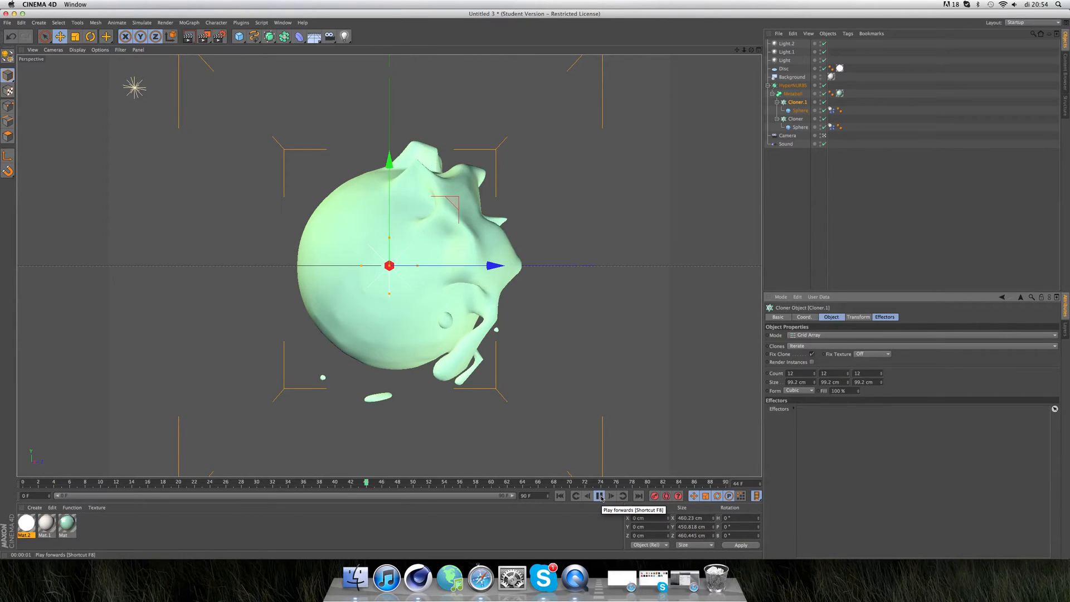
left_click(600, 496)
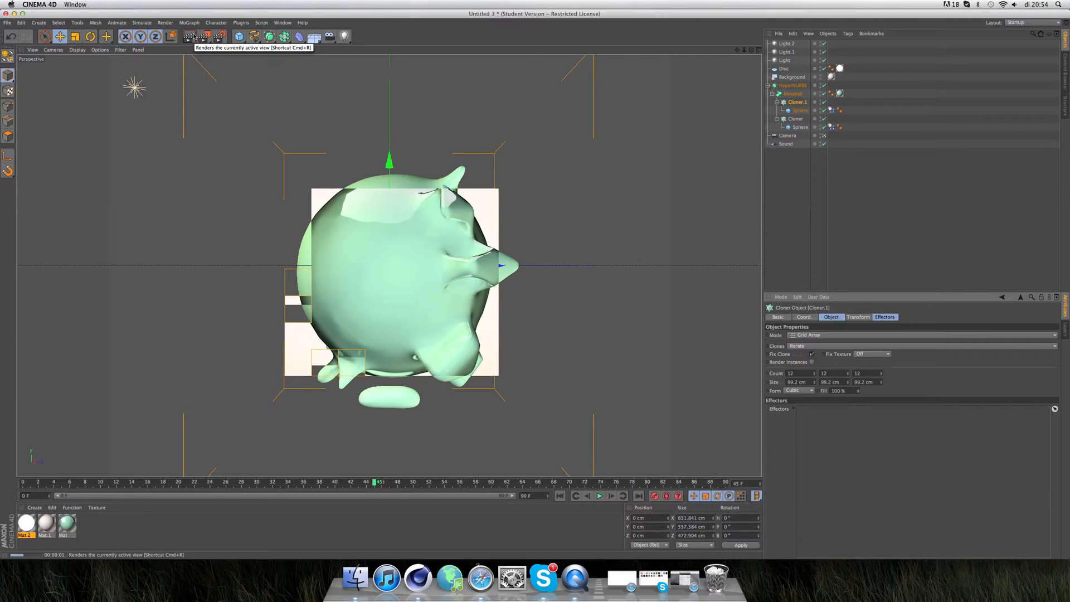
left_click(188, 36)
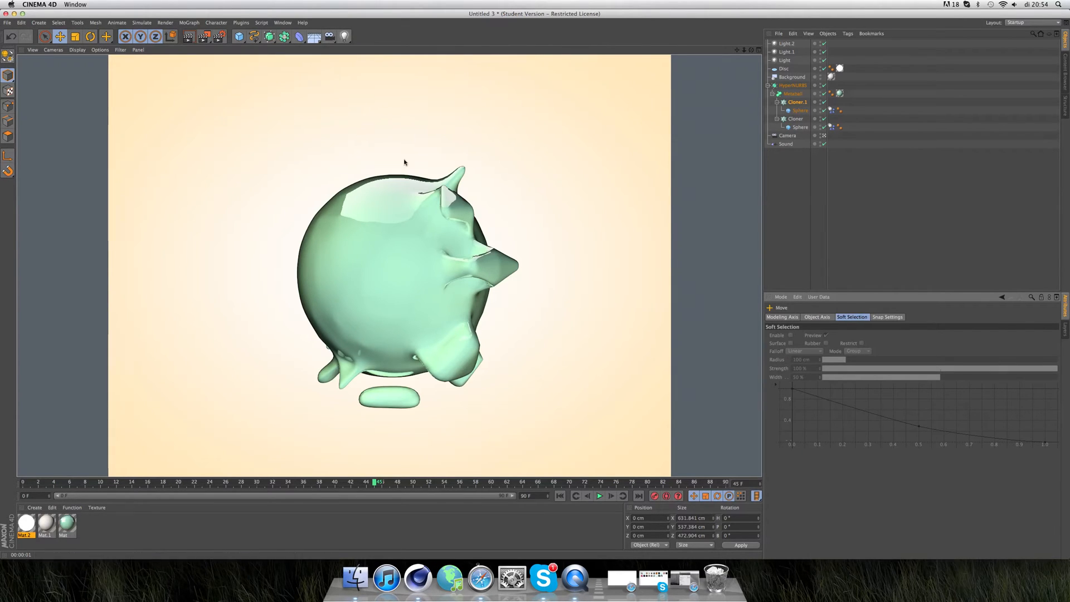
- Nudge Cloner.1 a few centimetres up and along depth, then render a preview
left_click(797, 102)
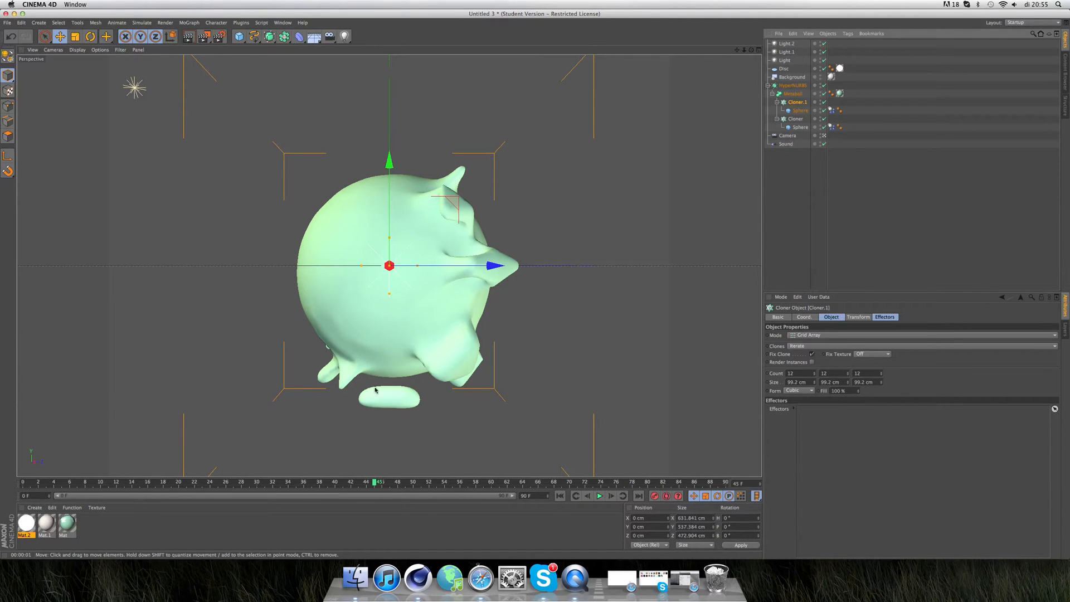
mouse_move(417, 191)
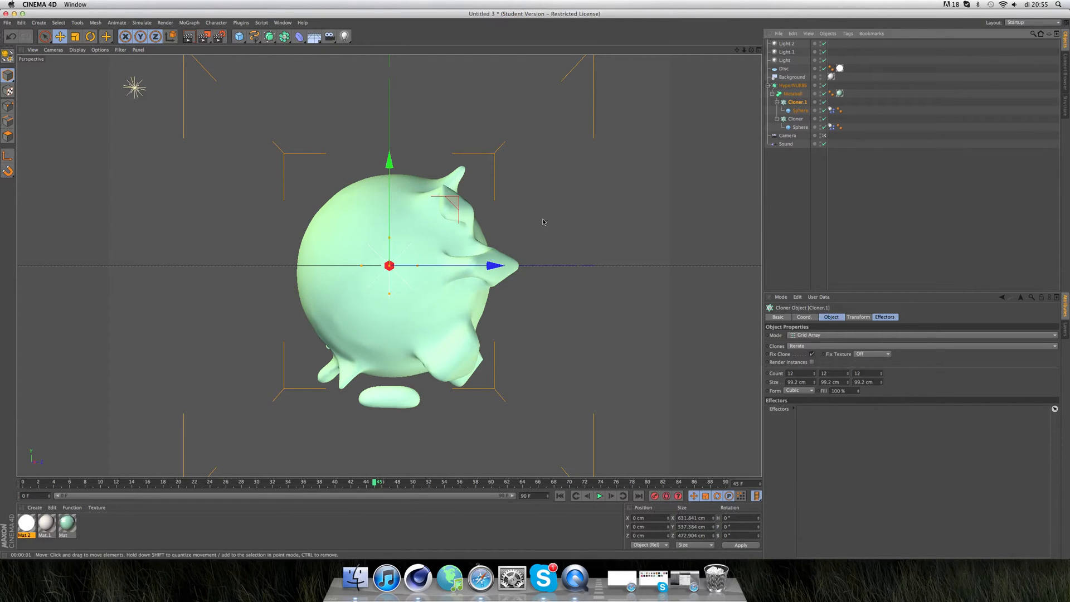
left_click_drag(389, 162, 392, 152)
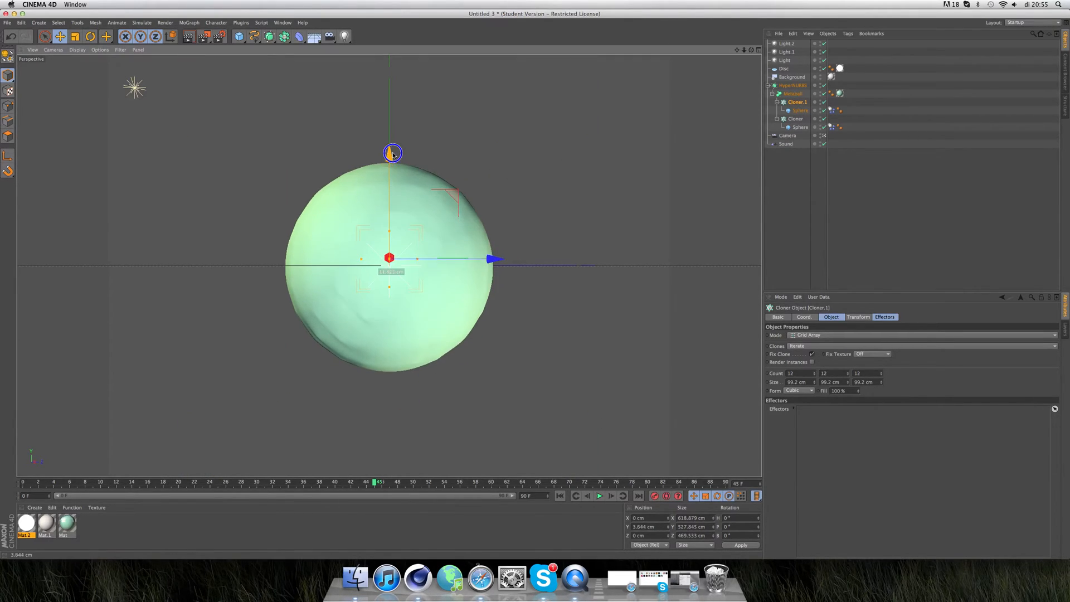
left_click_drag(390, 153, 394, 151)
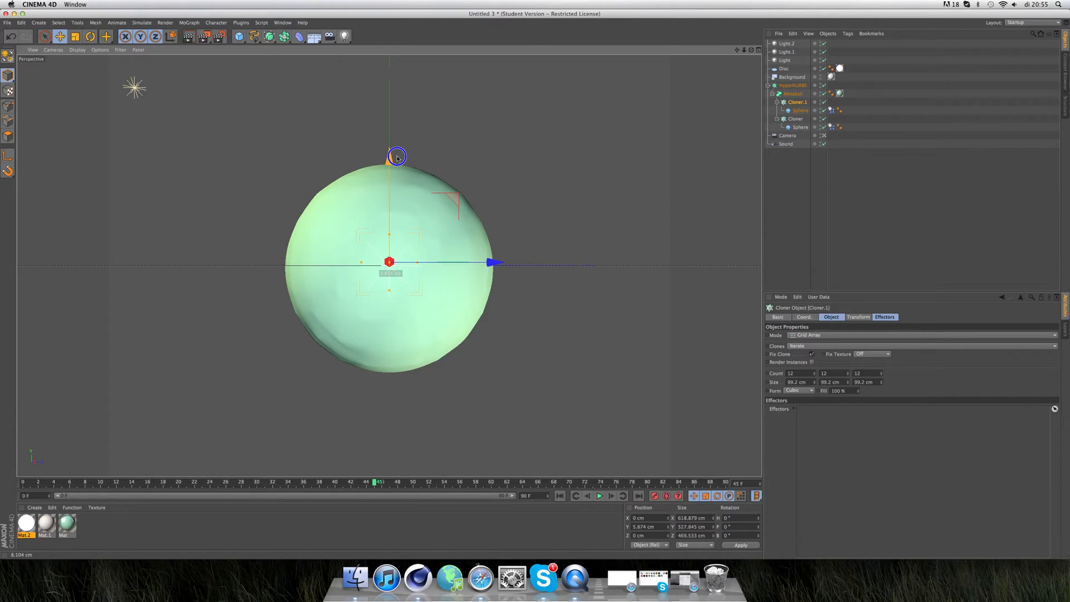
left_click_drag(396, 157, 389, 152)
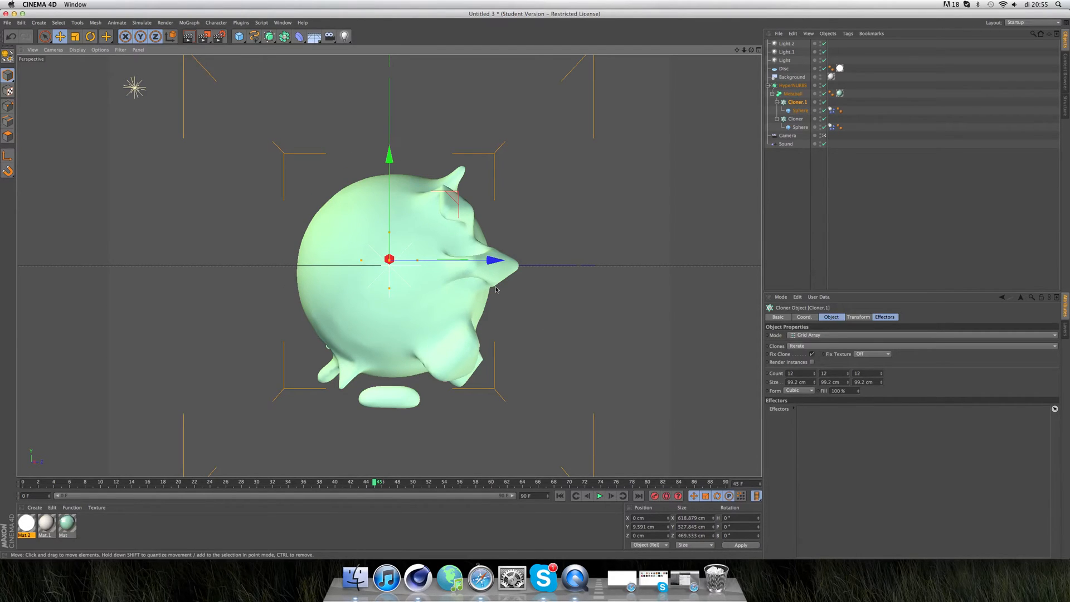
mouse_move(501, 328)
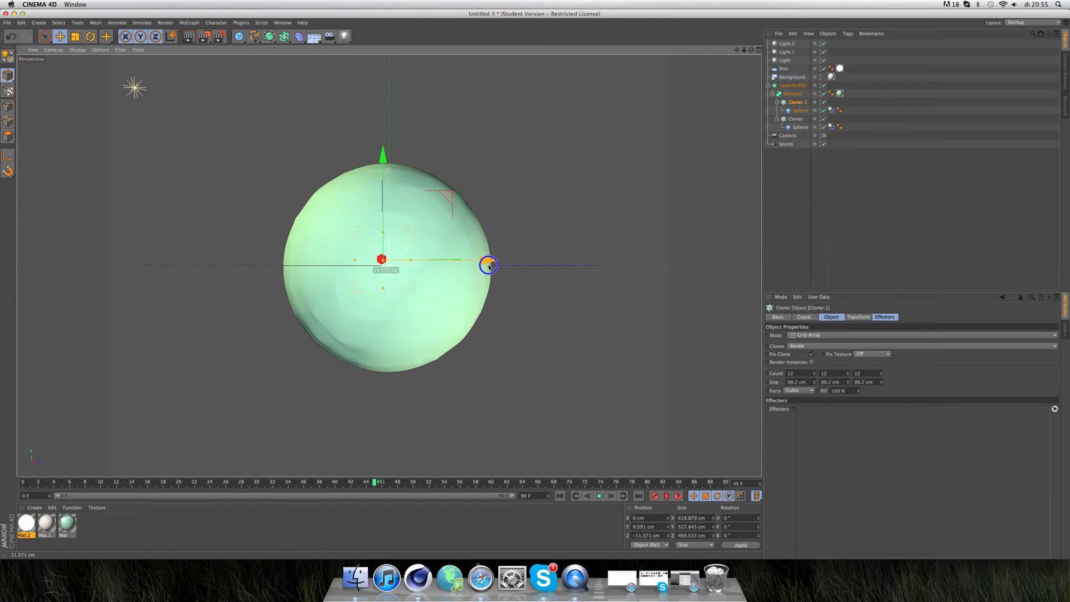
left_click_drag(489, 265, 492, 261)
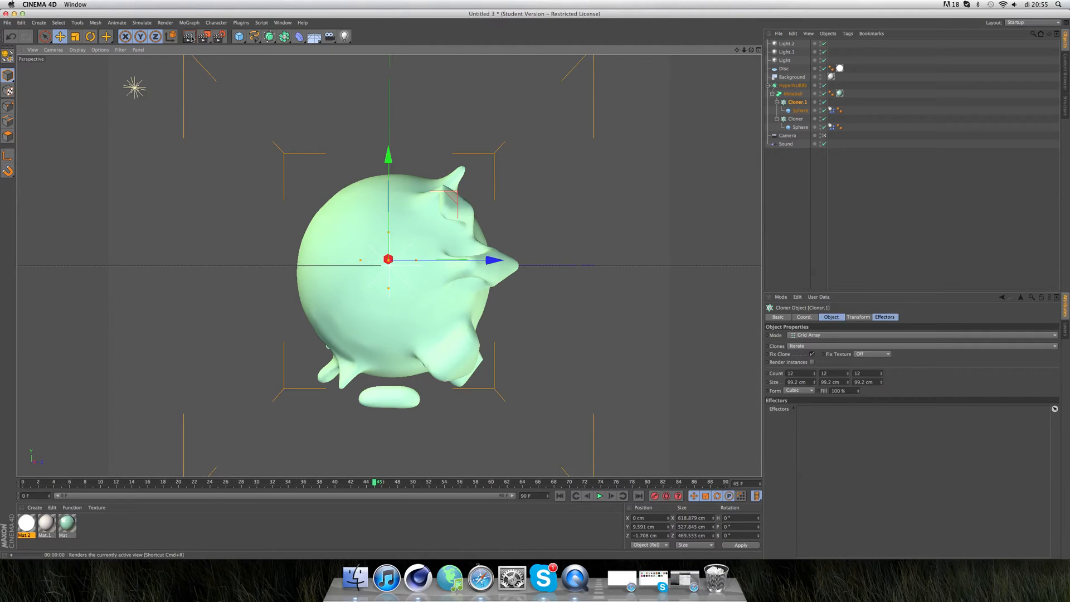
left_click(170, 37)
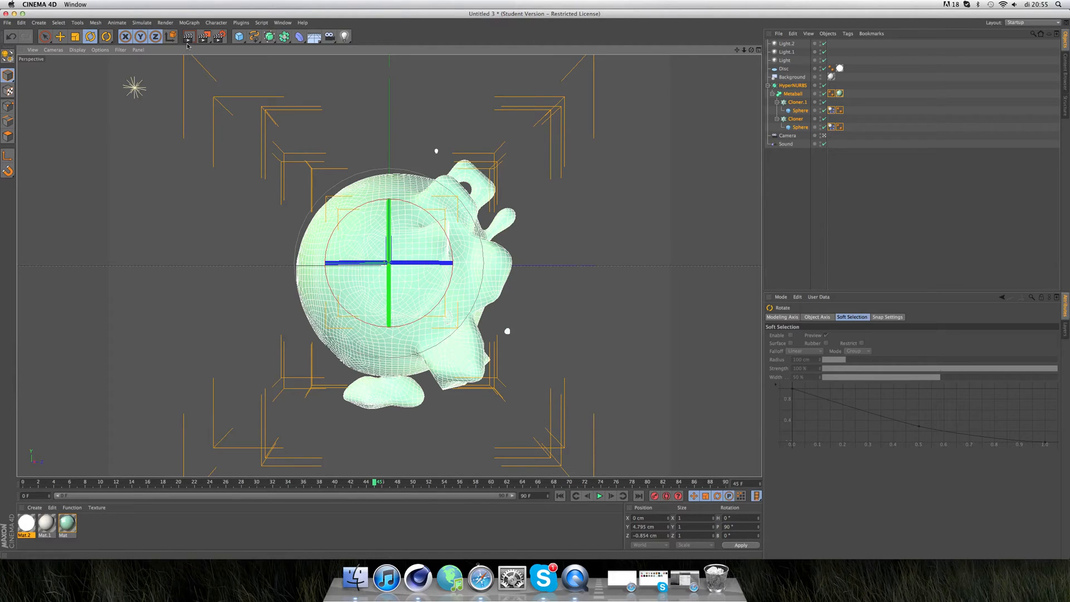
- Shift Cloner.1 further along X and re-render the droplet blob preview
left_click(187, 37)
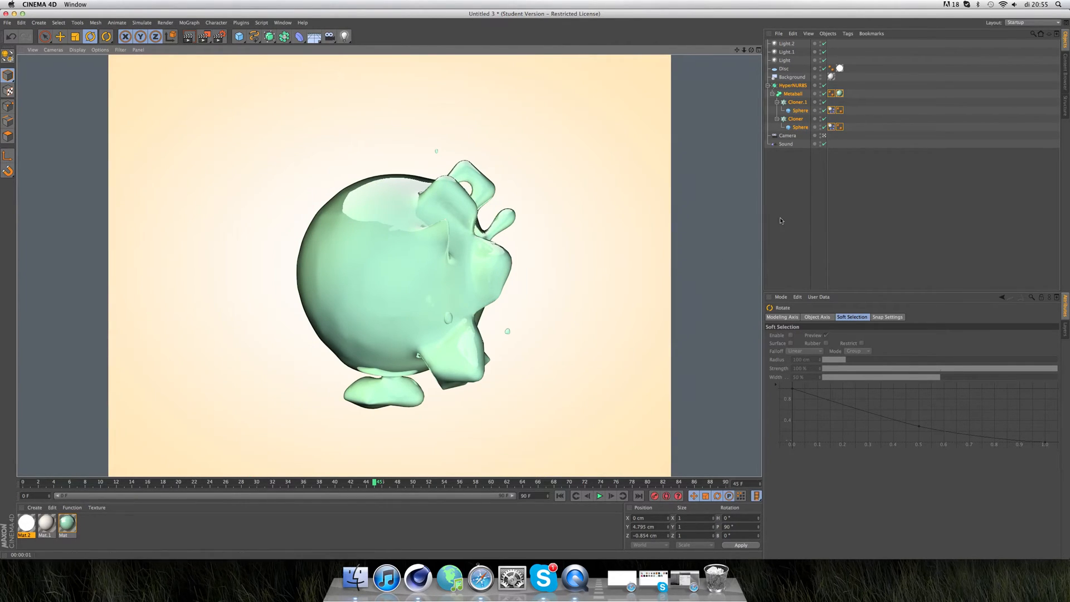
mouse_move(830, 136)
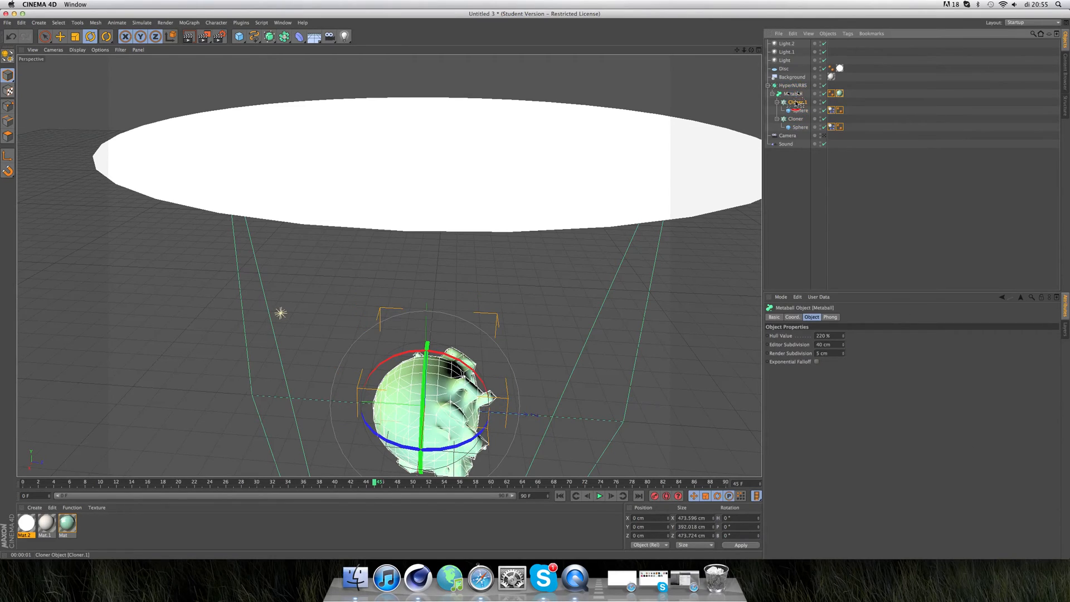
left_click(60, 37)
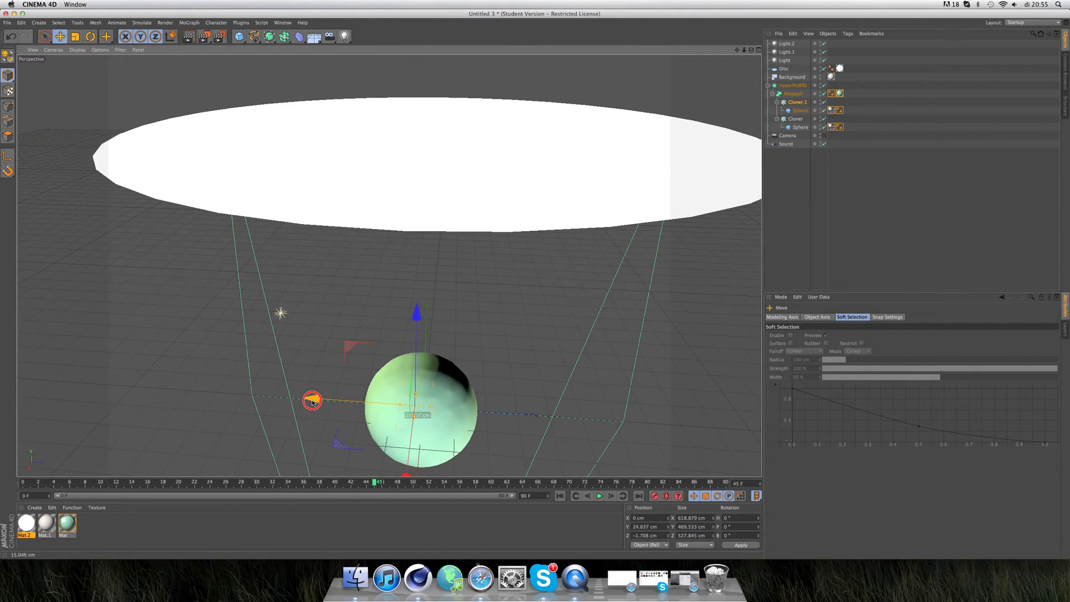
left_click_drag(312, 400, 290, 396)
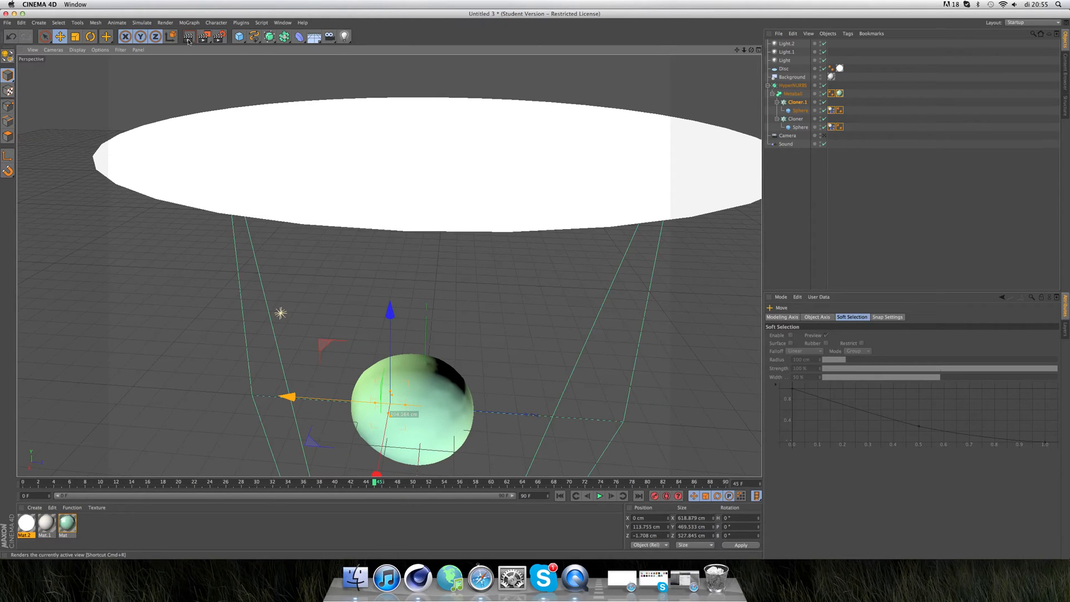
left_click(165, 36)
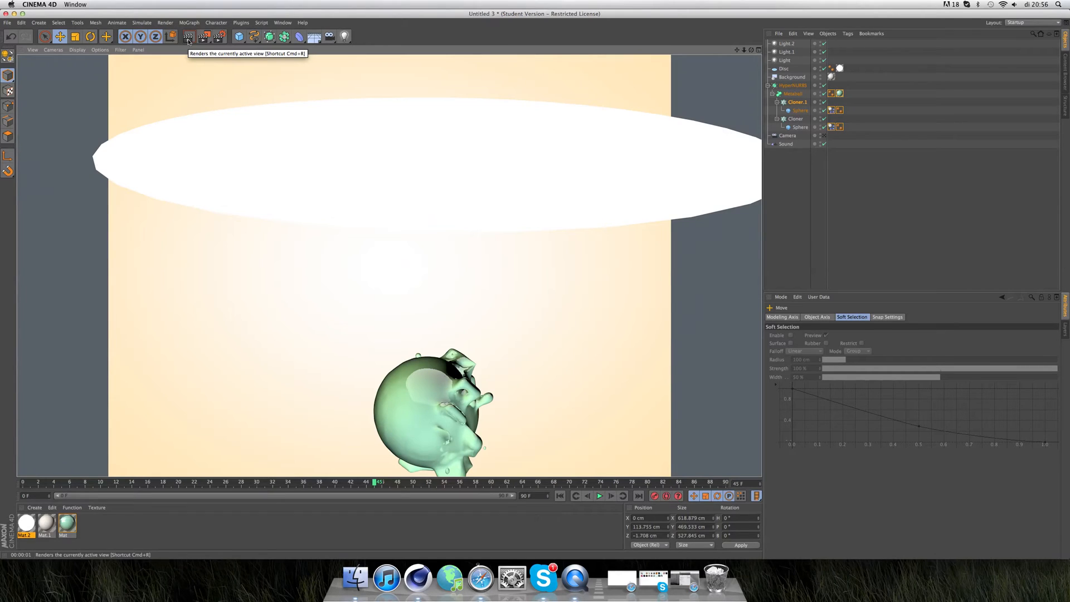
mouse_move(222, 88)
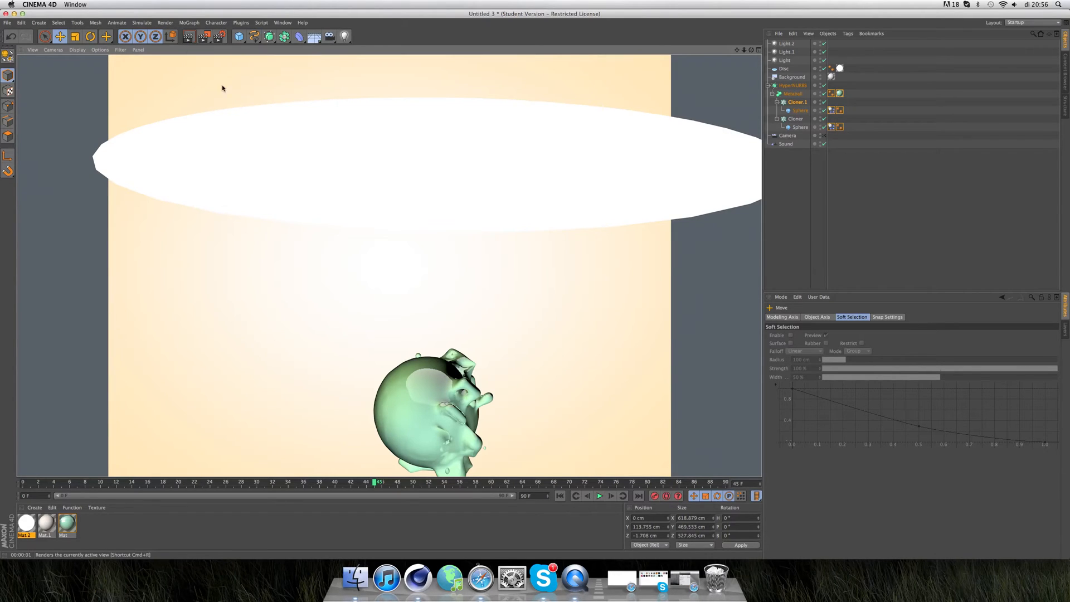
- Clear the preview render, select the Metaball object and return to the front view
left_click(796, 101)
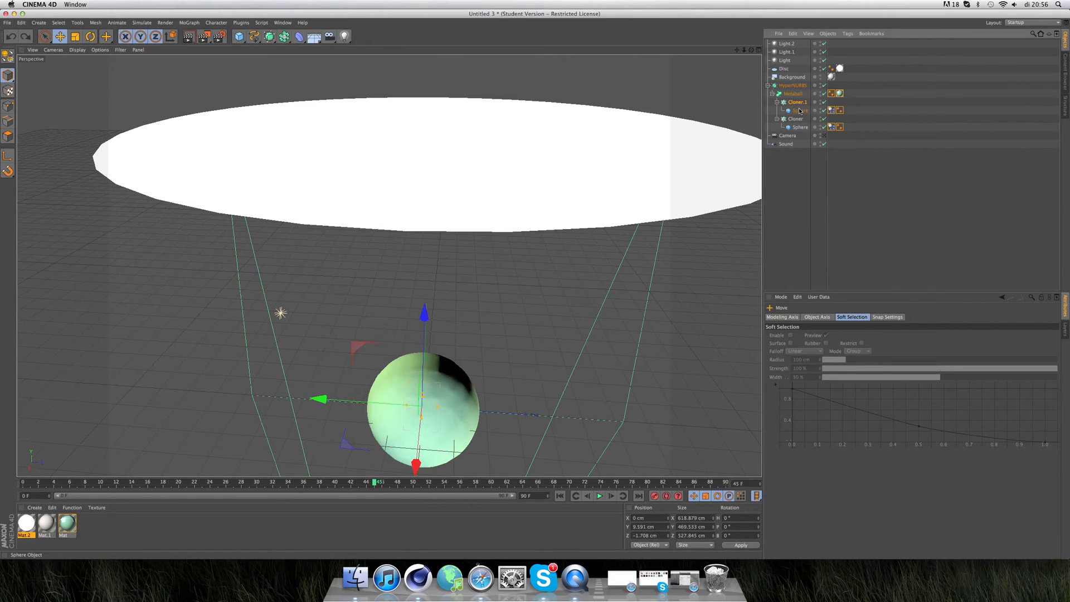
left_click(799, 109)
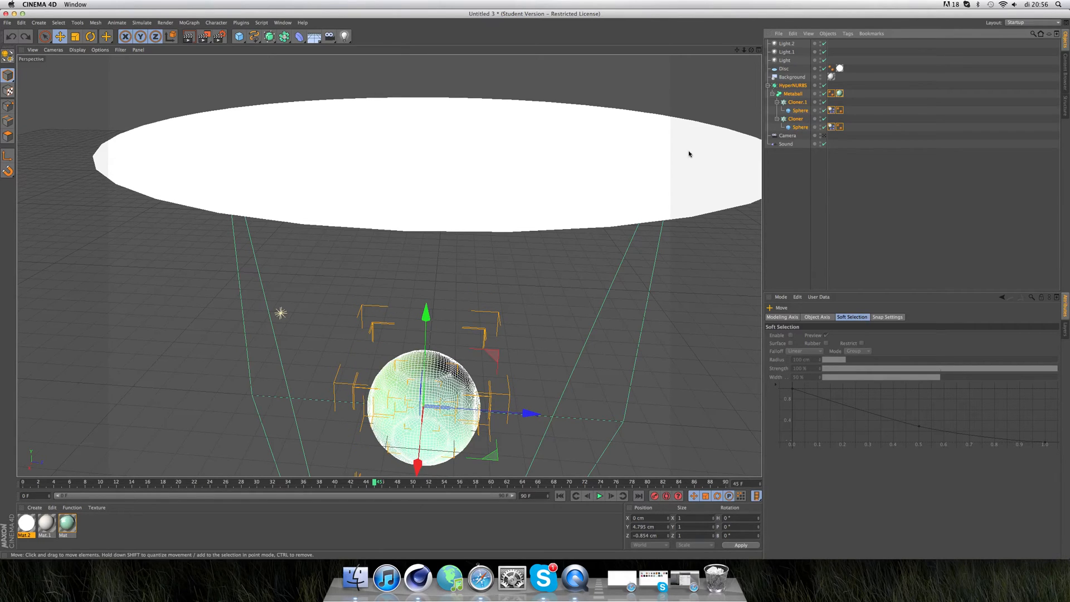
left_click(599, 496)
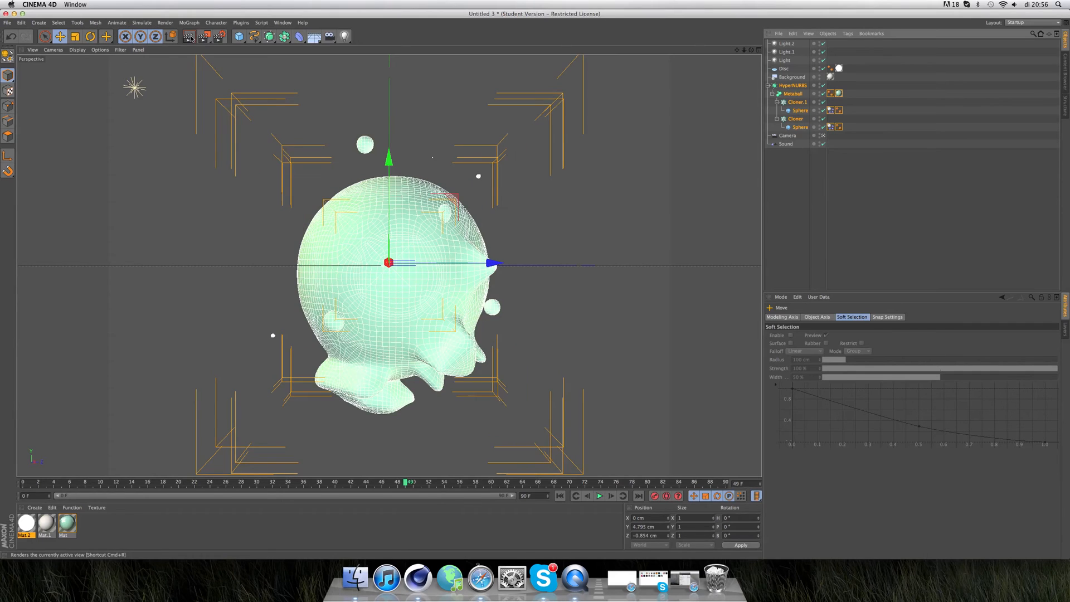
- Enable saving in Render Settings with QuickTime Movie as the output format
left_click(189, 37)
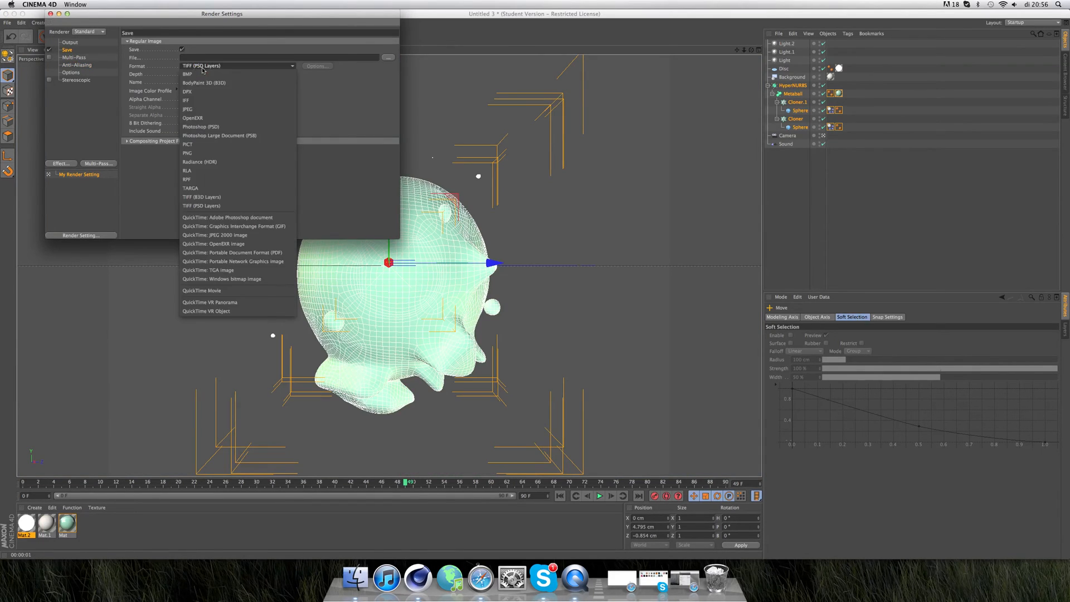
left_click(201, 290)
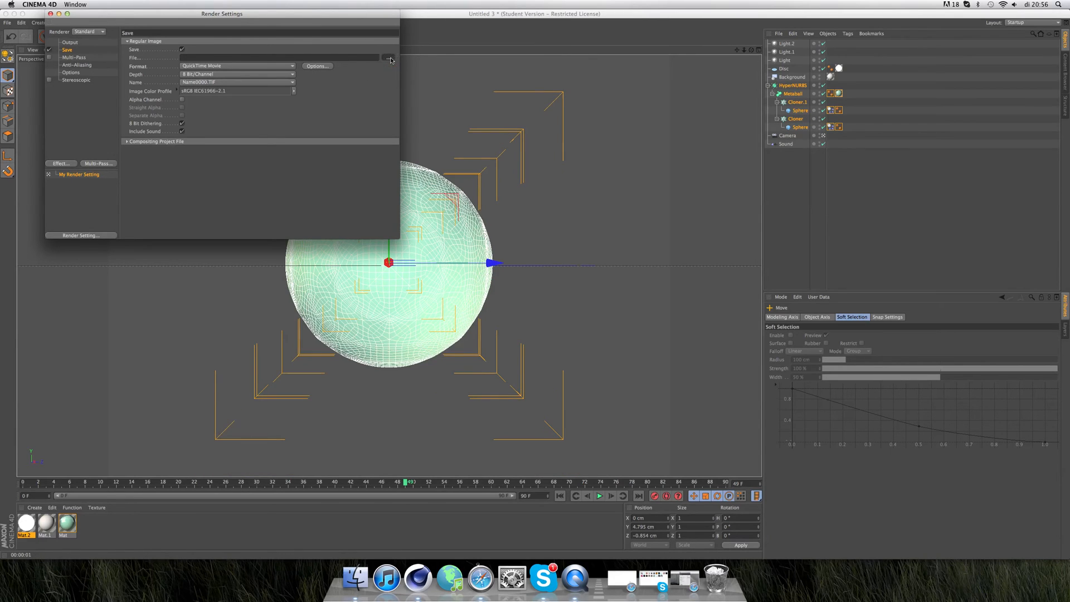
- Name the output file 'music video' and place it in Films > intro's & C4D
left_click(390, 59)
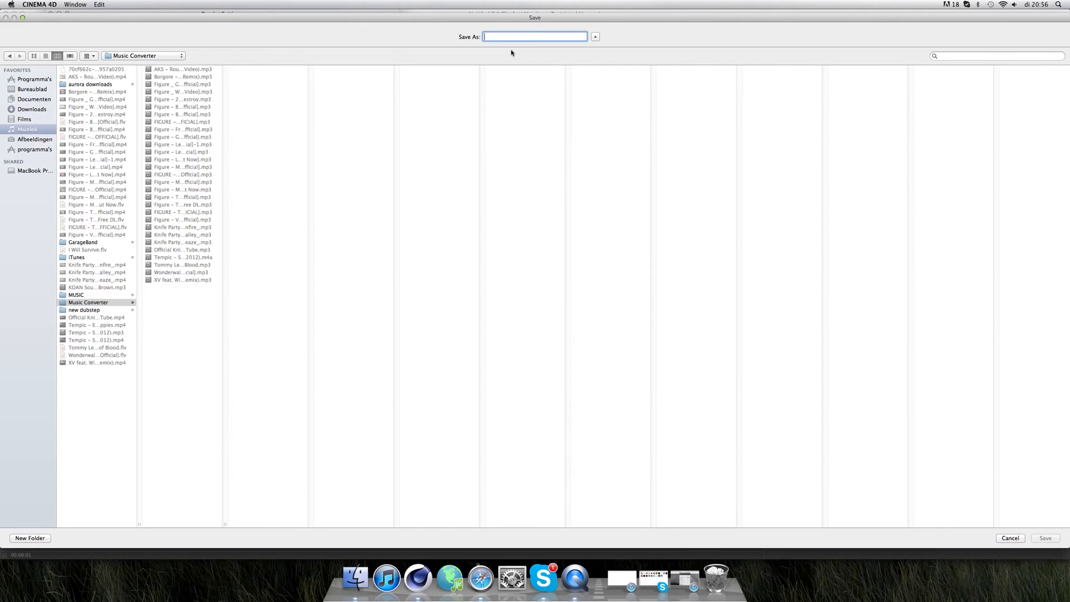
type("music vid")
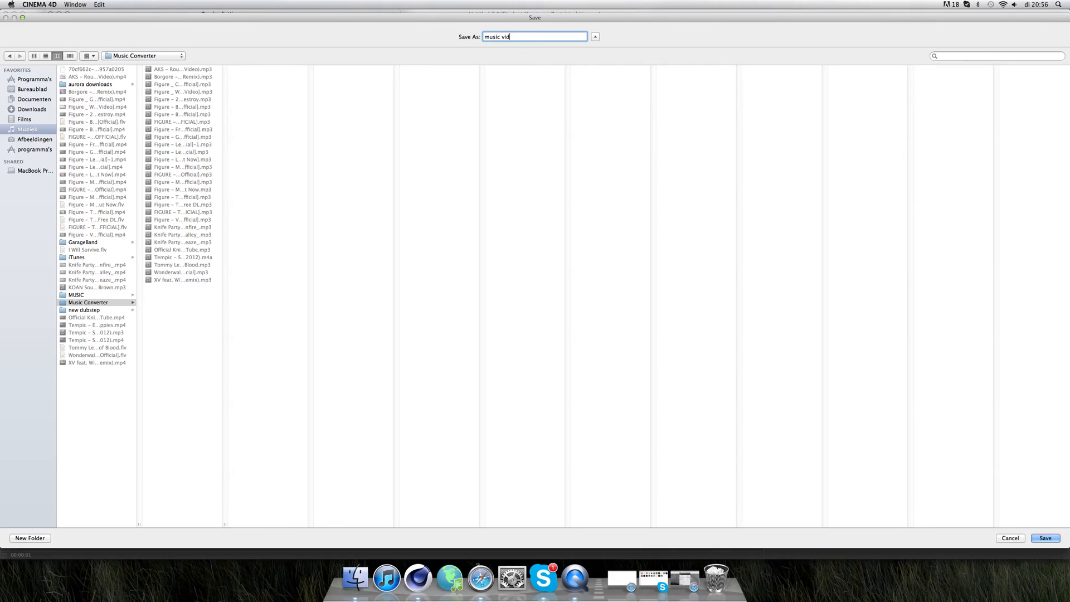
type("eo")
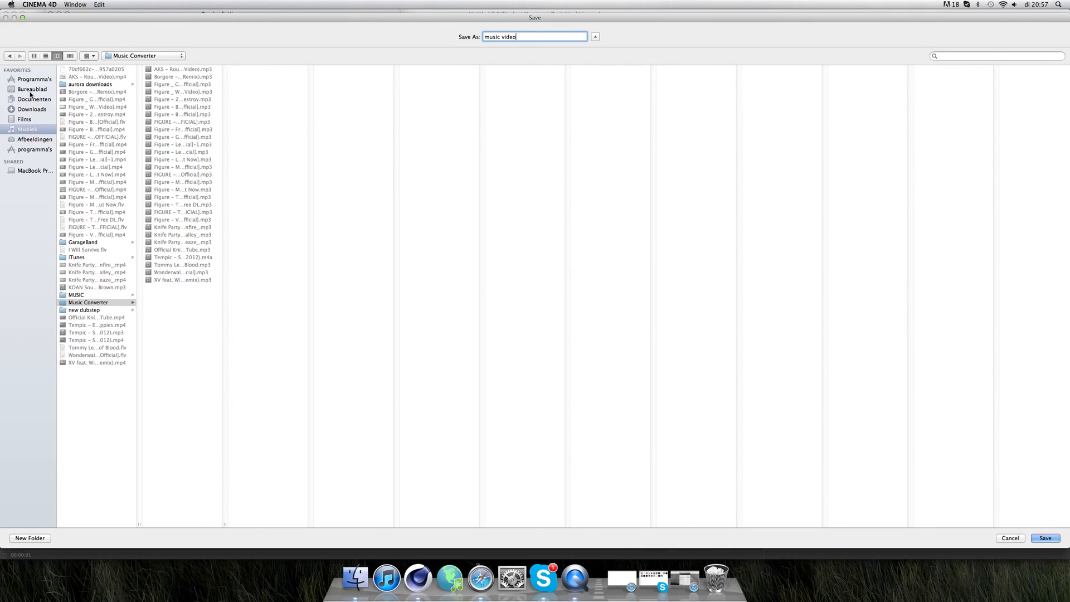
left_click(35, 139)
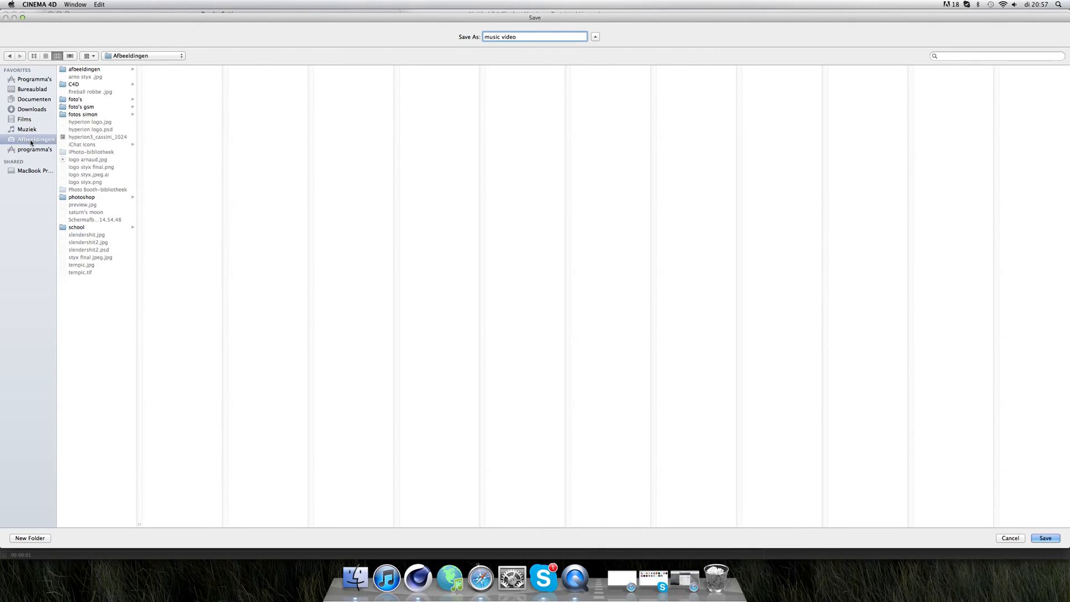
left_click(73, 84)
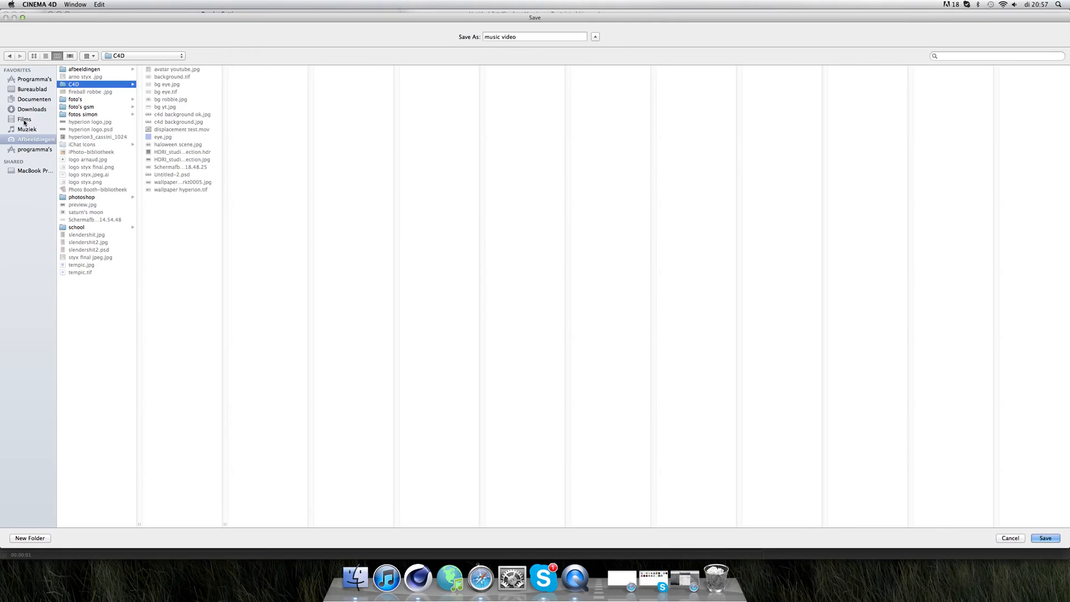
left_click(25, 119)
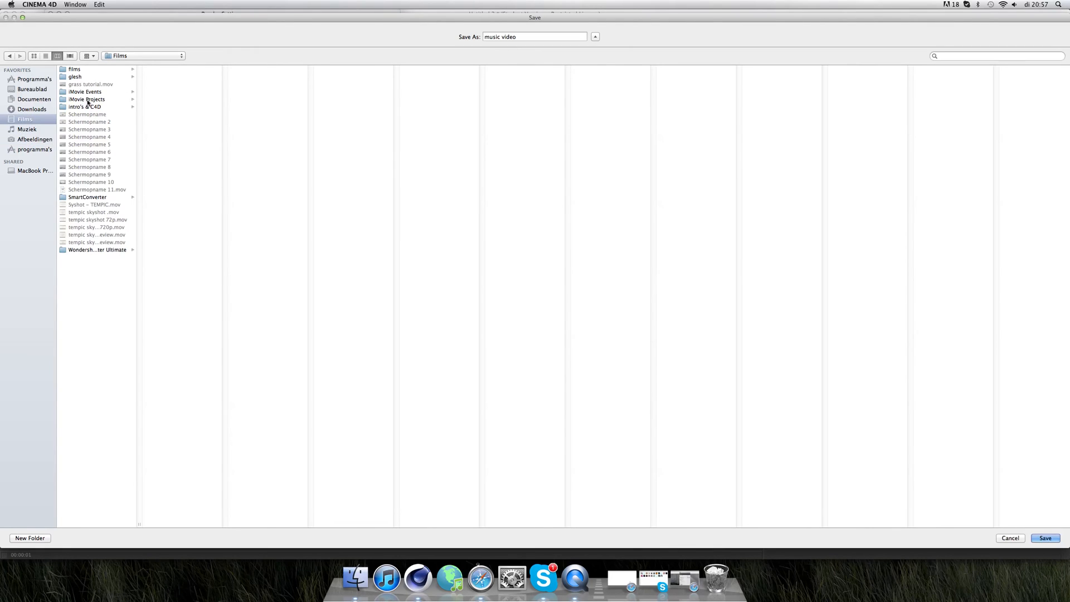
left_click(86, 107)
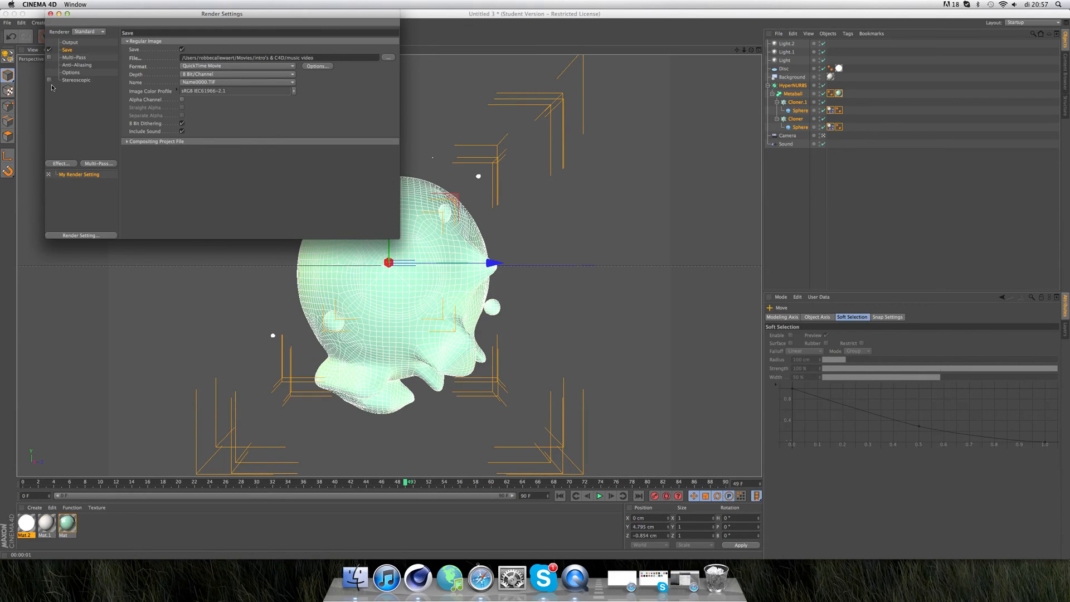
- Show the Output page with 800×600 resolution and the frame 49 render range
left_click(69, 42)
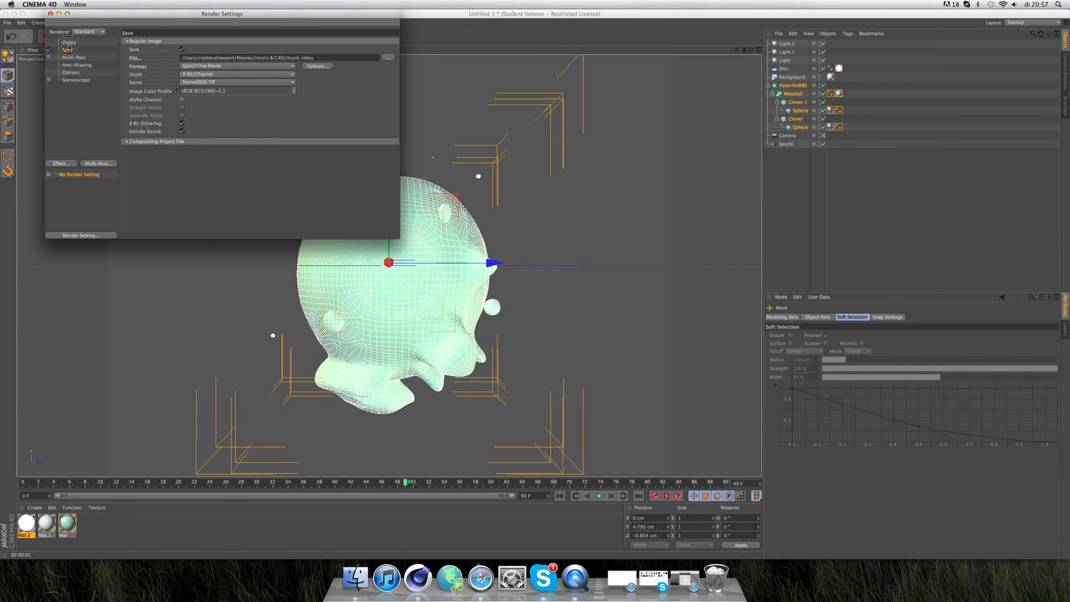
left_click(70, 42)
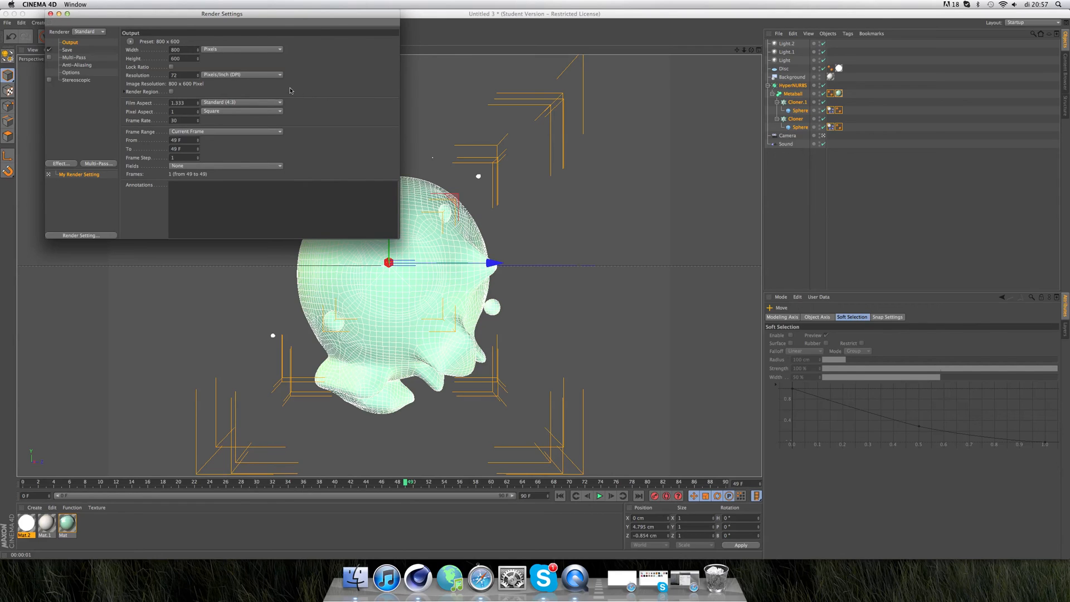
mouse_move(218, 66)
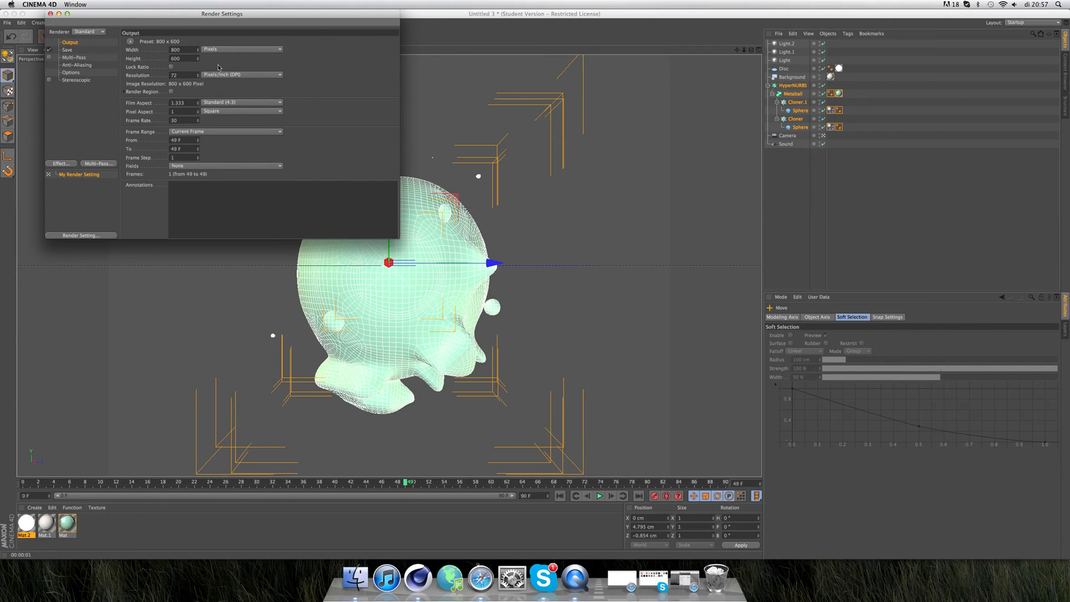